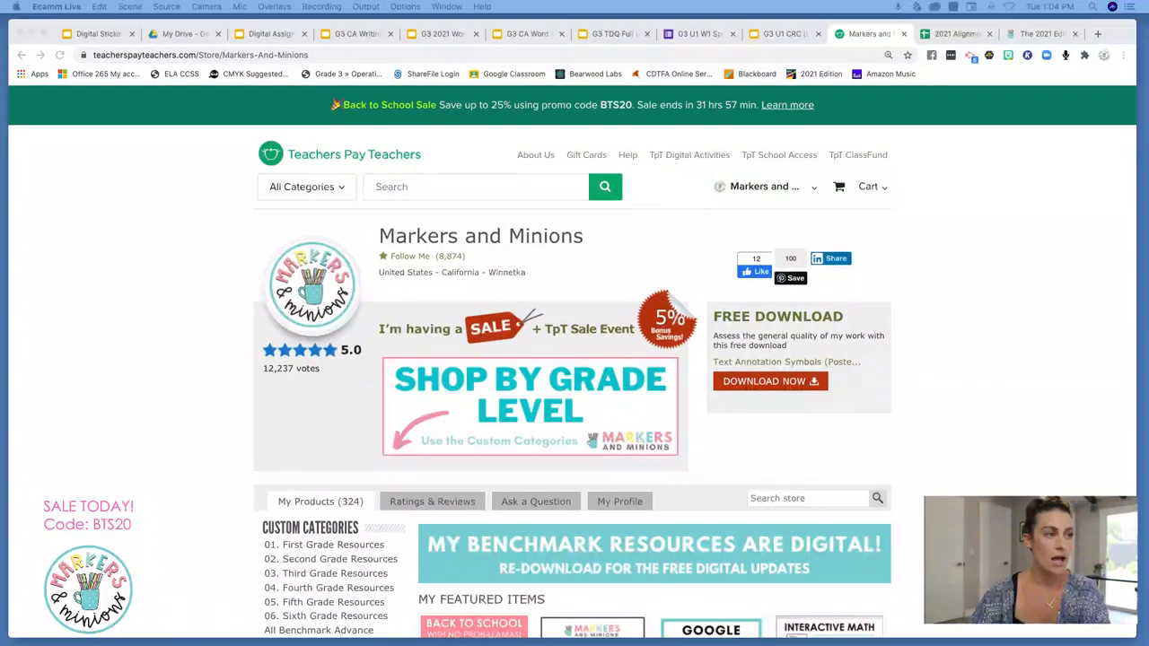
- Scroll the Markers and Minions store page down to Custom Categories and My Featured Items
scroll("down", 3)
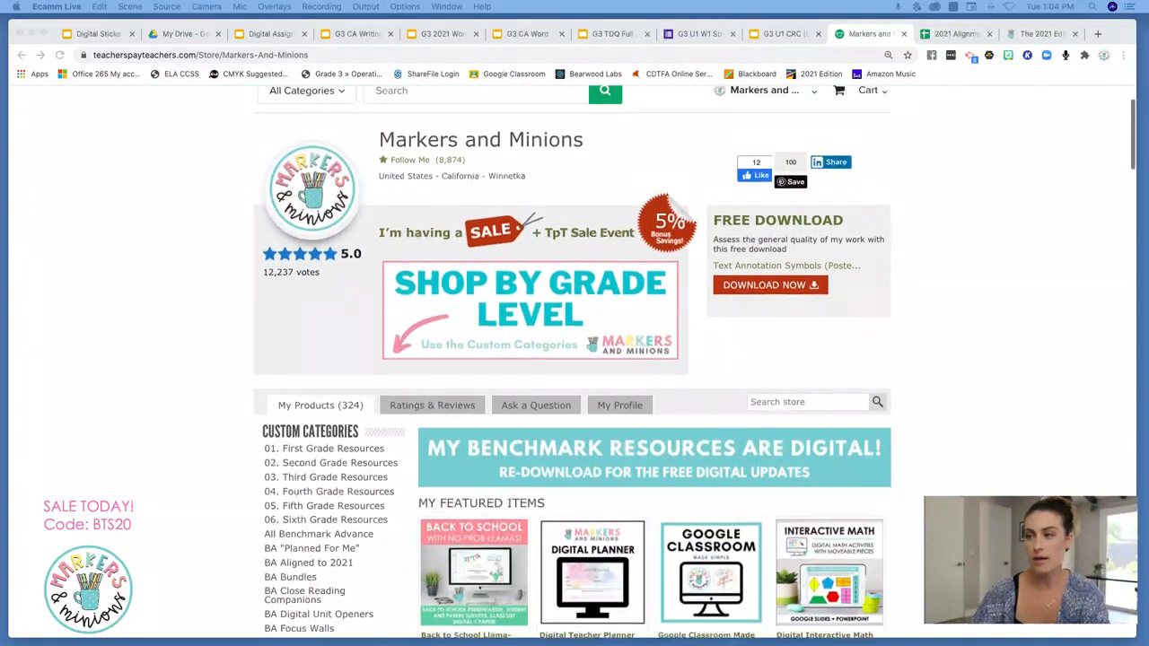
scroll("down", 3)
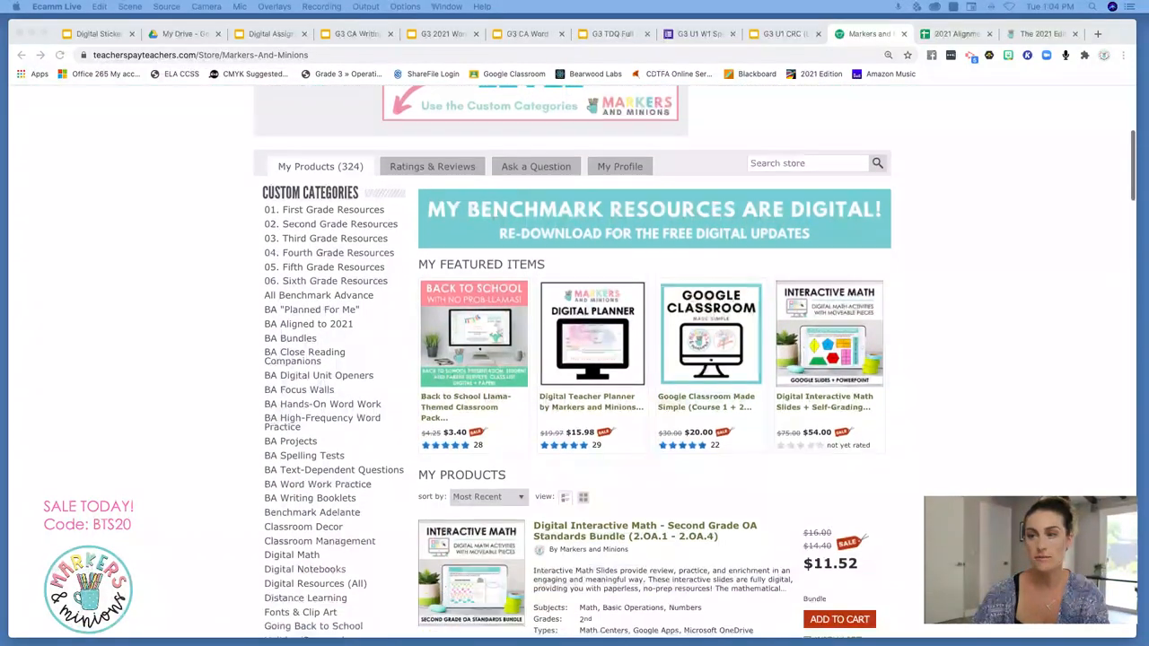
scroll("down", 3)
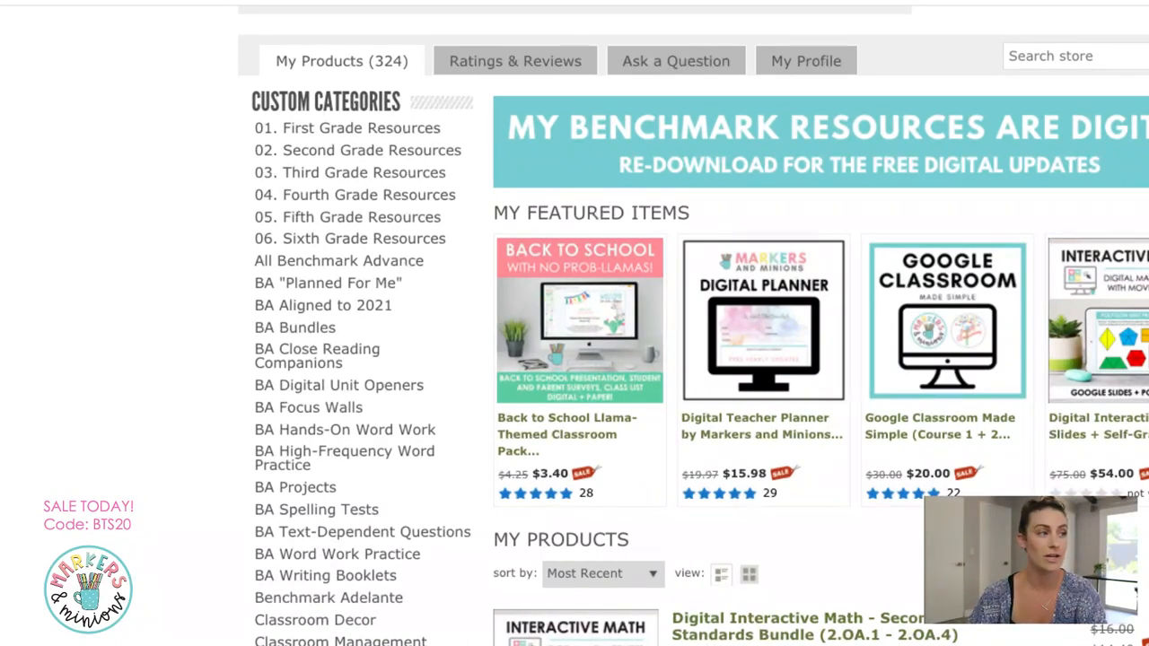
scroll("down", 3)
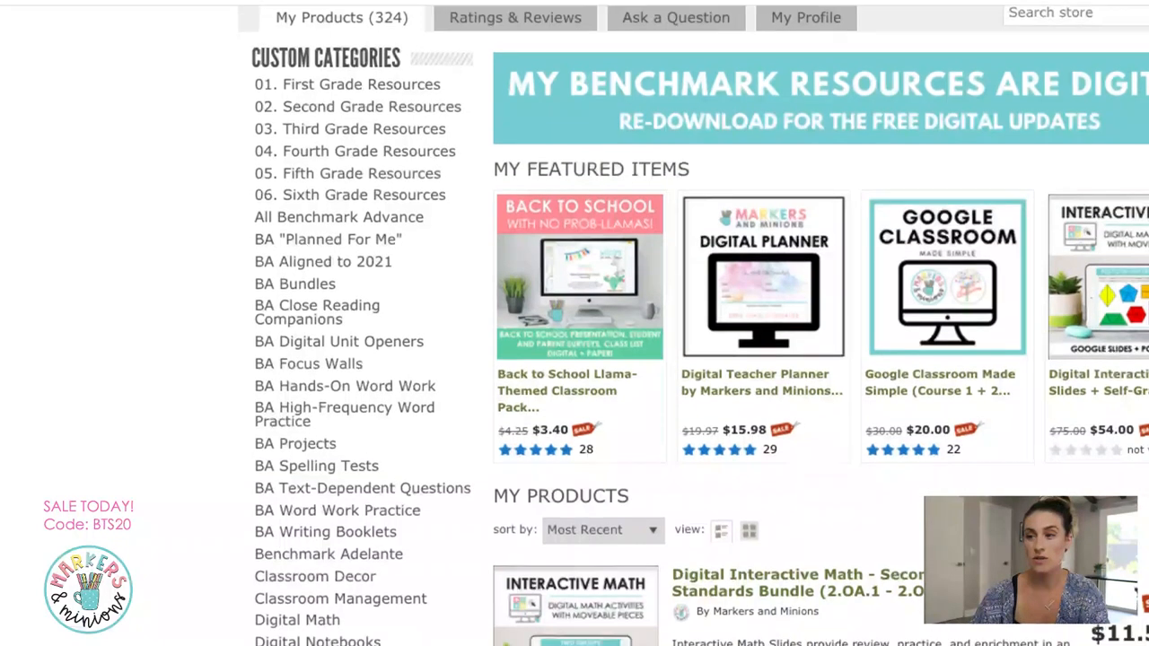
scroll("down", 3)
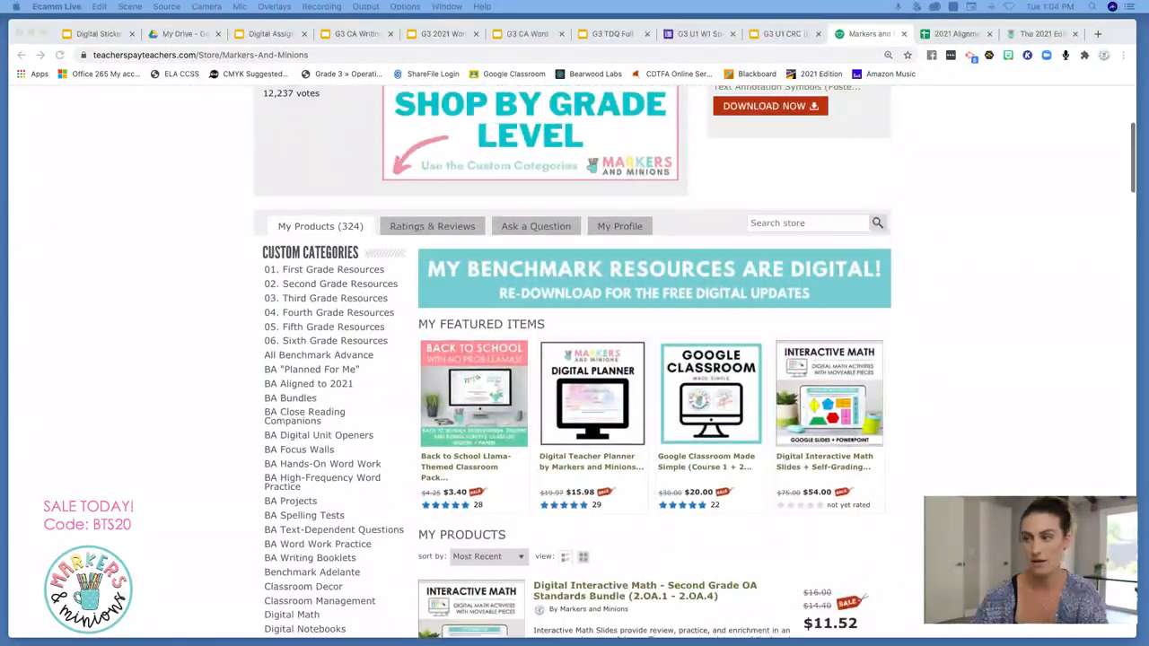
scroll("up", 3)
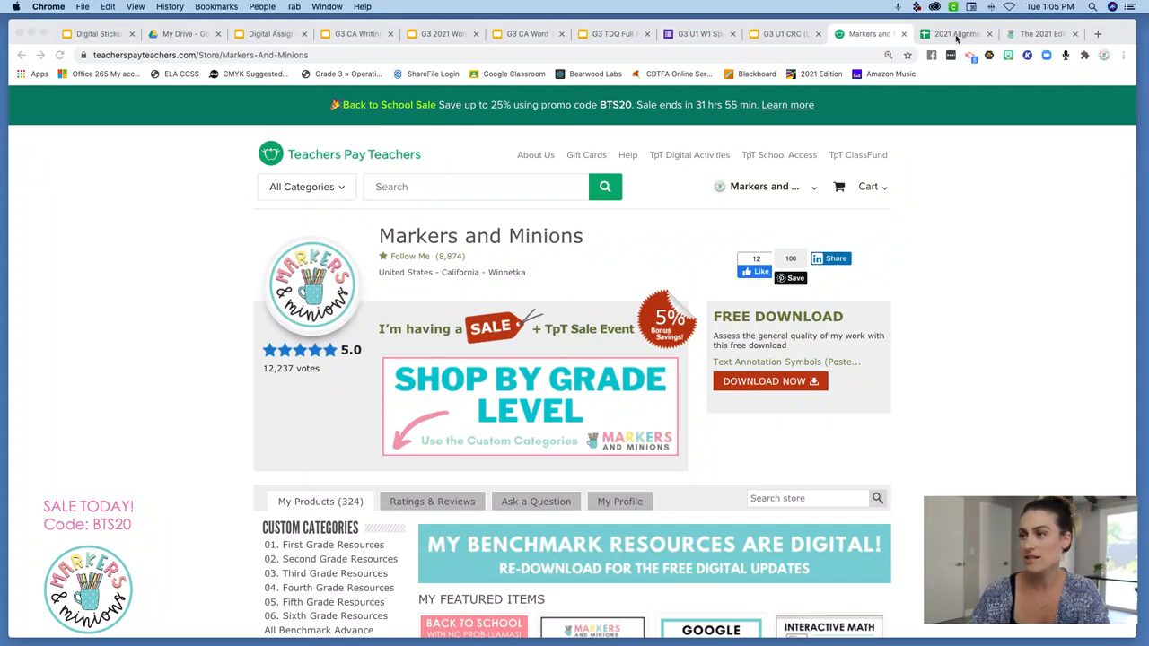
- On the 2021 Alignment sheet, tick the grade 3 checkbox in the Unit 1 row
left_click(956, 33)
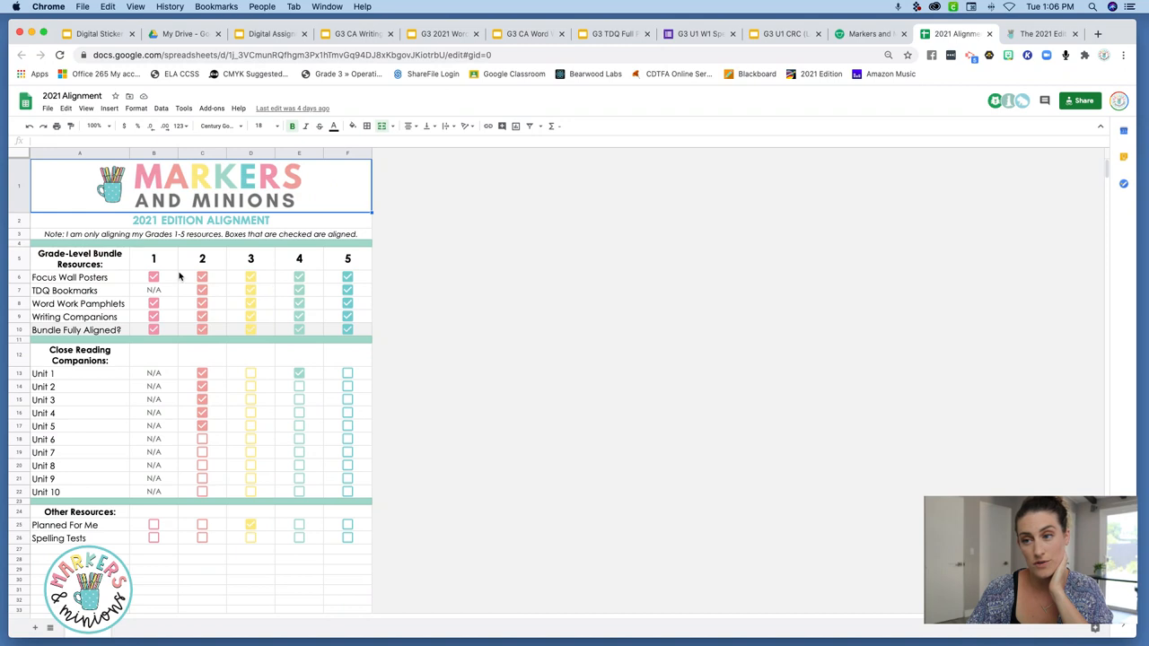
mouse_move(176, 406)
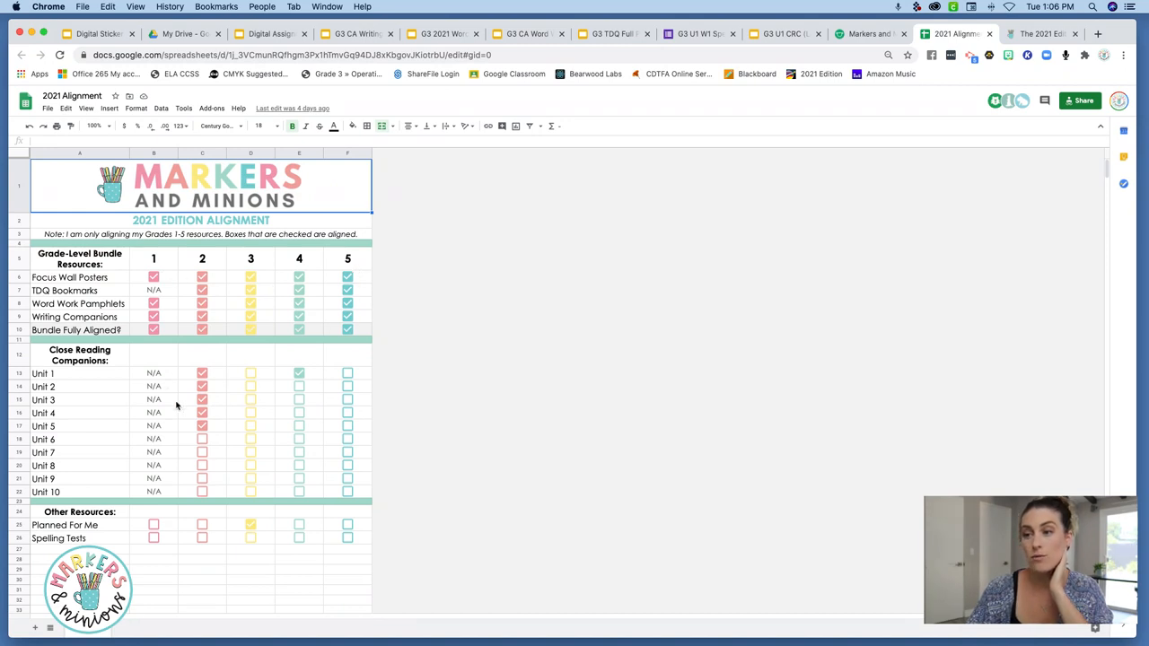
mouse_move(232, 440)
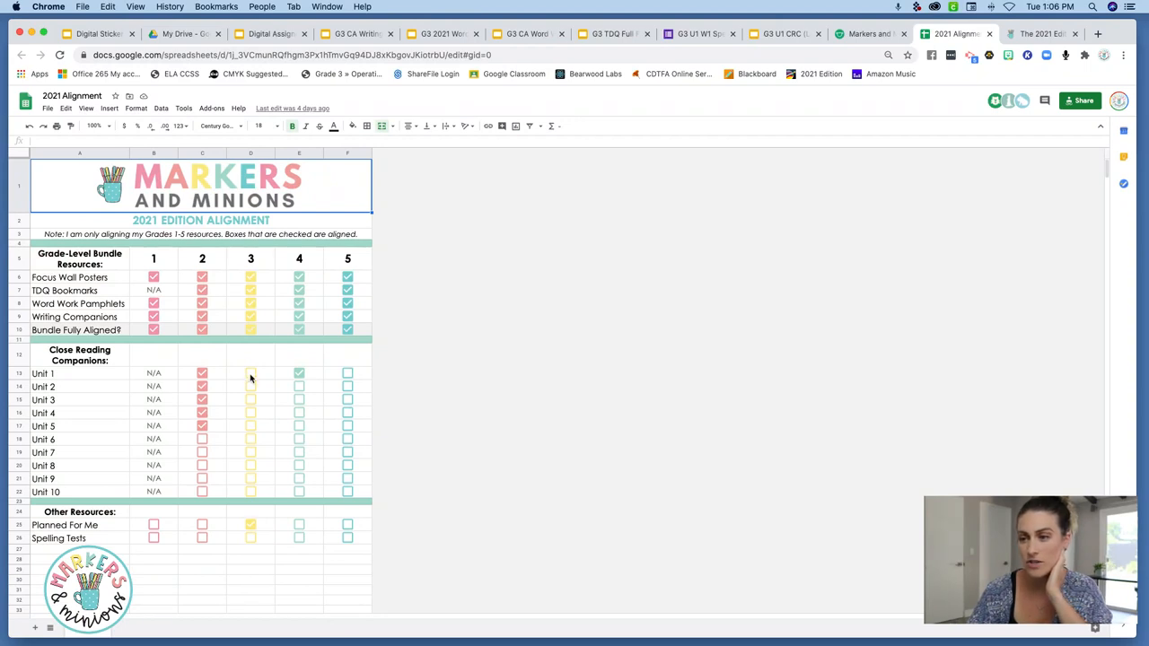
left_click(251, 372)
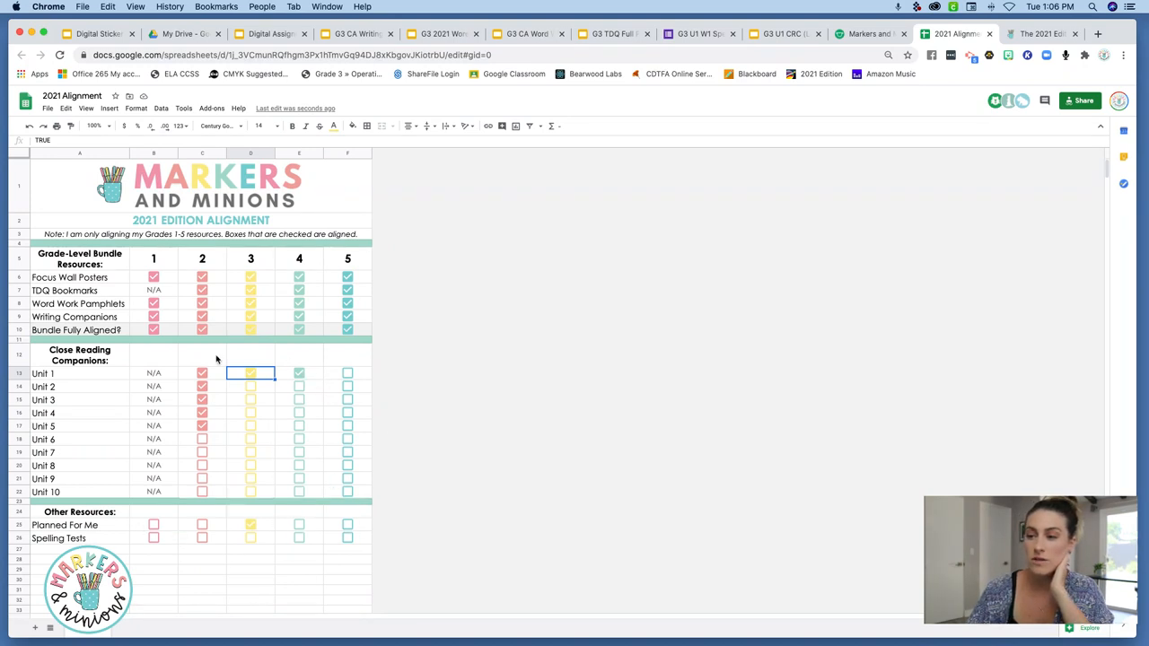
mouse_move(308, 407)
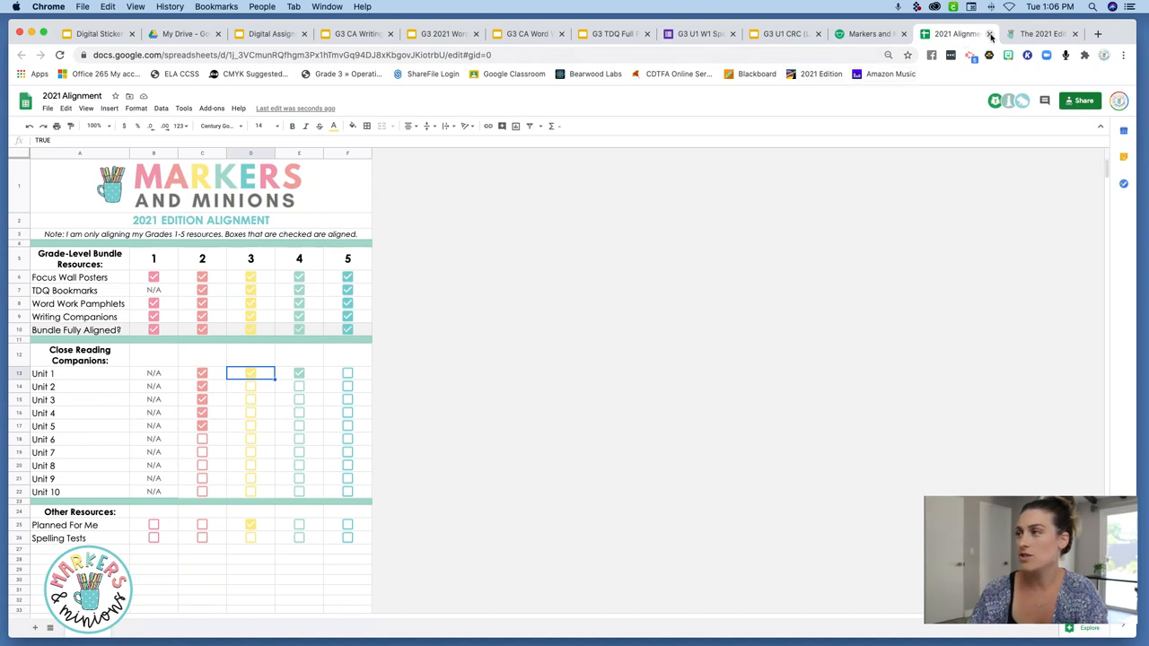
- Show the benchmark2021 page from 'The 2021 Edition' tab and scroll down it
left_click(1042, 33)
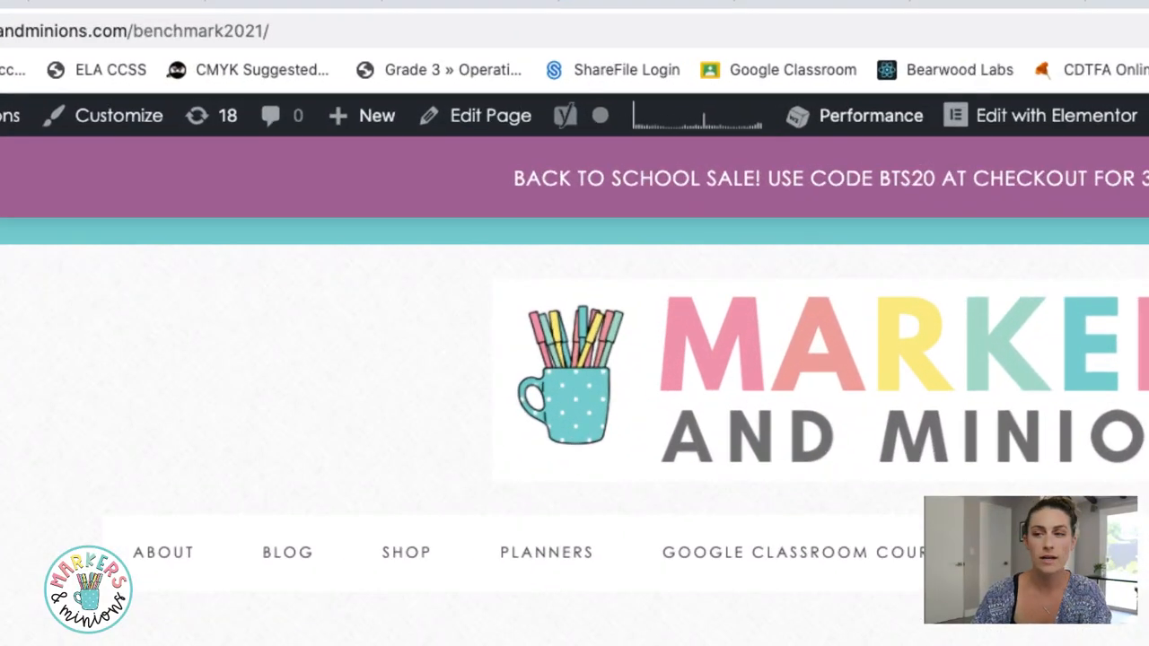
scroll("down", 3)
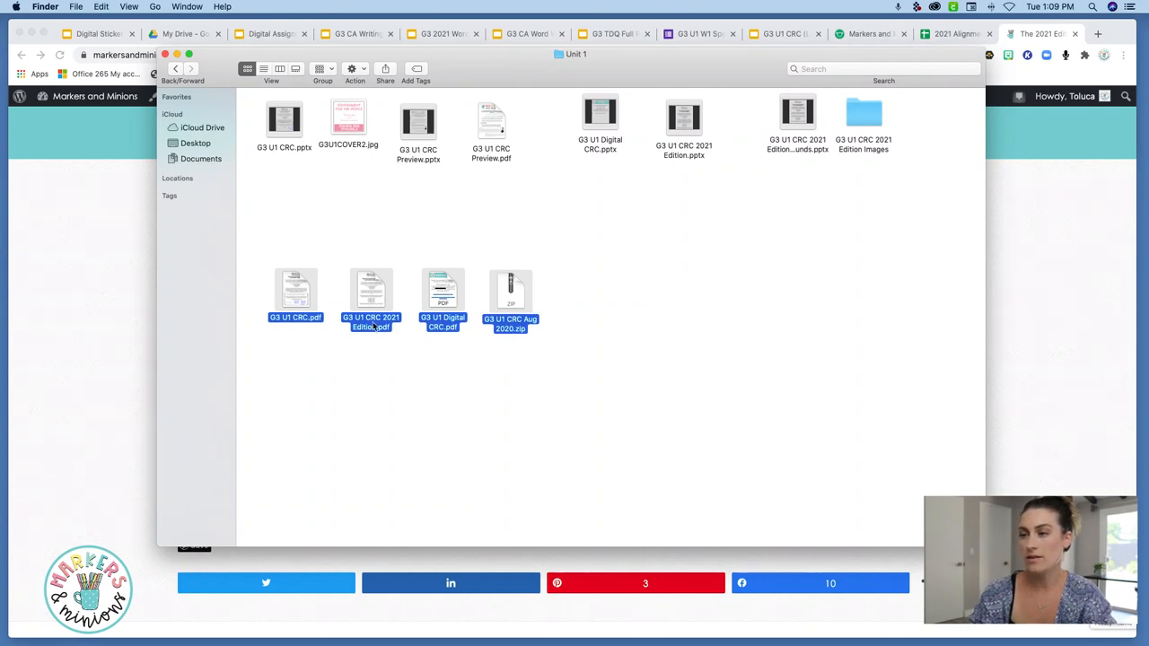
mouse_move(382, 328)
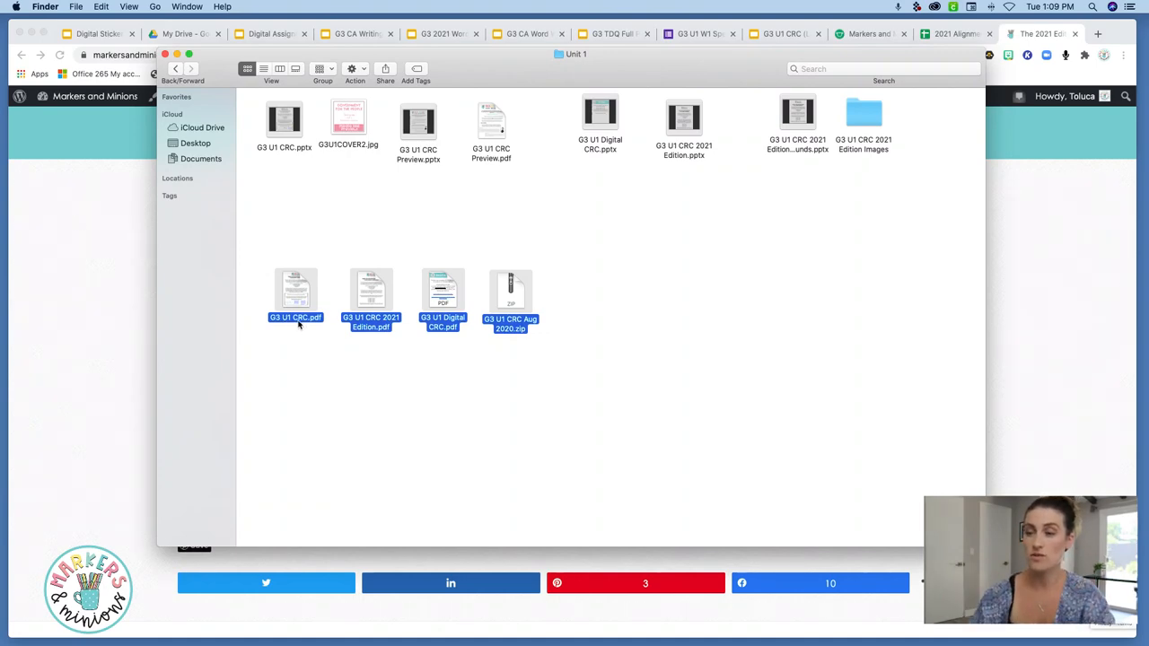
mouse_move(290, 343)
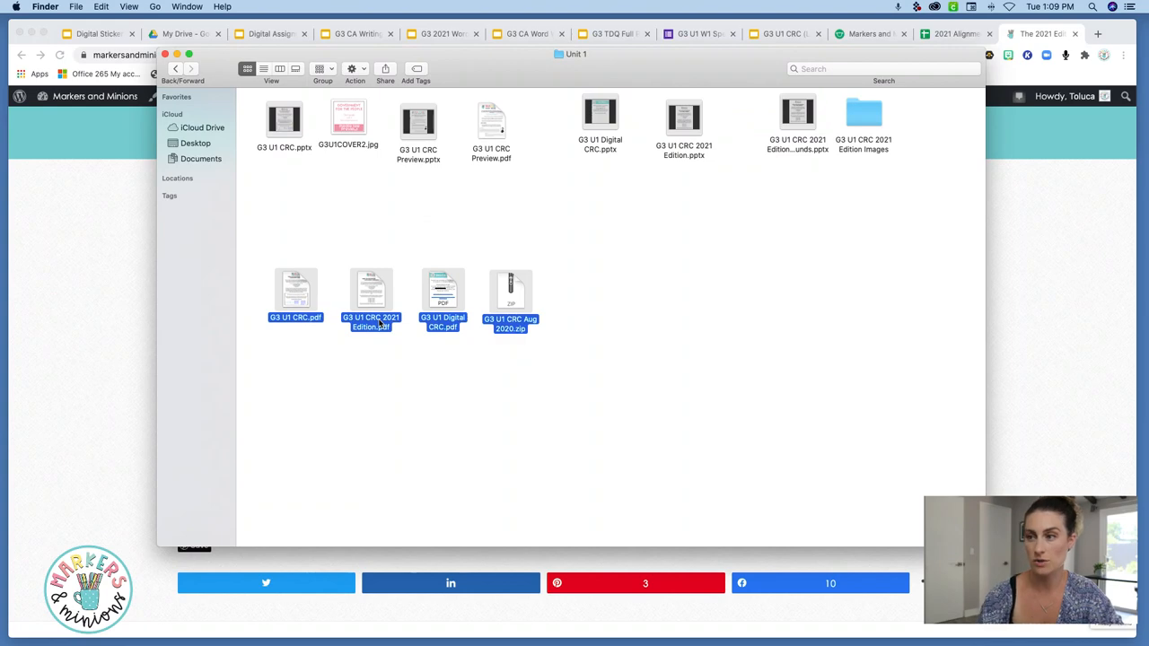
- Open the Unit 1 folder holding the three PDFs and the August 2020 zip
left_click(486, 349)
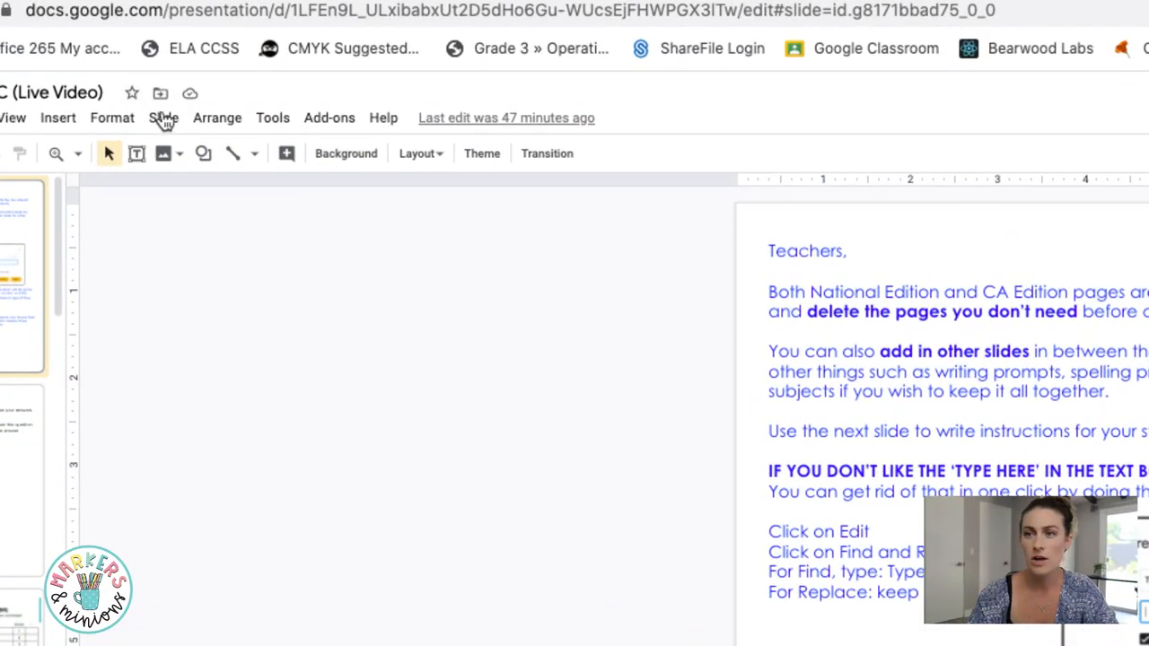
- Show the Teachers instructions slide of the G3 U1 CRC (Live Video) presentation
left_click(160, 94)
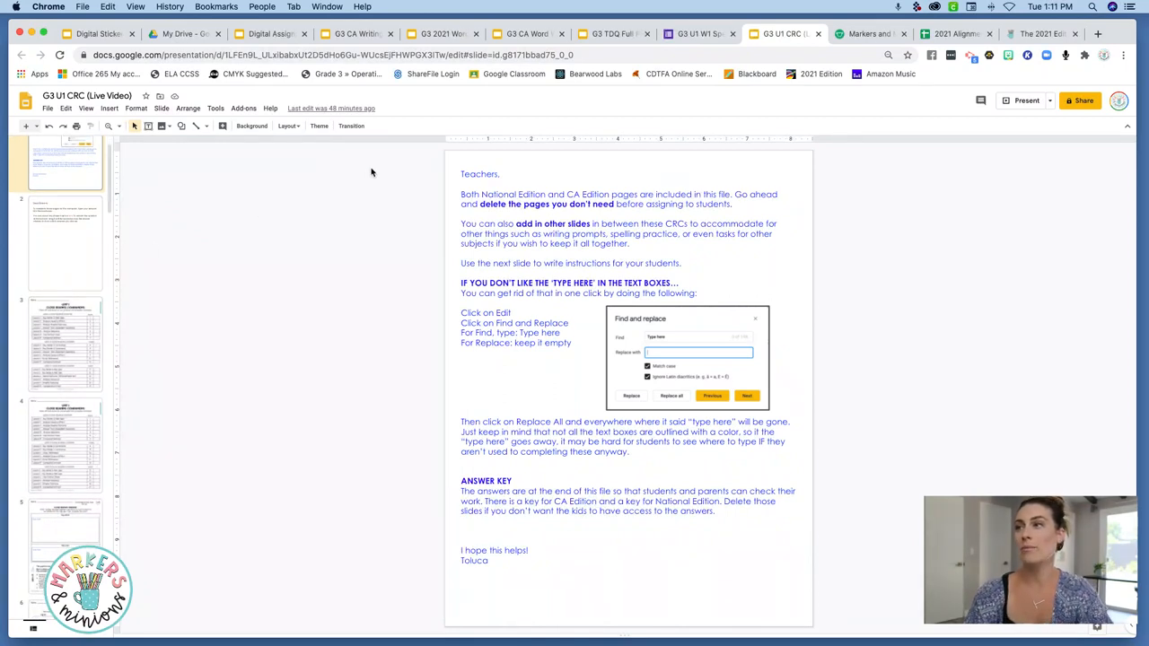
- Scroll the thumbnails and select the Key Details & Main Idea slide with 'Type here' boxes
scroll("down", 3)
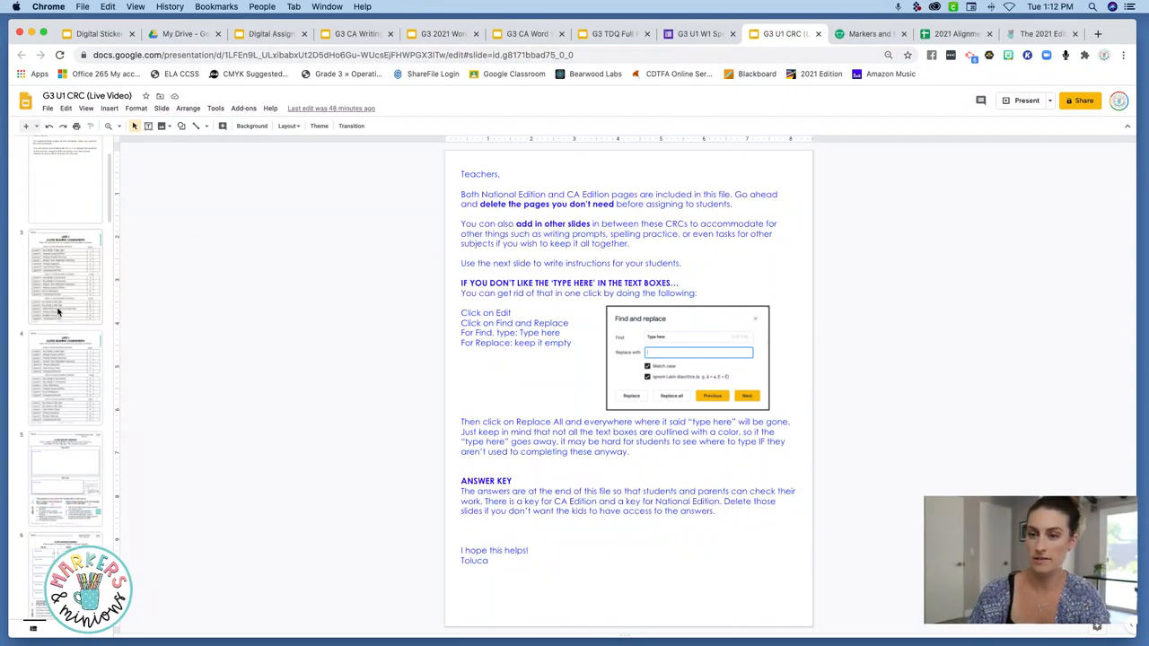
left_click(64, 256)
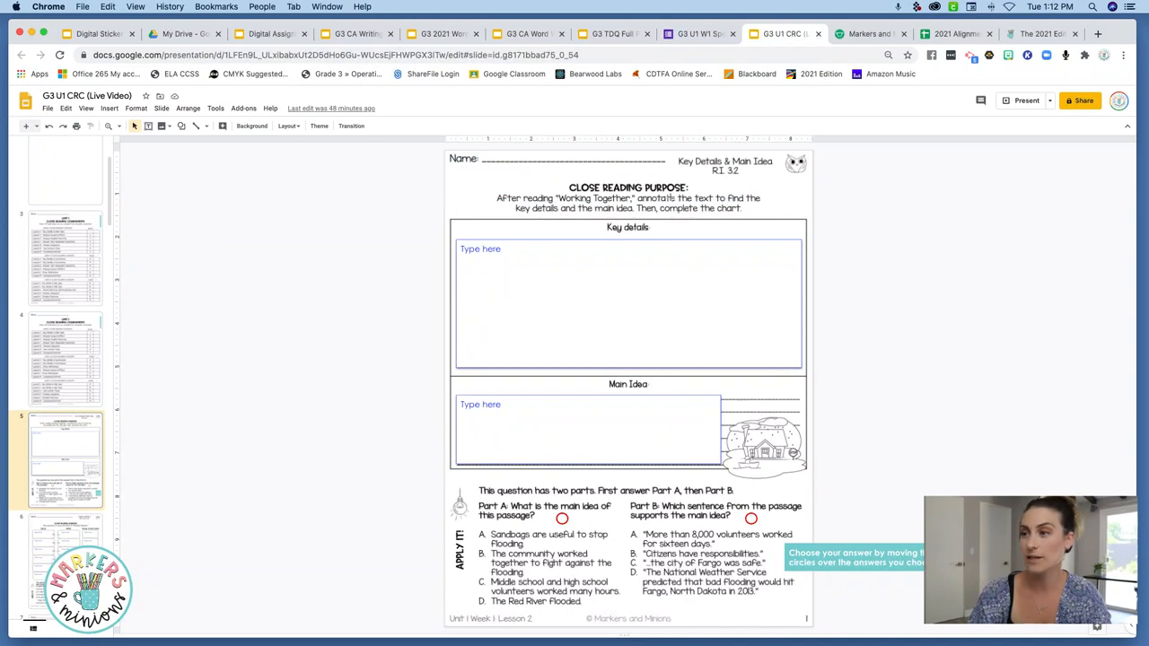
mouse_move(523, 194)
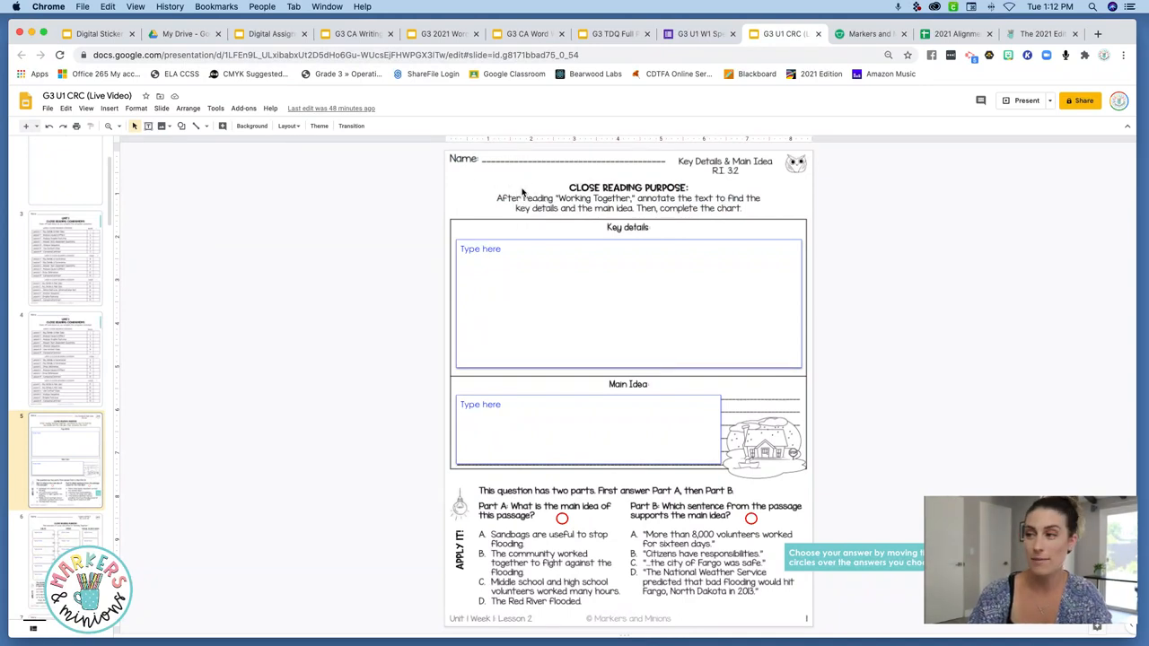
mouse_move(504, 258)
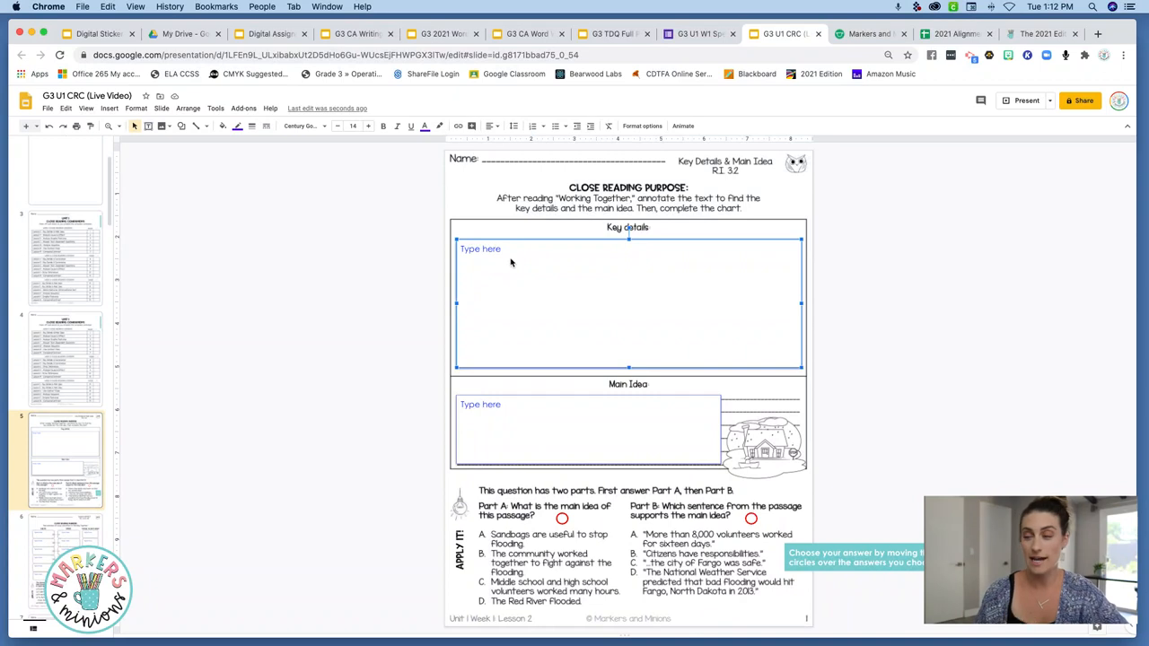
mouse_move(541, 530)
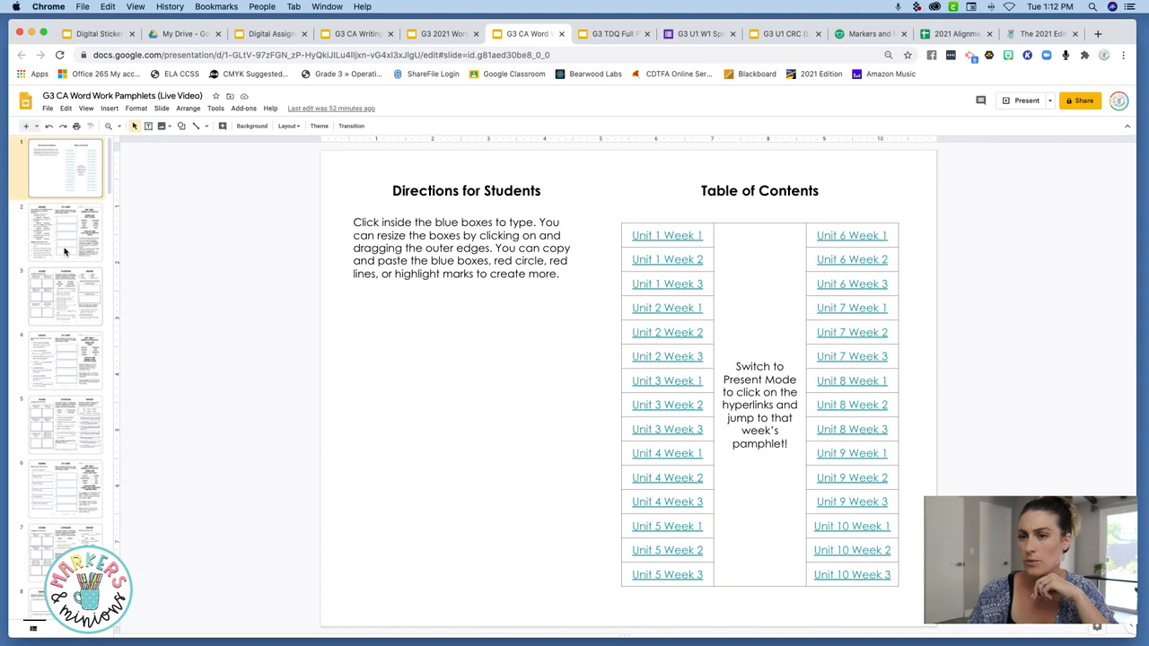
- Open the Unit 1 Week 1 spelling slide at 50% zoom and place Part A circle on 'sandbags'
left_click(65, 231)
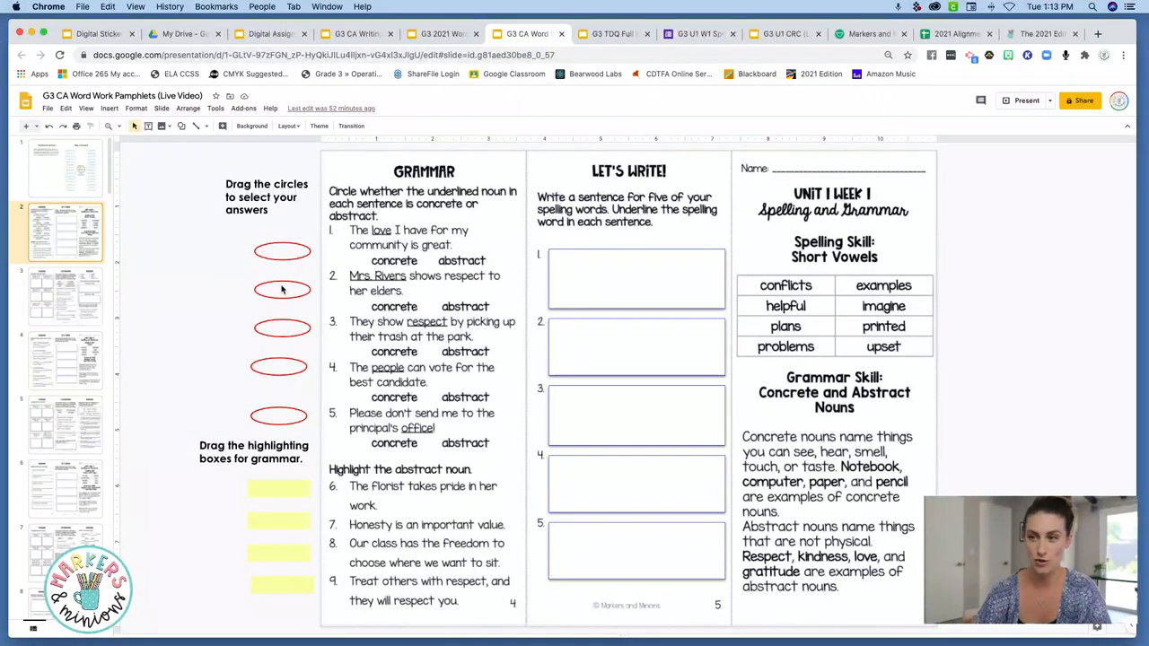
mouse_move(117, 126)
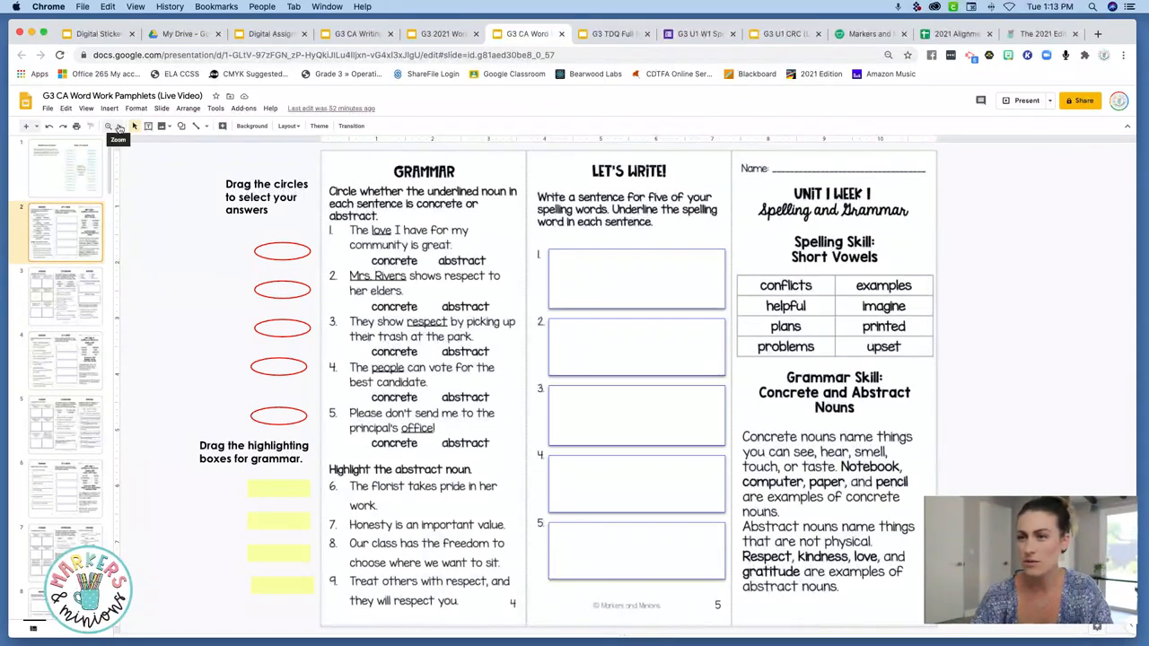
left_click(118, 126)
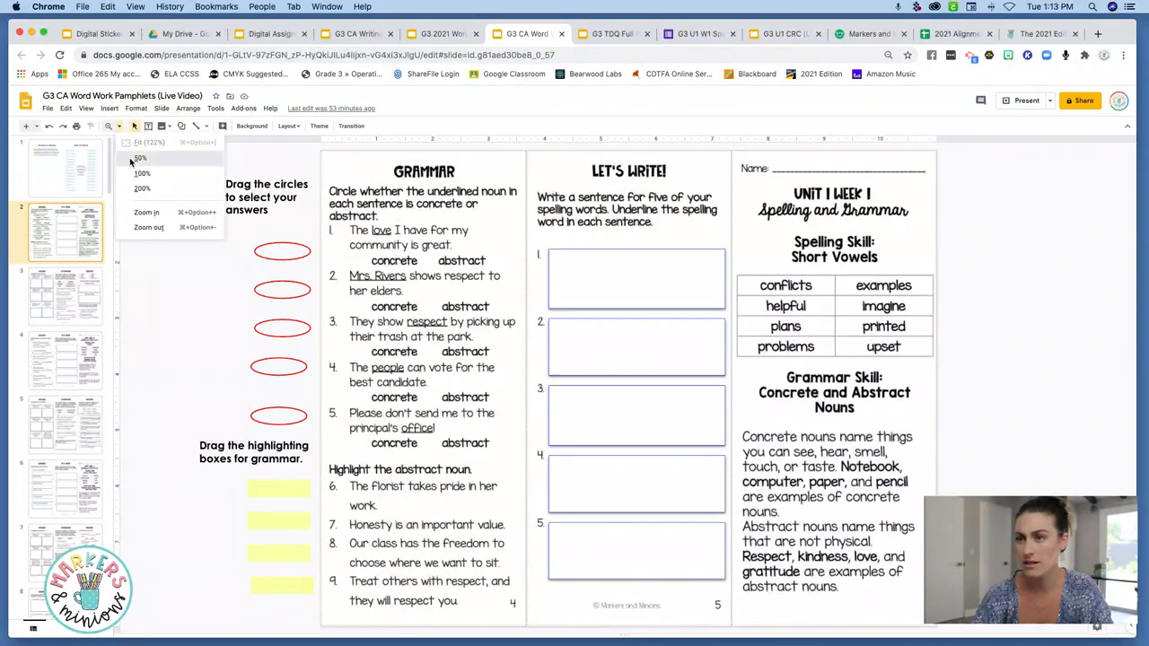
left_click(141, 158)
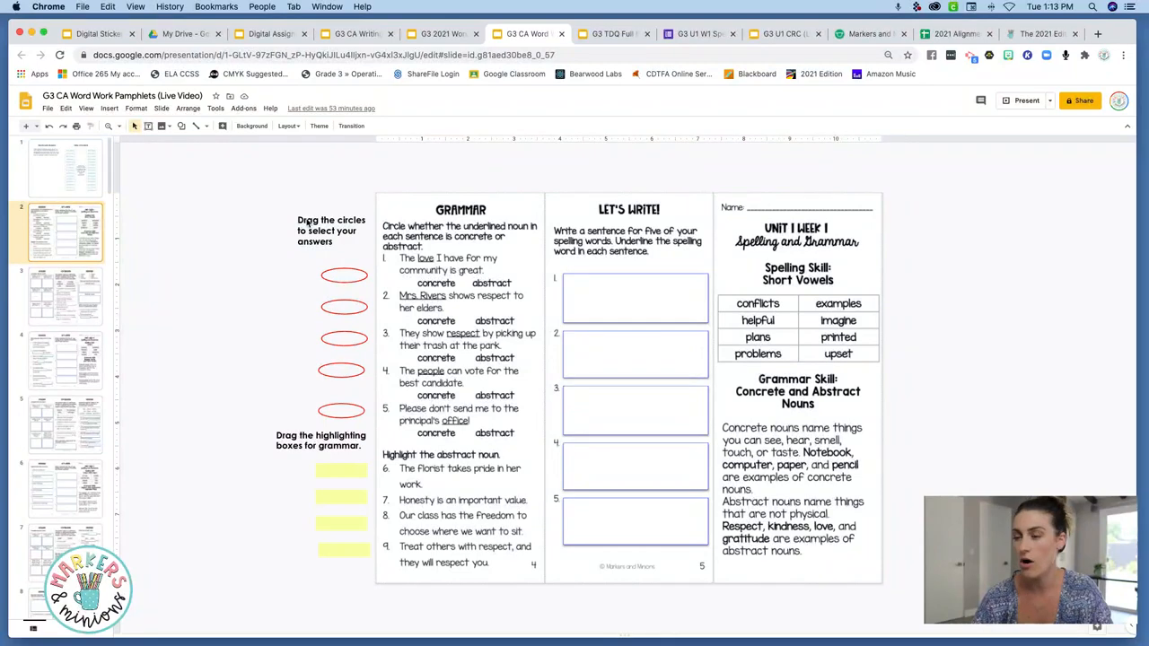
mouse_move(247, 223)
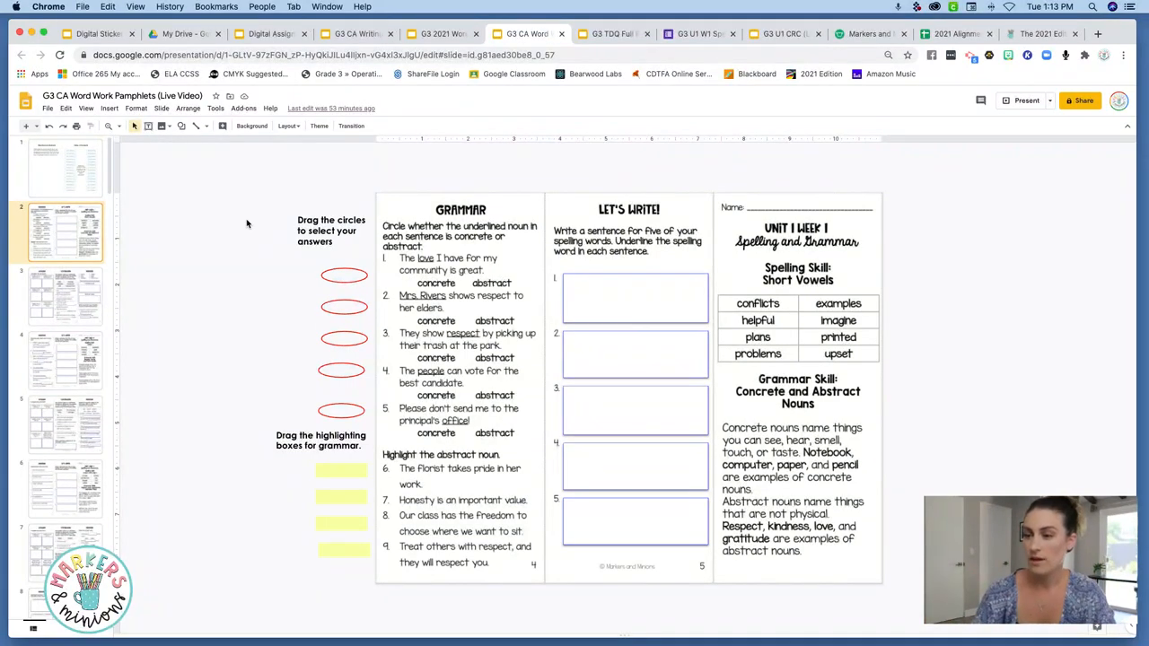
left_click(342, 471)
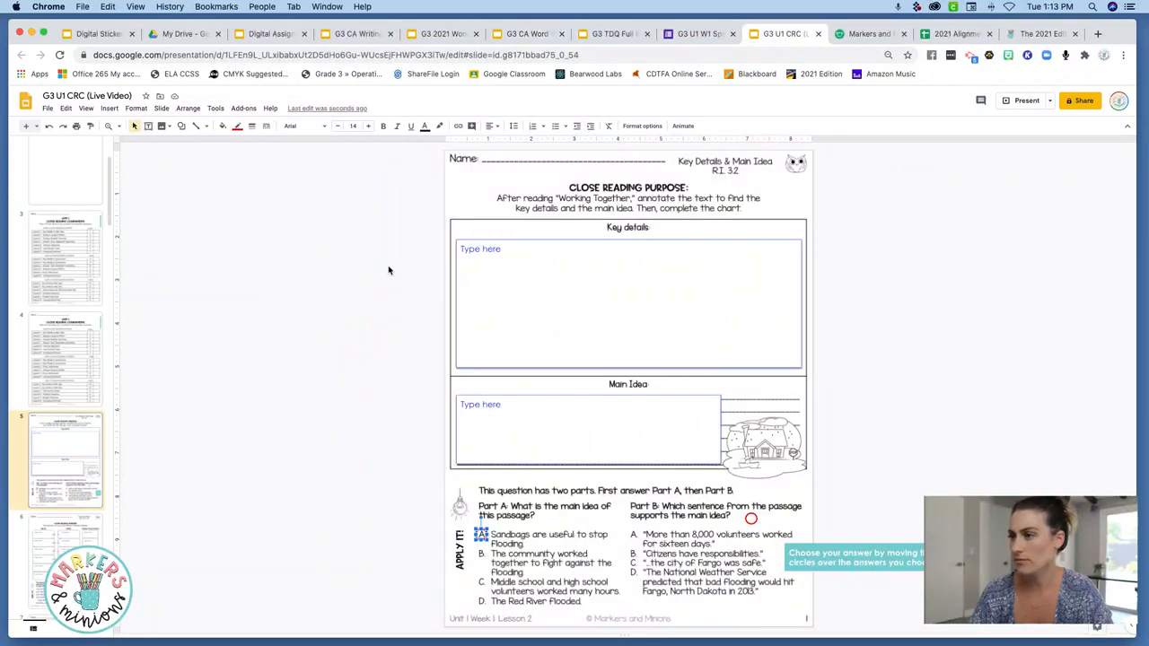
mouse_move(393, 210)
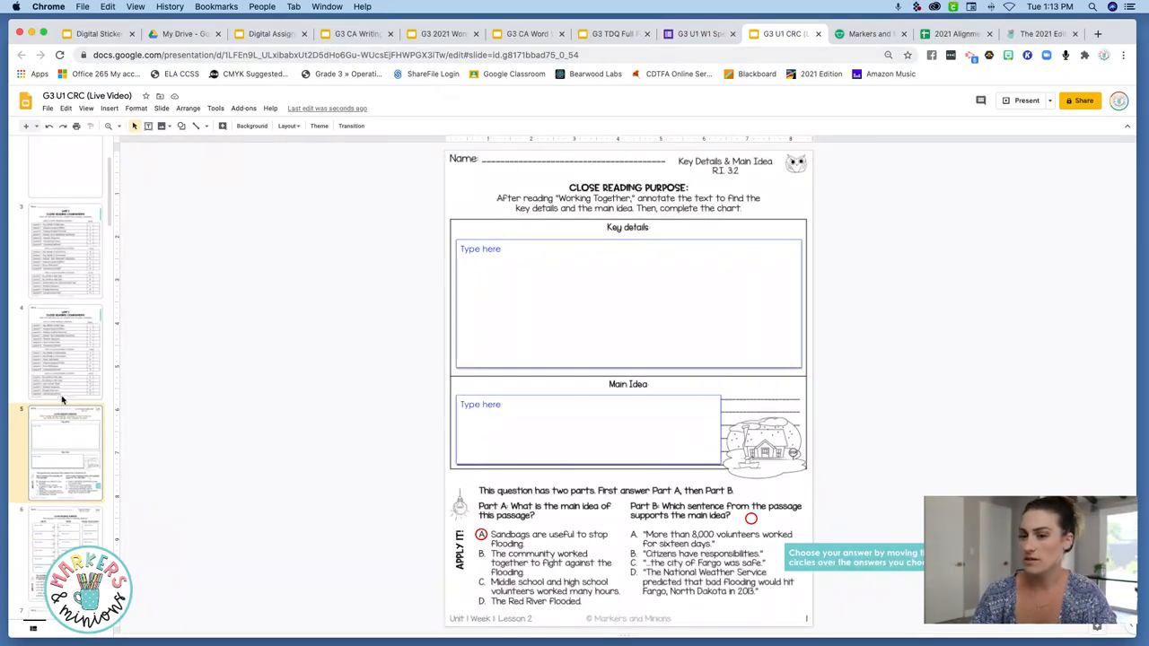
- View a later companion slide, then switch to the G3 U1 W1 Spelling Test form
left_click(64, 357)
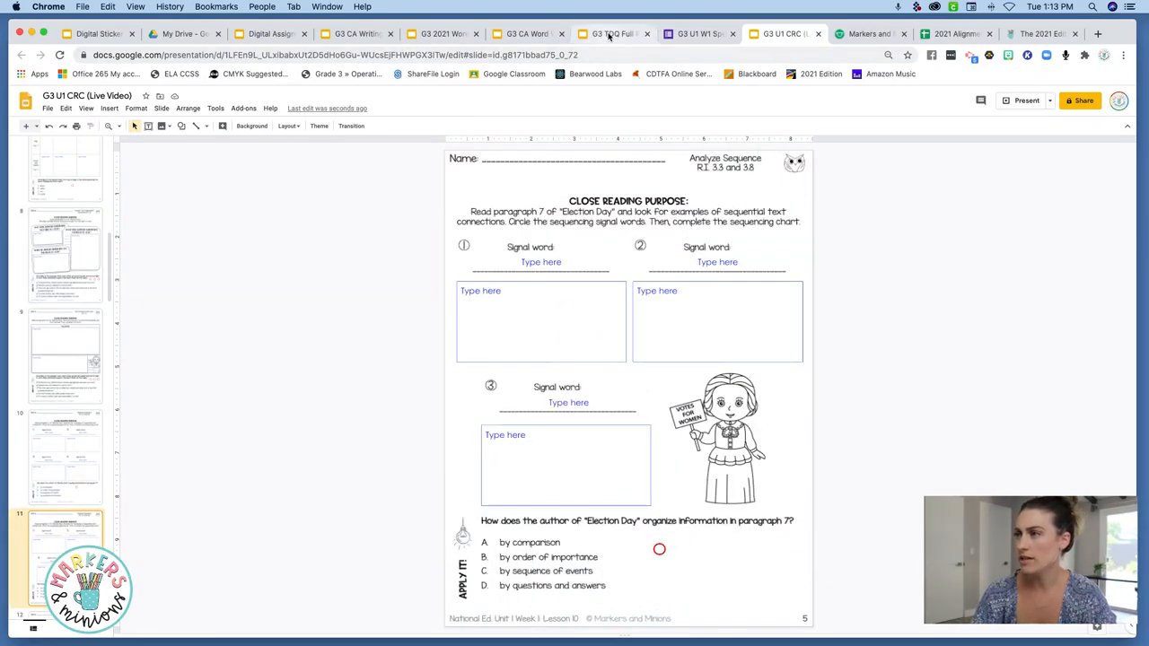
left_click(701, 34)
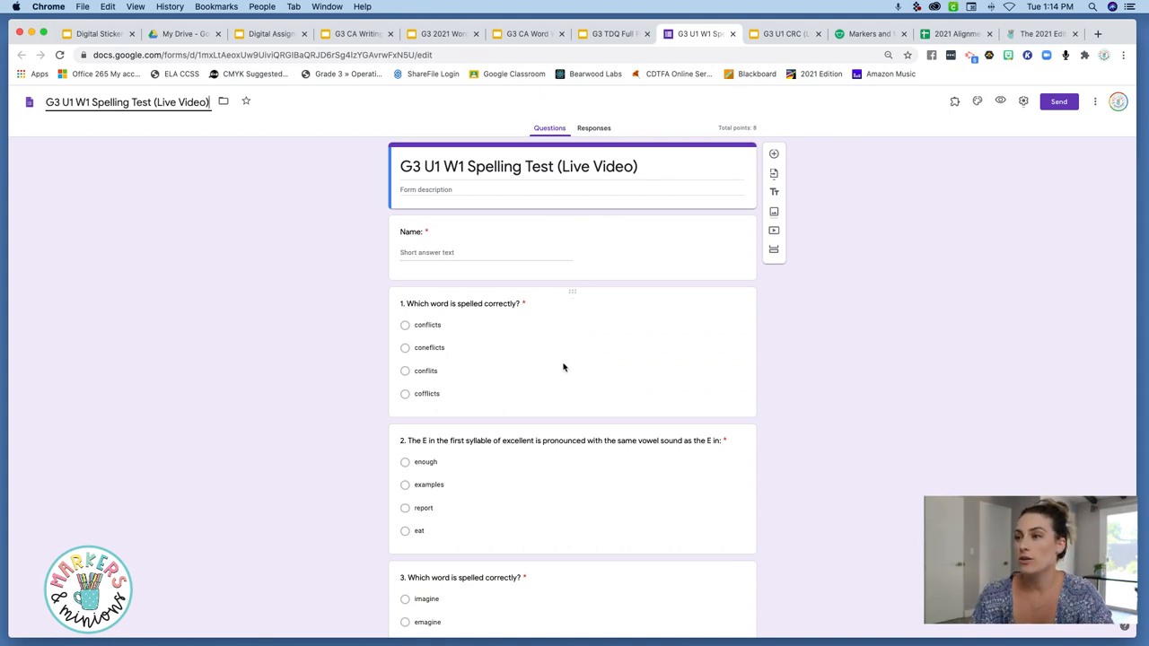
- Open question 1's answer key, 'conflicts' for 1 point, briefly checking the Alignment sheet
left_click(467, 311)
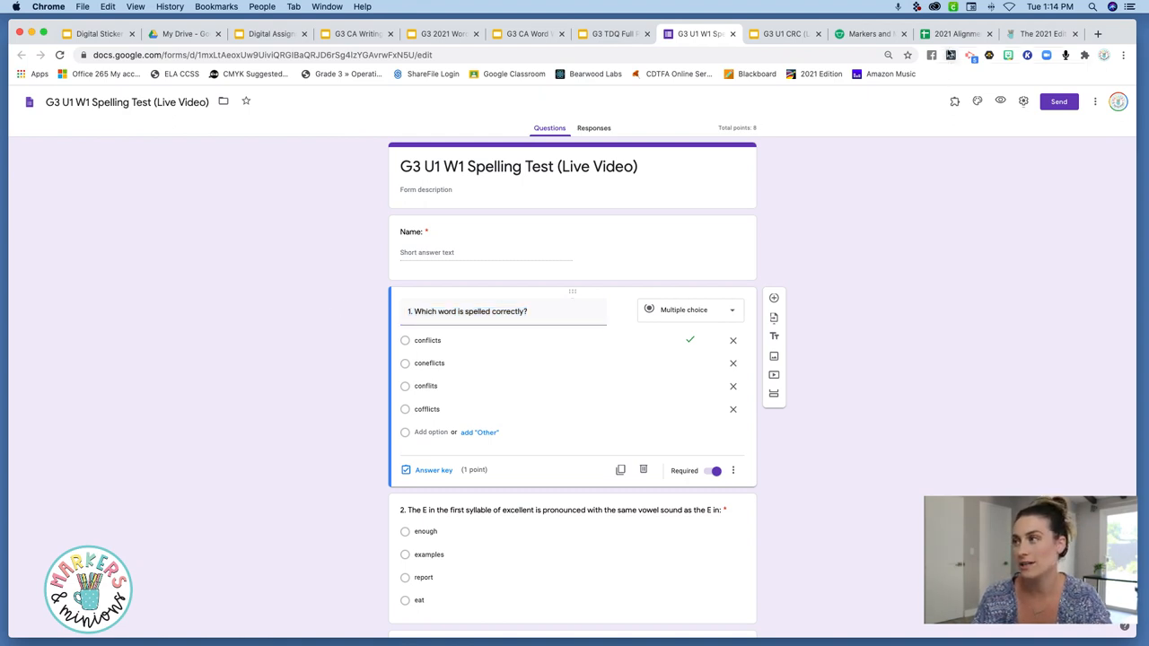
left_click(956, 34)
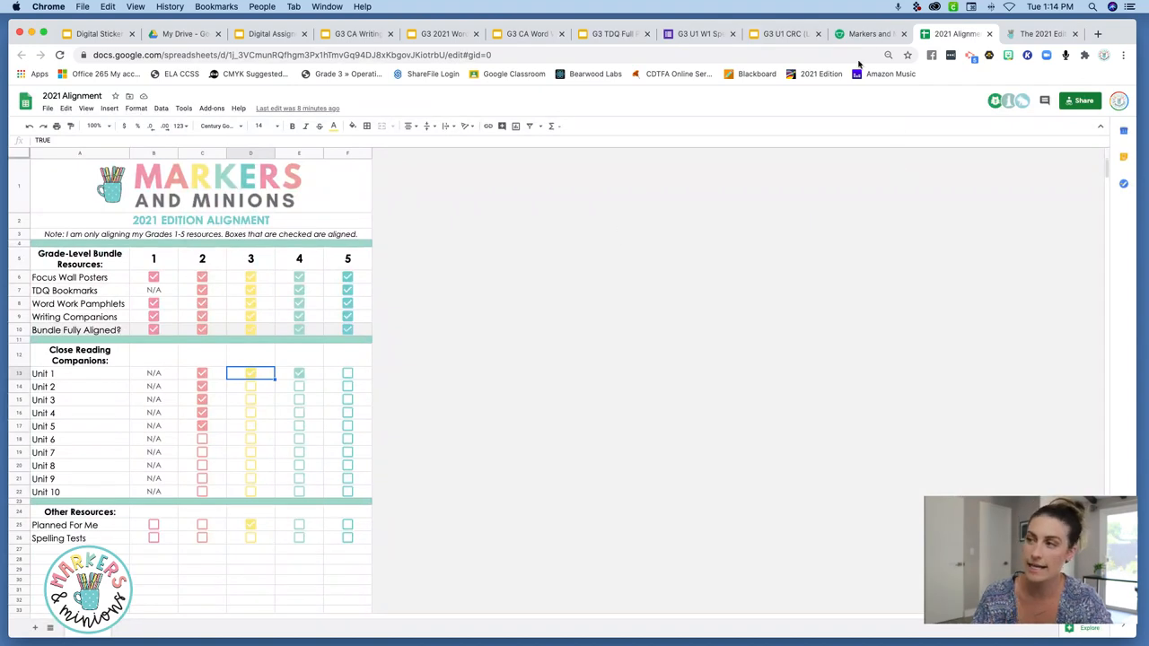
left_click(699, 34)
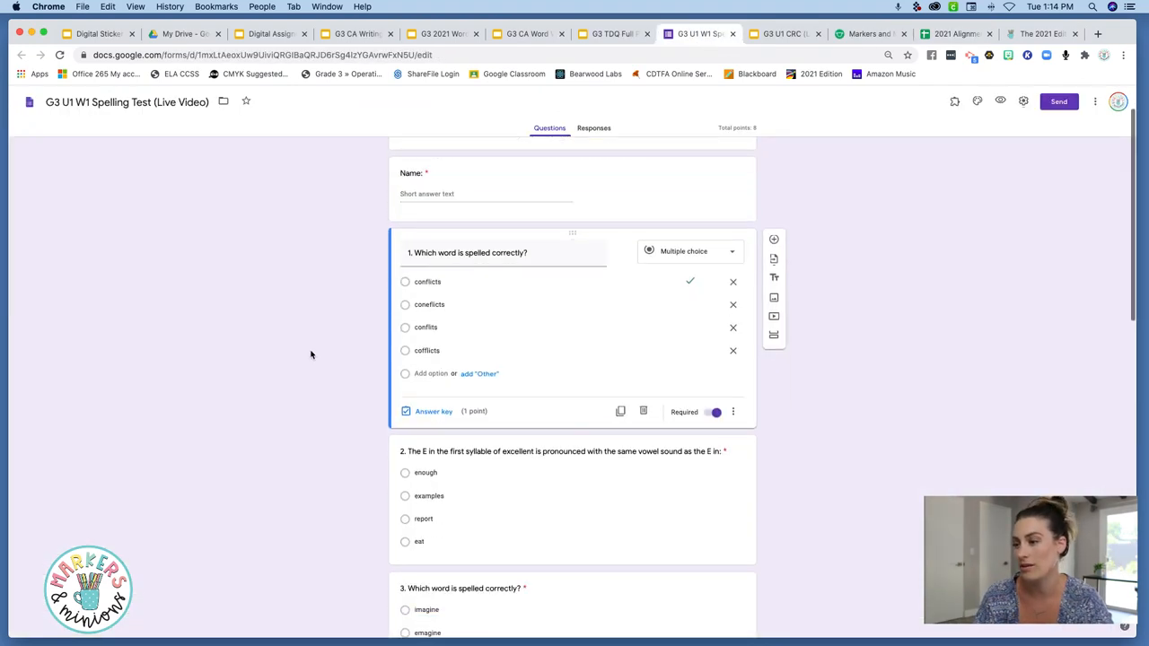
- Scroll through the spelling questions down to number 6
scroll("down", 3)
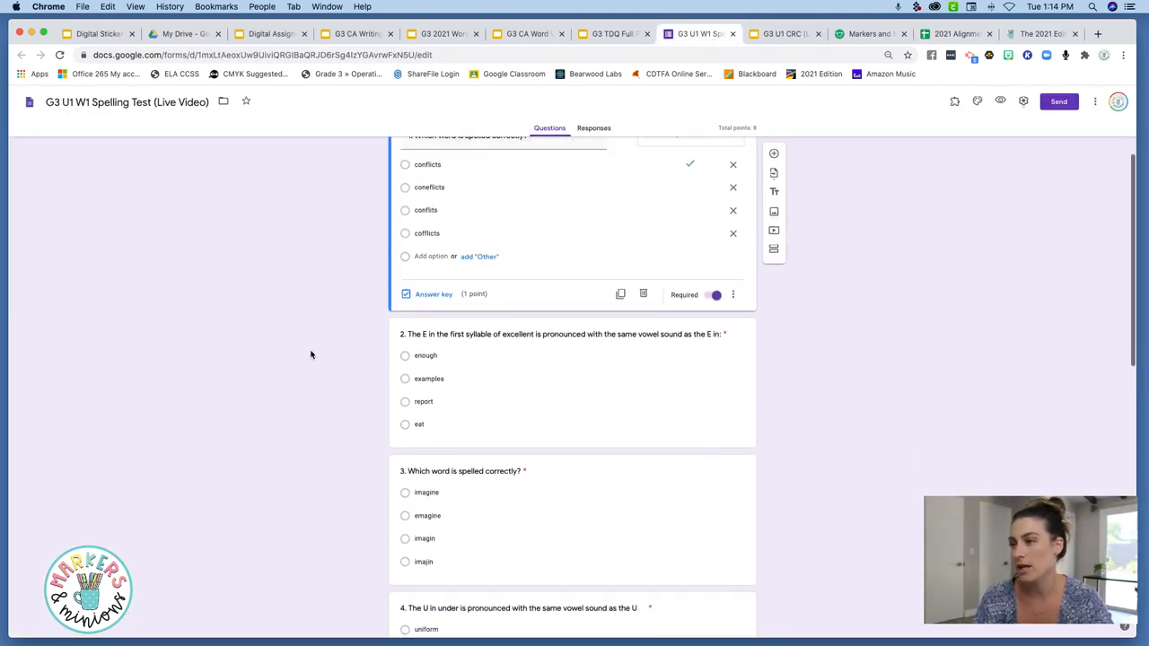
scroll("down", 3)
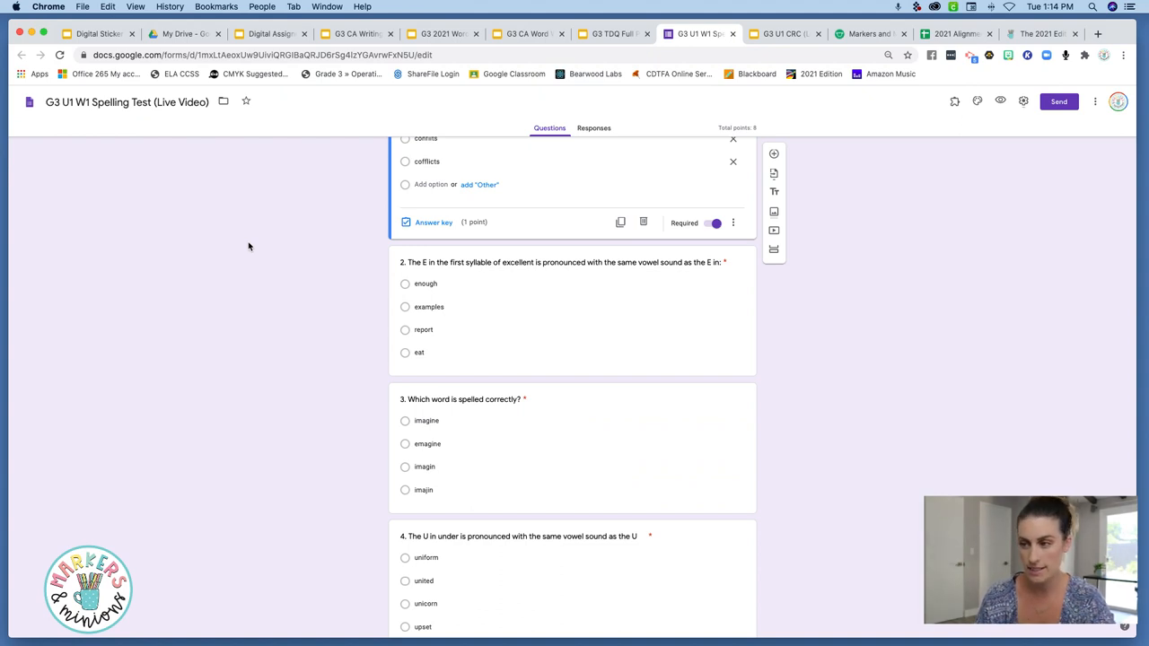
mouse_move(339, 339)
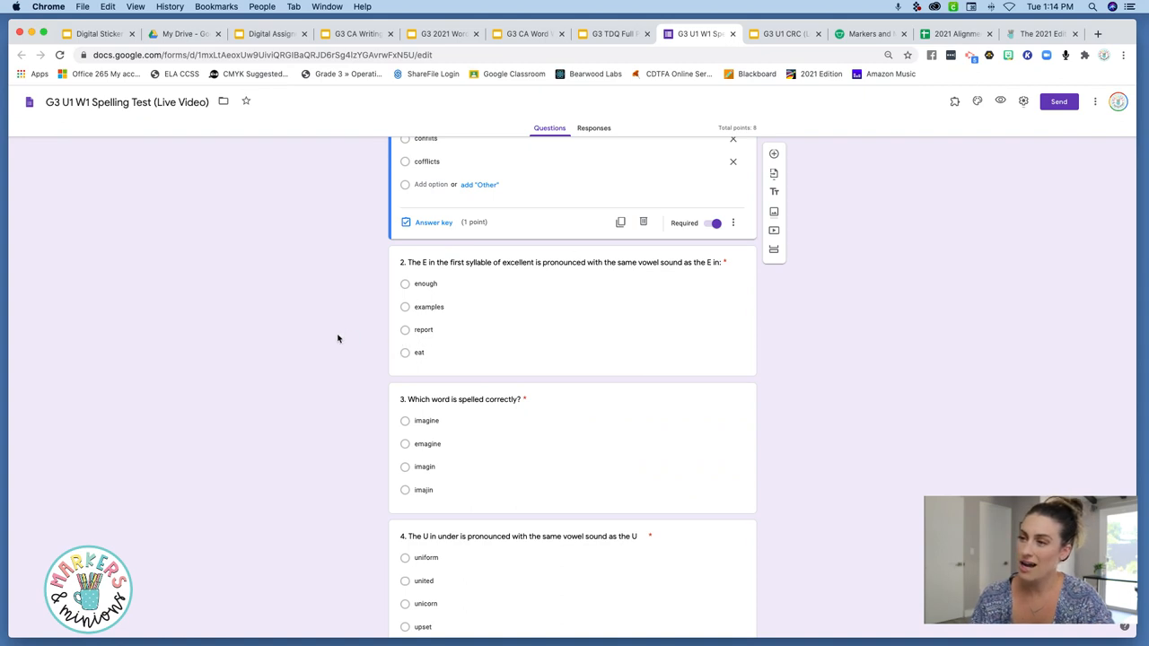
scroll("down", 3)
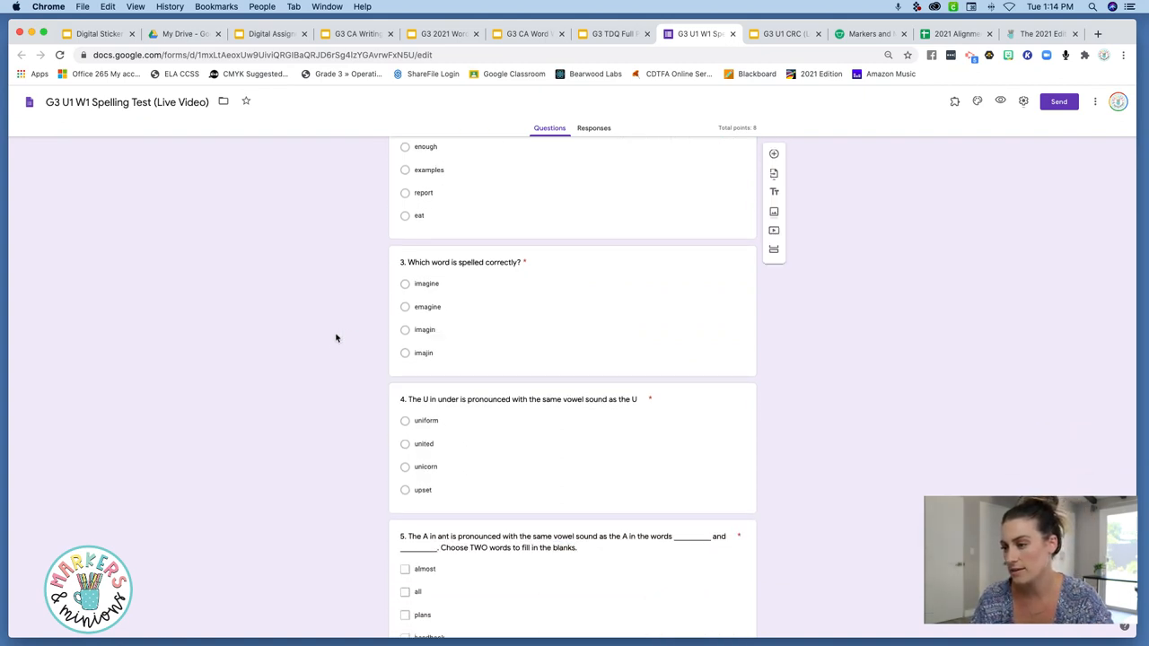
scroll("down", 3)
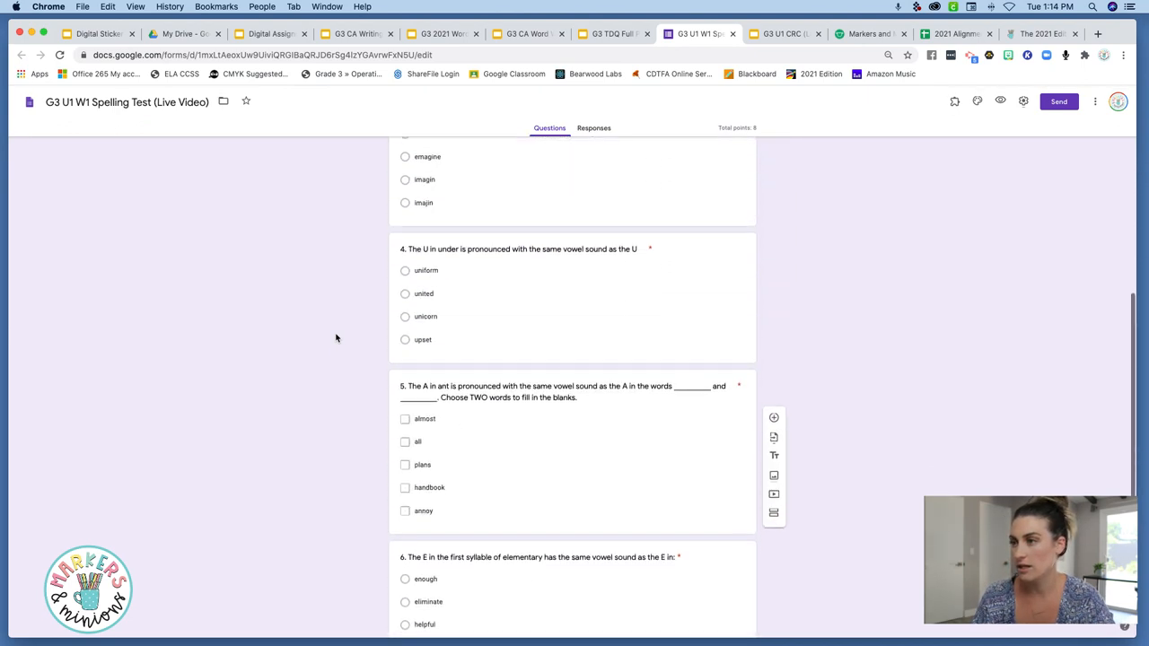
scroll("up", 3)
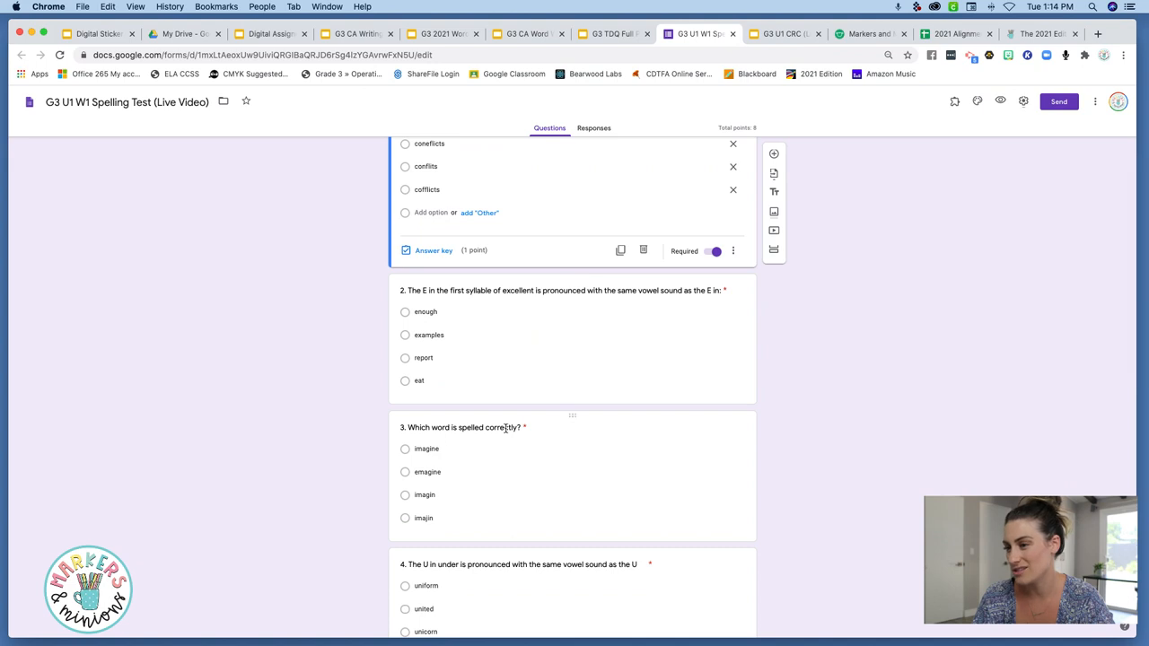
mouse_move(427, 325)
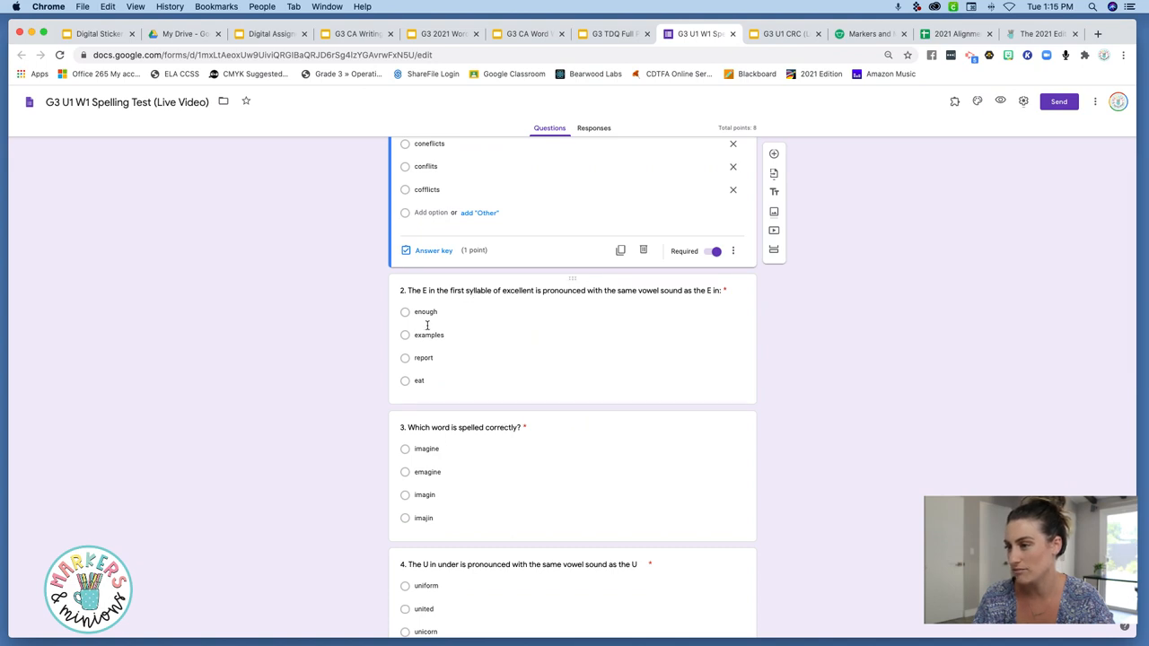
scroll("down", 3)
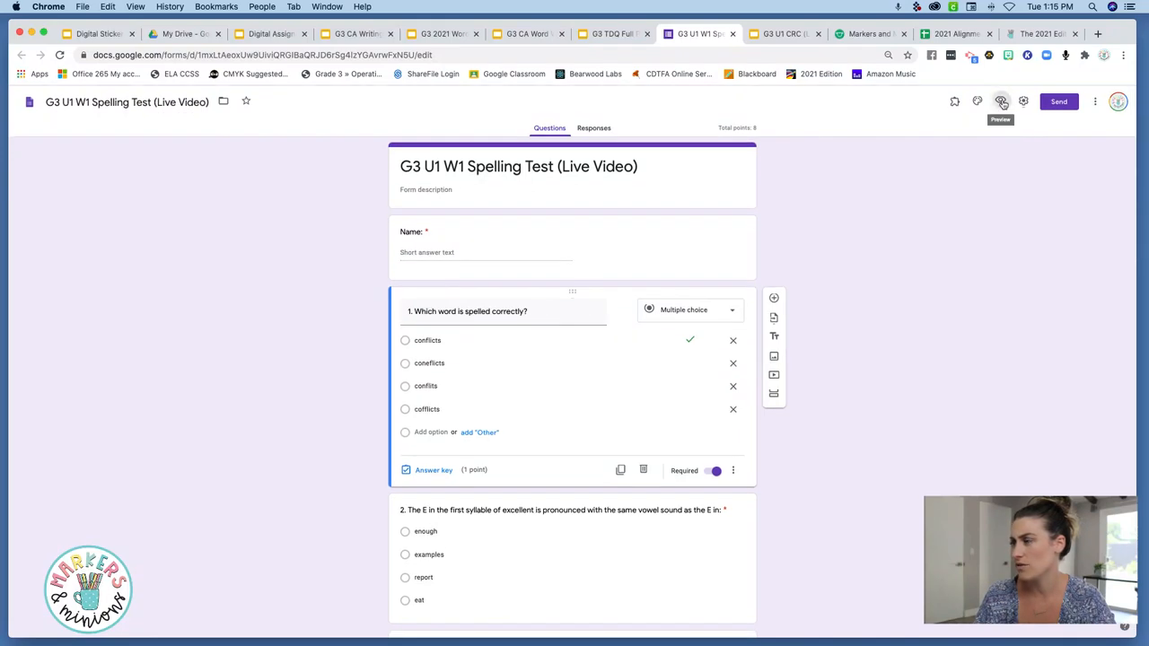
left_click(1001, 101)
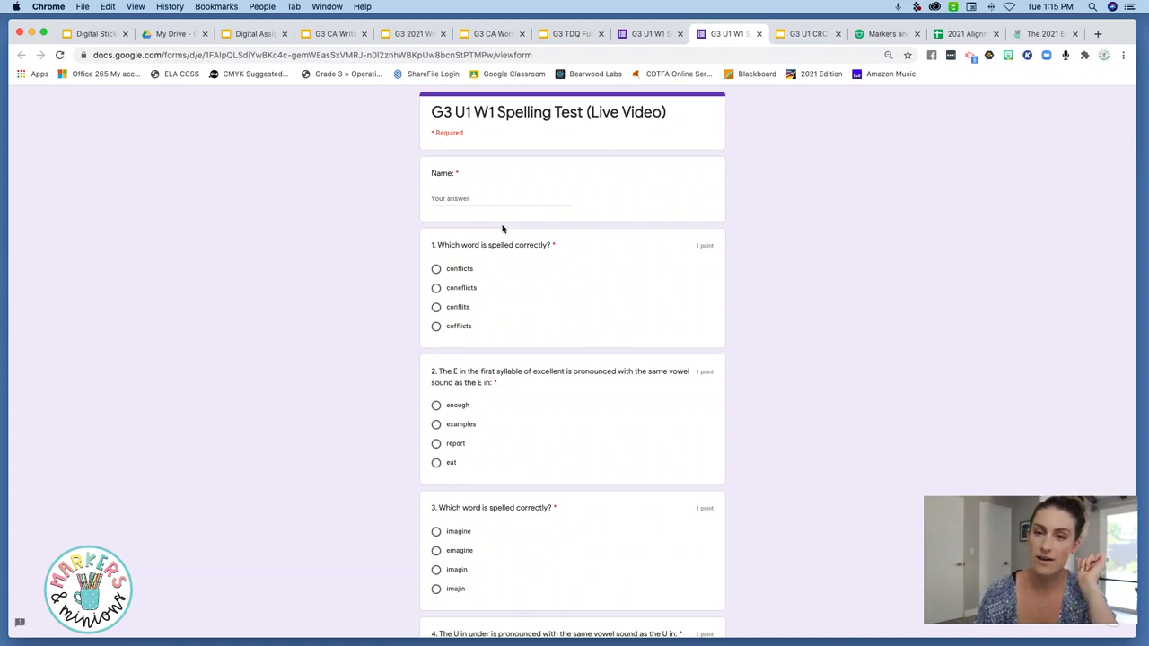
mouse_move(751, 211)
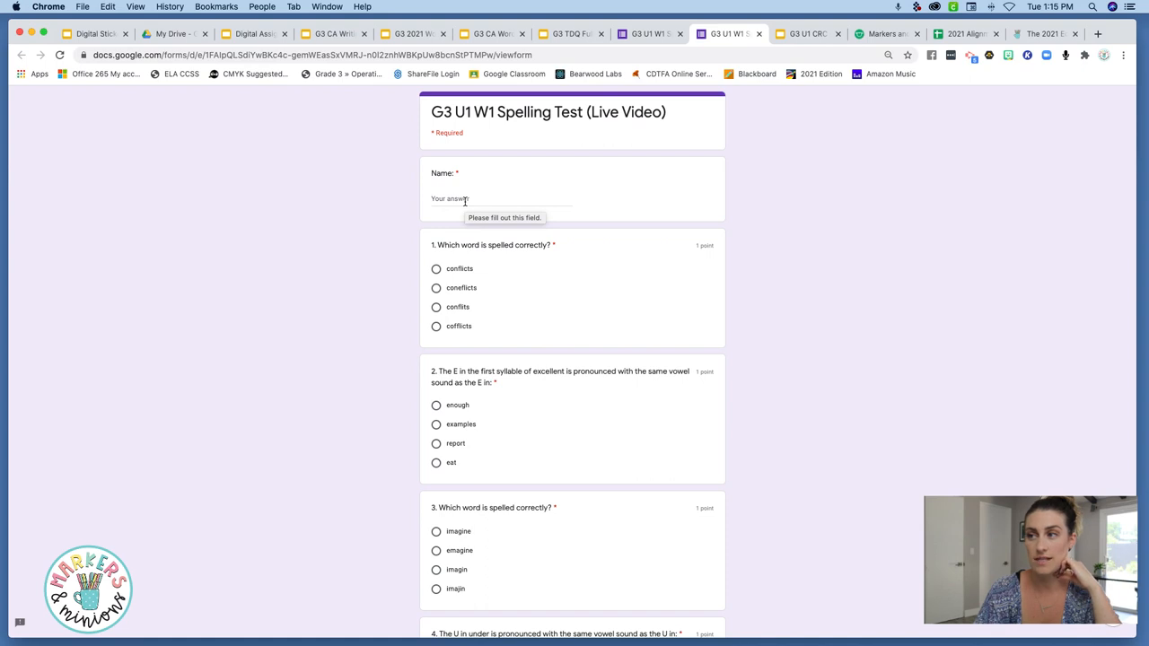
mouse_move(1122, 142)
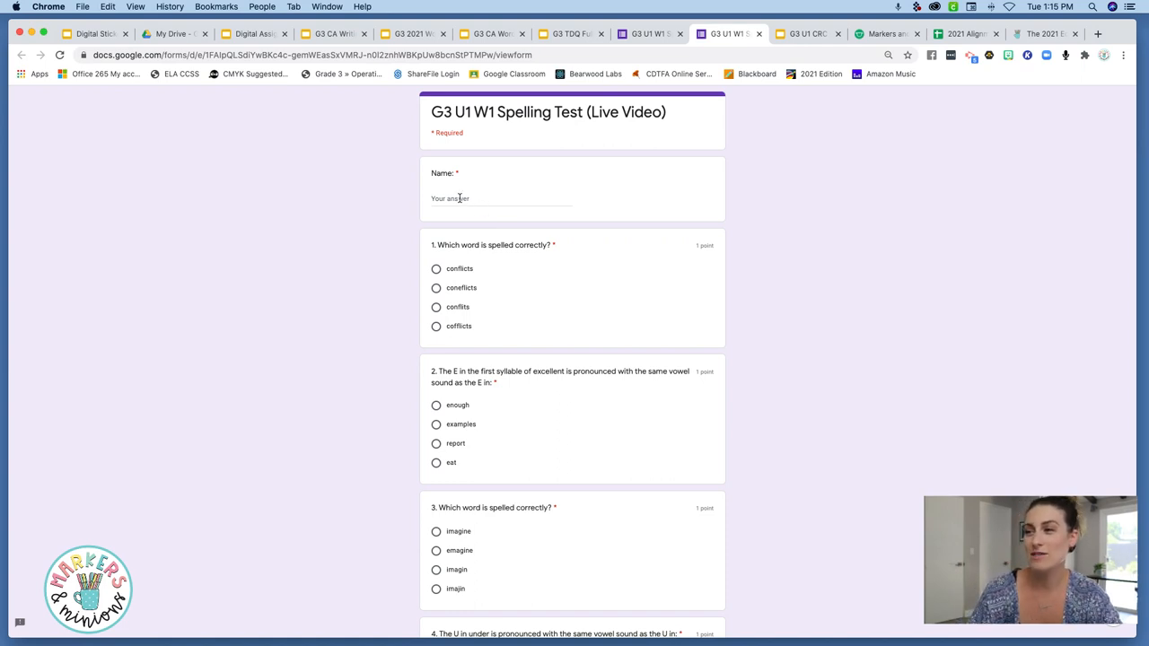
left_click(500, 198)
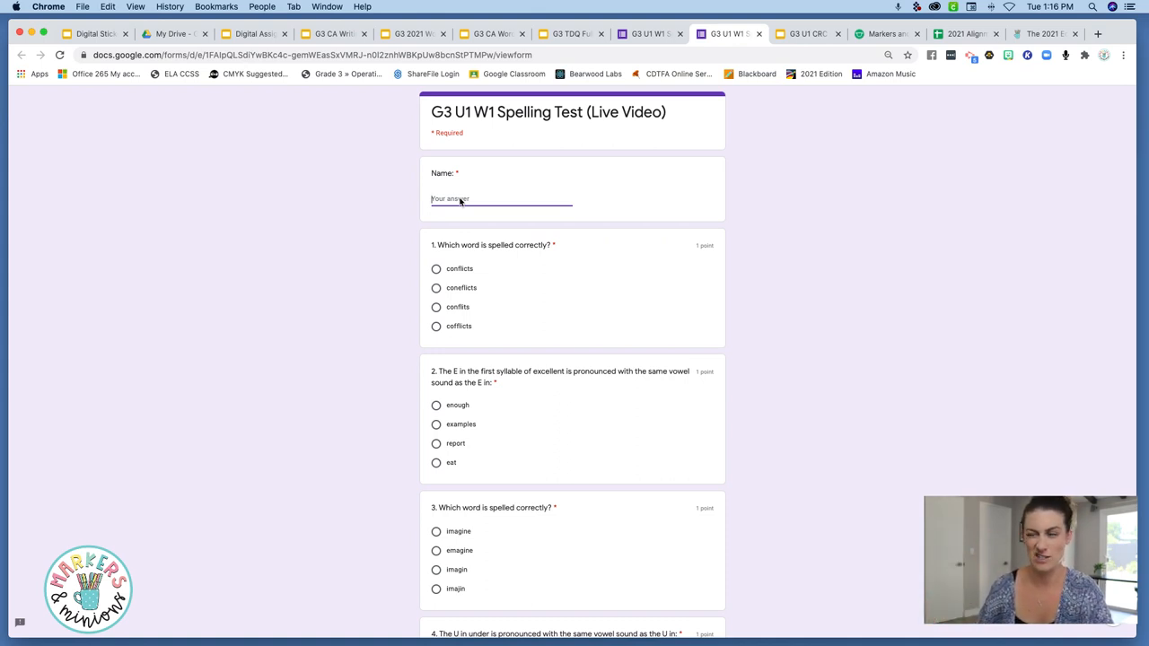
mouse_move(481, 202)
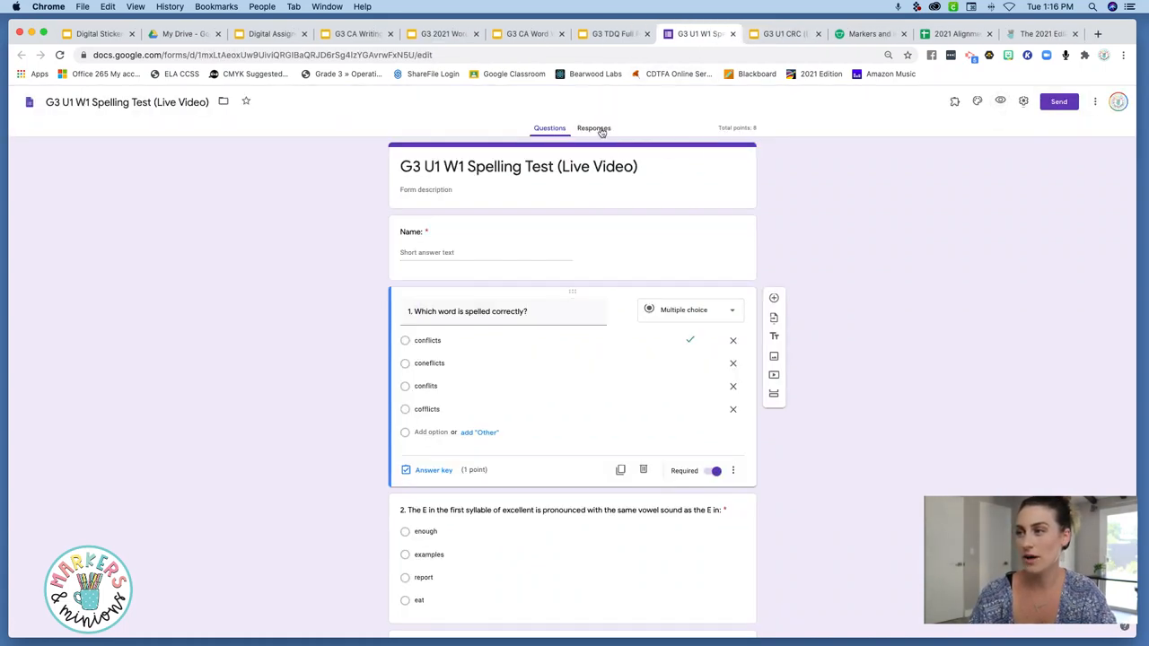
mouse_move(620, 131)
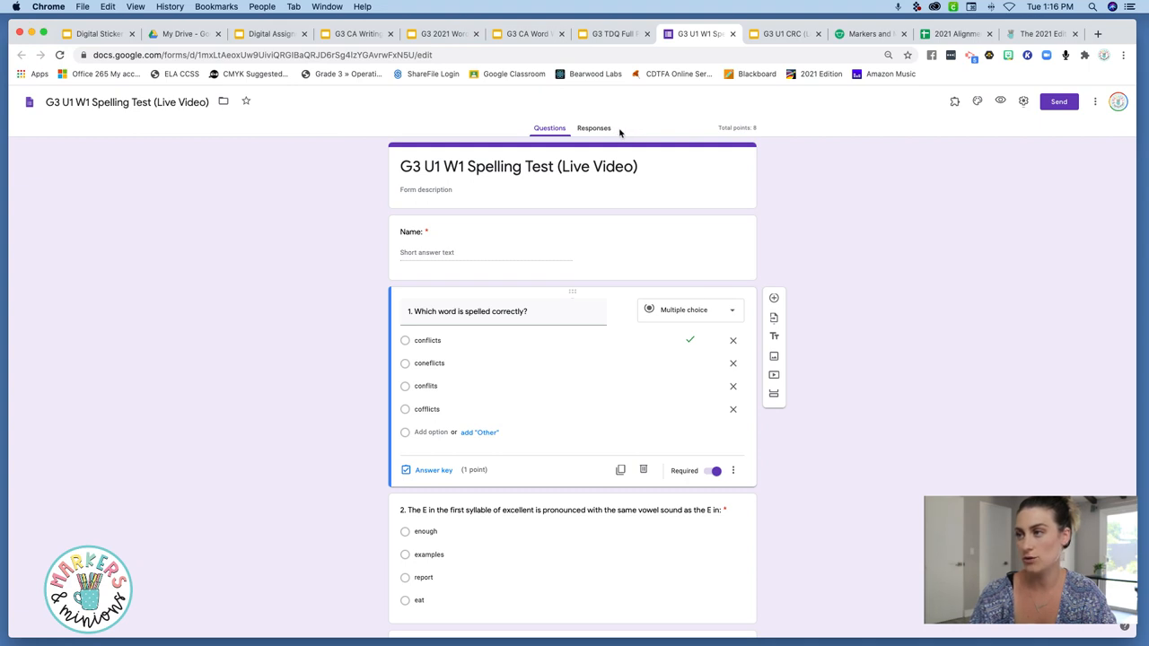
- View the spelling test's Responses page with 0 responses, then open G3 TDQ Full Page
left_click(594, 128)
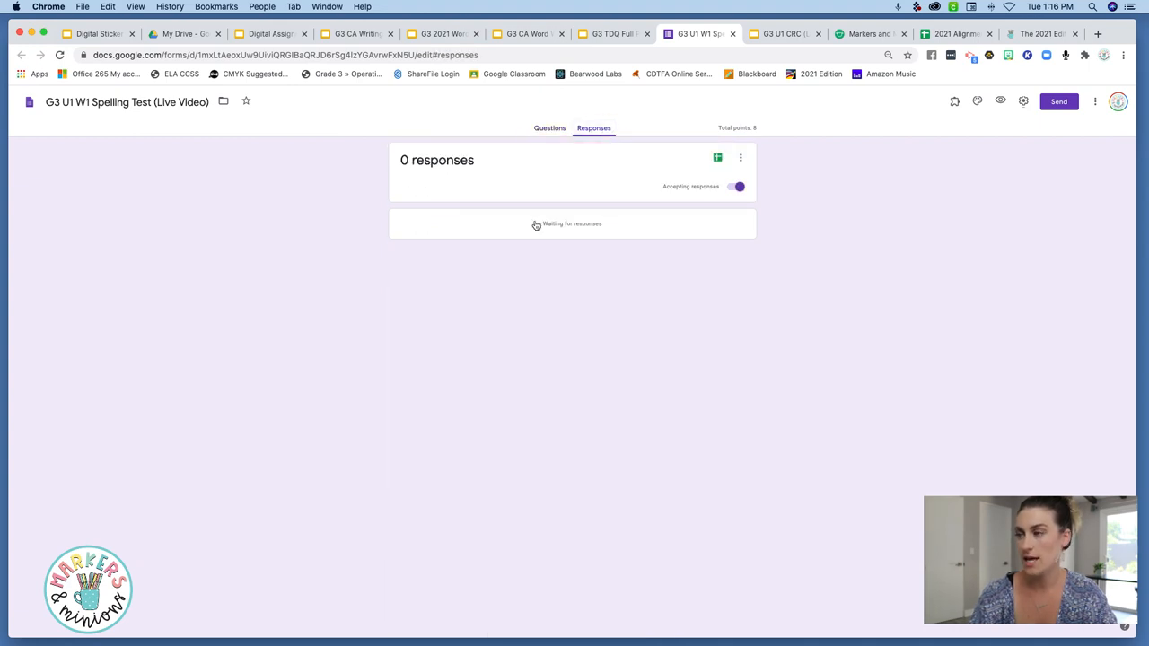
mouse_move(565, 214)
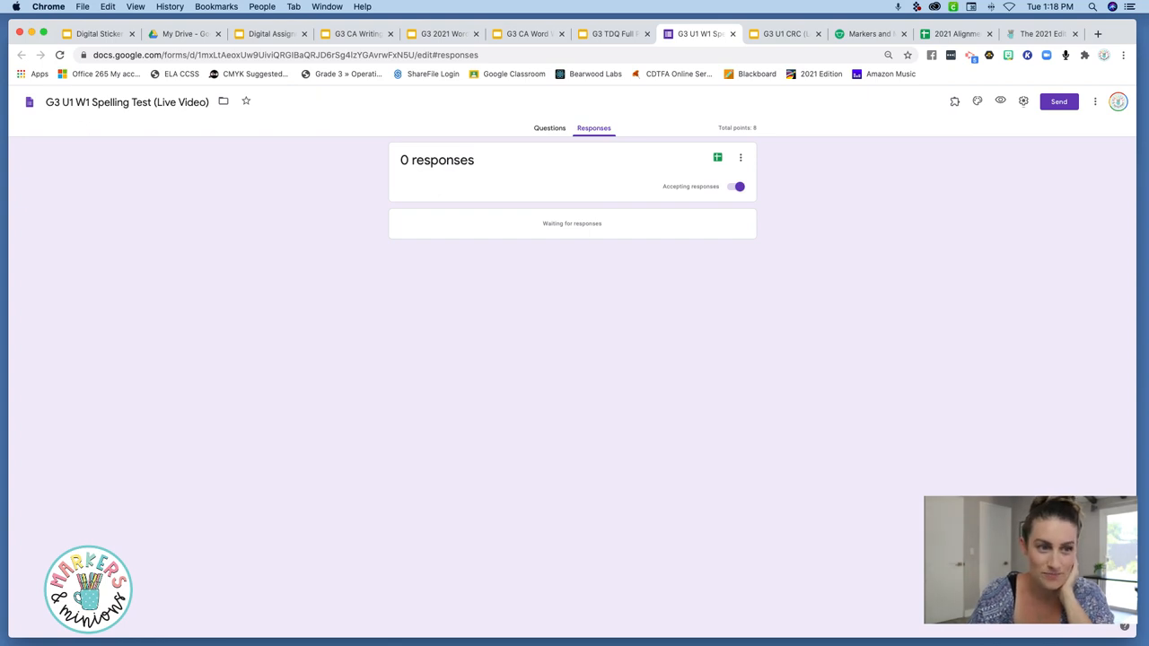
left_click(613, 33)
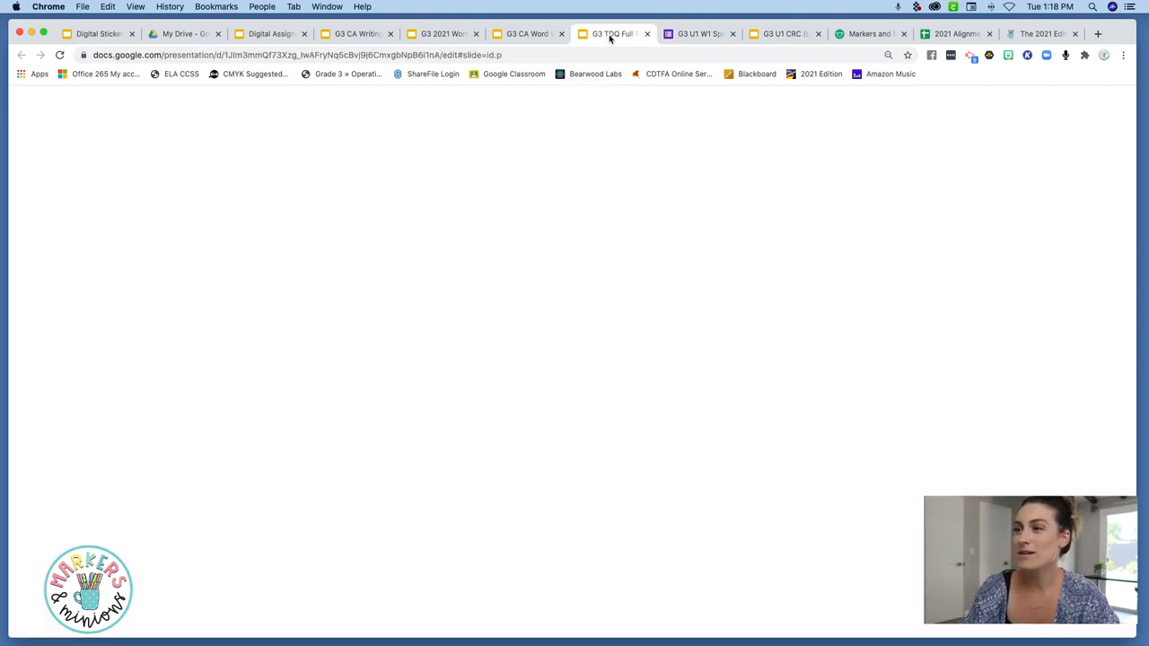
- Bring up the G3 TDQ Full Page (Live Video) presentation on its Unit 1 questions slide
left_click(613, 33)
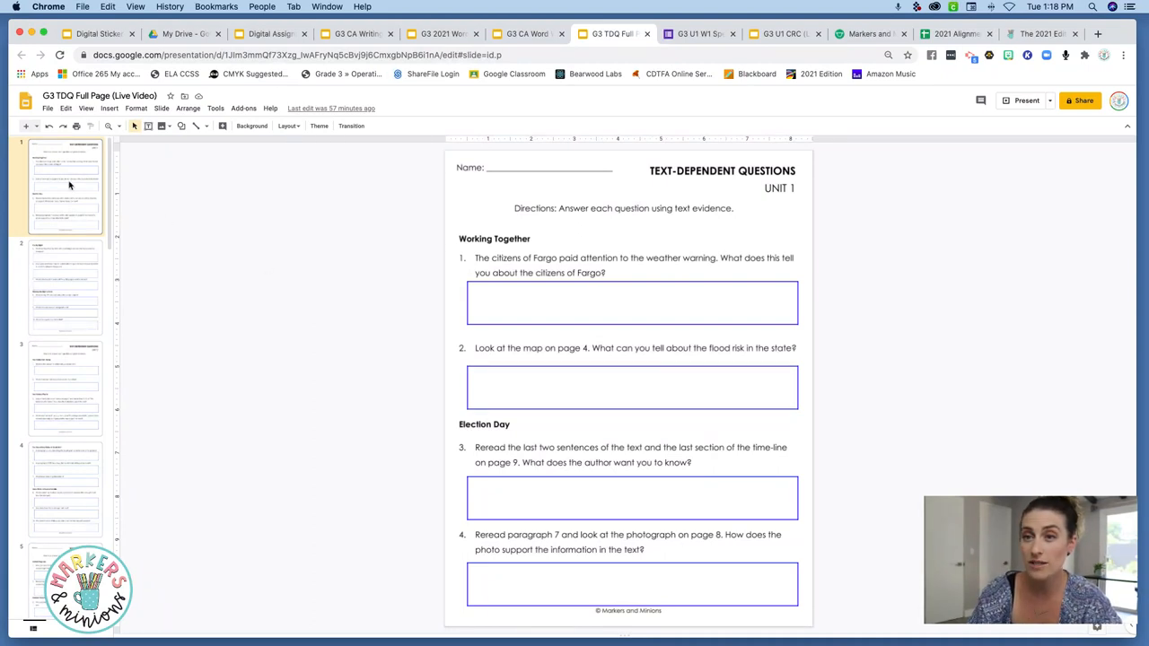
mouse_move(404, 260)
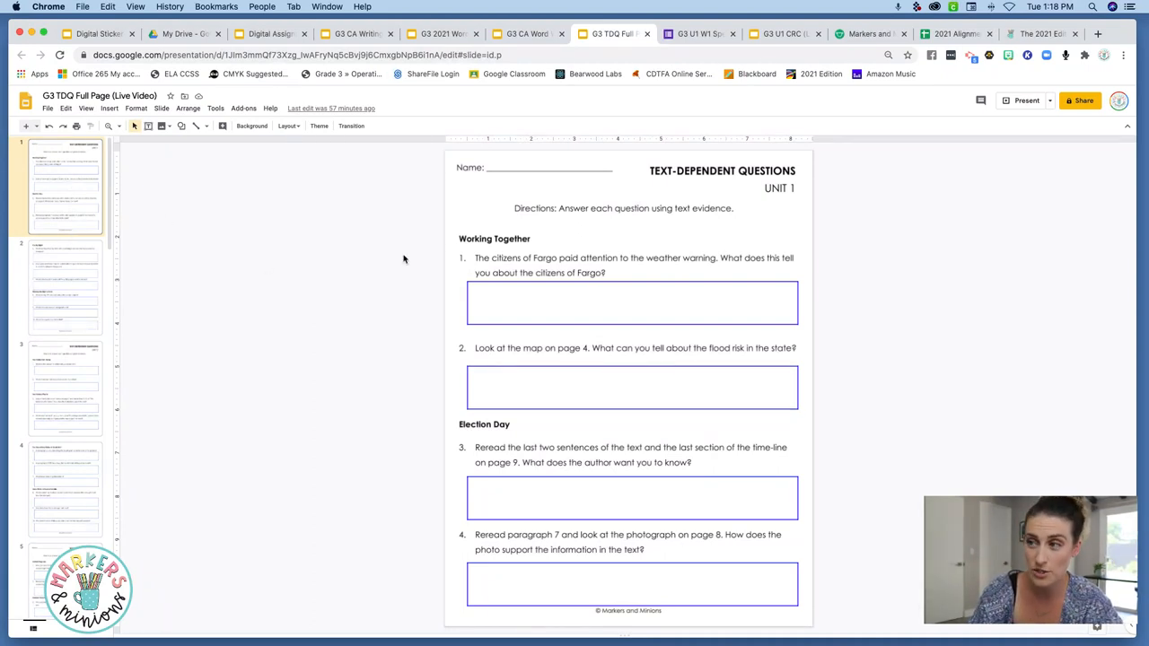
left_click(632, 302)
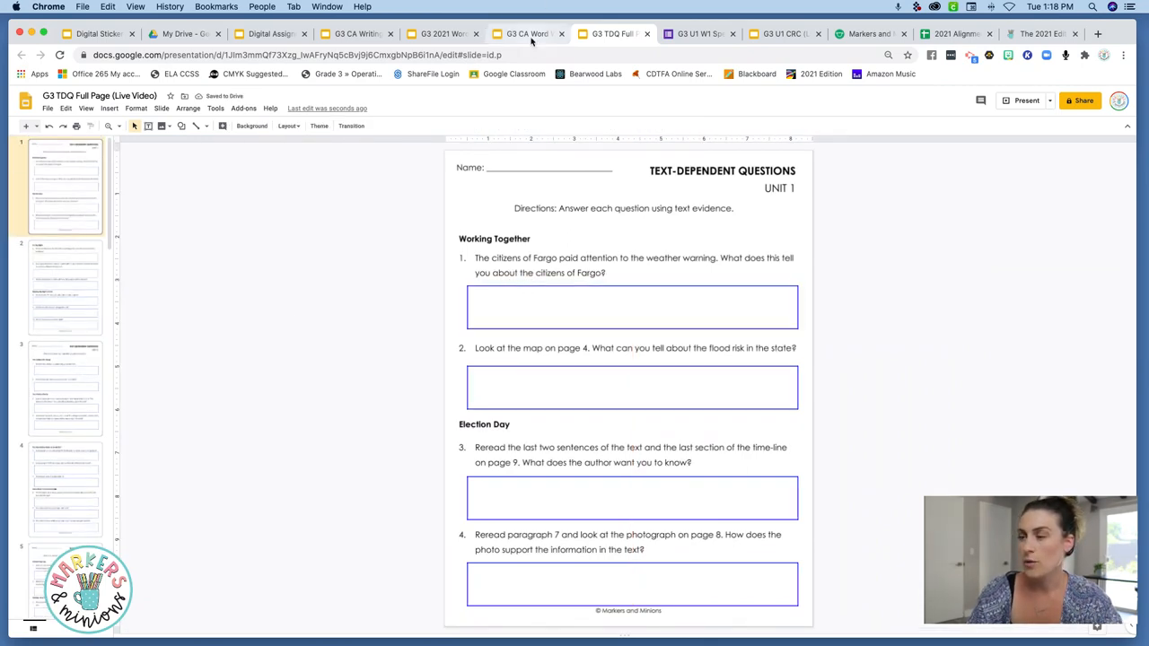
- Drag the ballot word box onto the spelling sort and back, then view the 2021 pamphlets
left_click(525, 33)
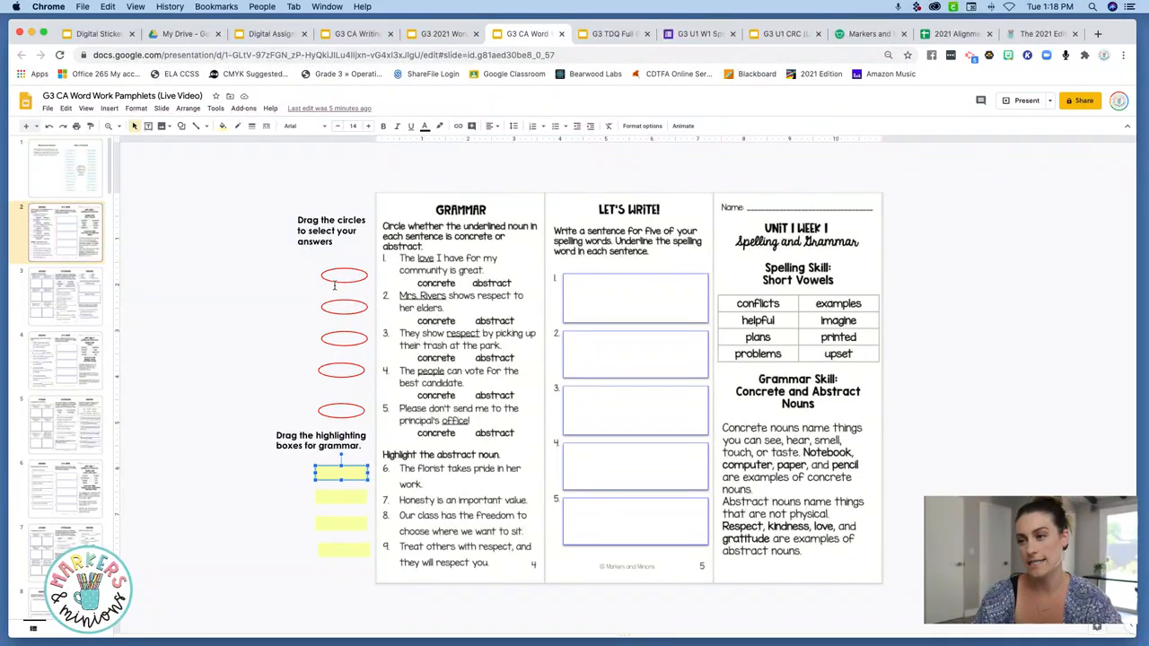
mouse_move(336, 277)
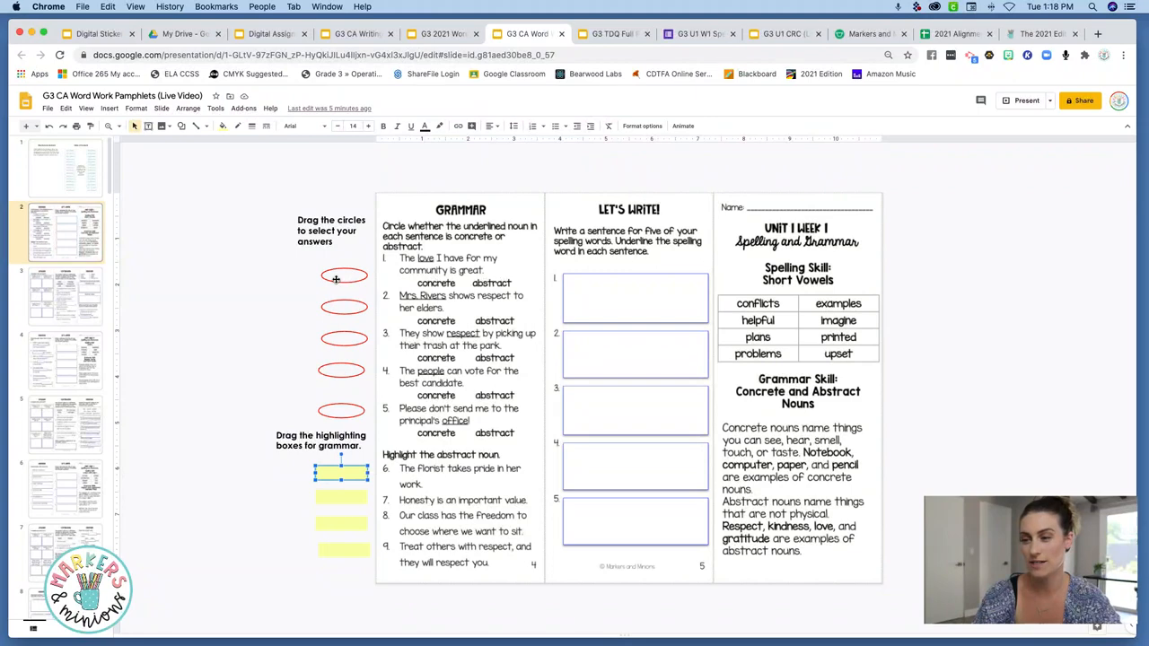
mouse_move(357, 278)
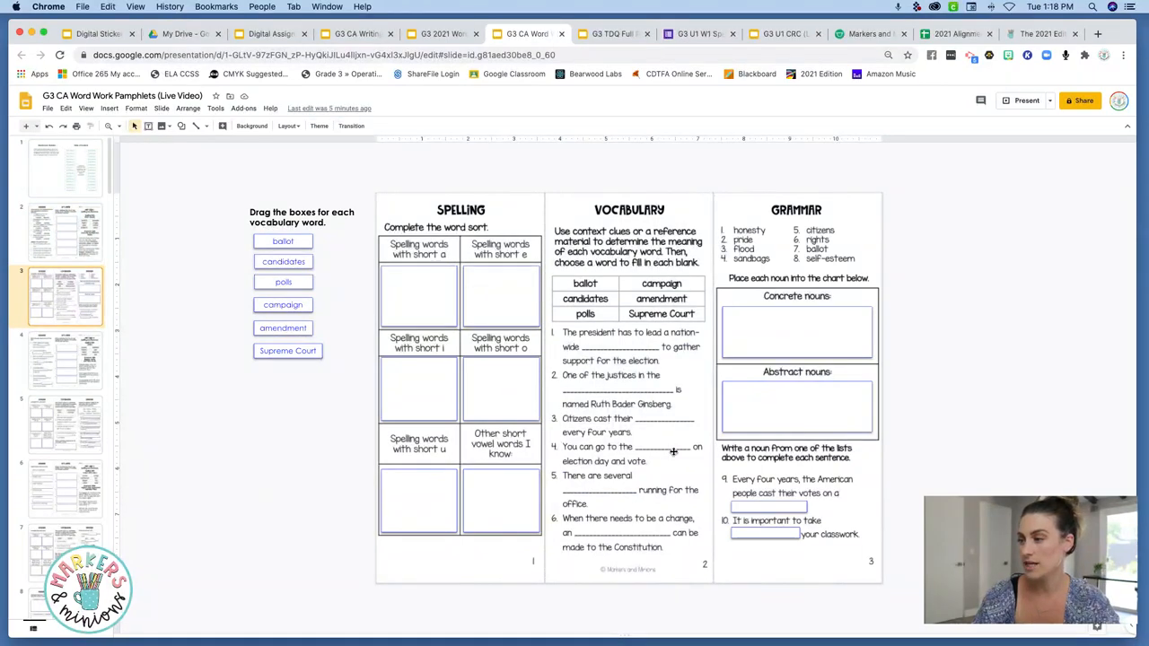
left_click(283, 240)
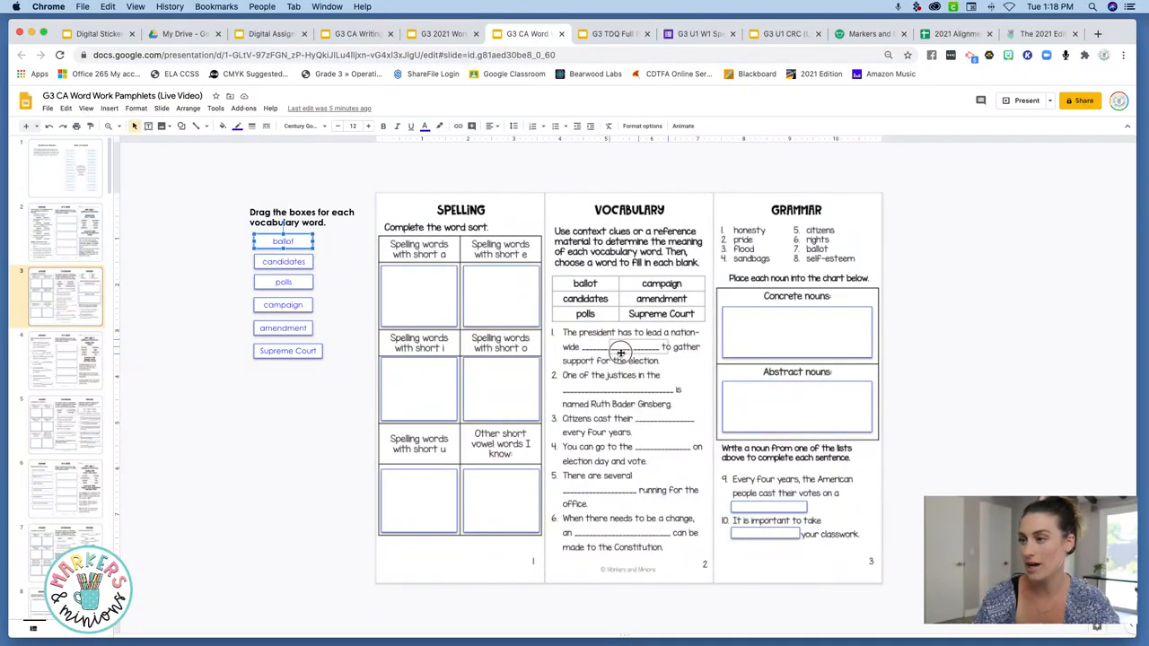
left_click_drag(283, 241, 360, 245)
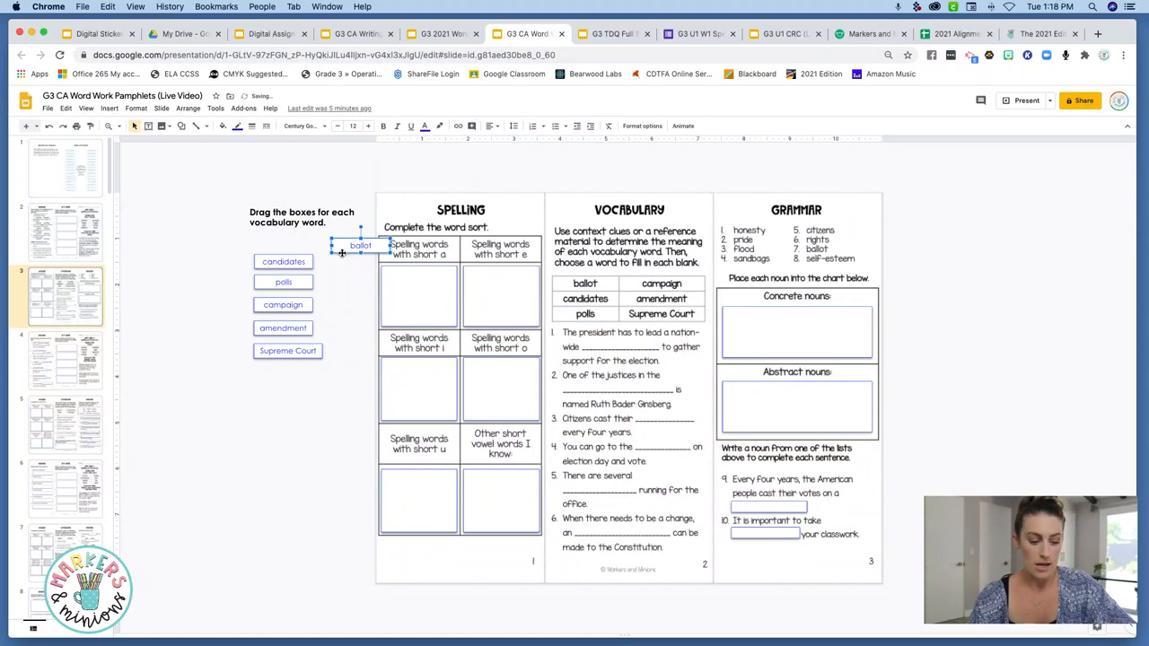
left_click_drag(360, 245, 283, 240)
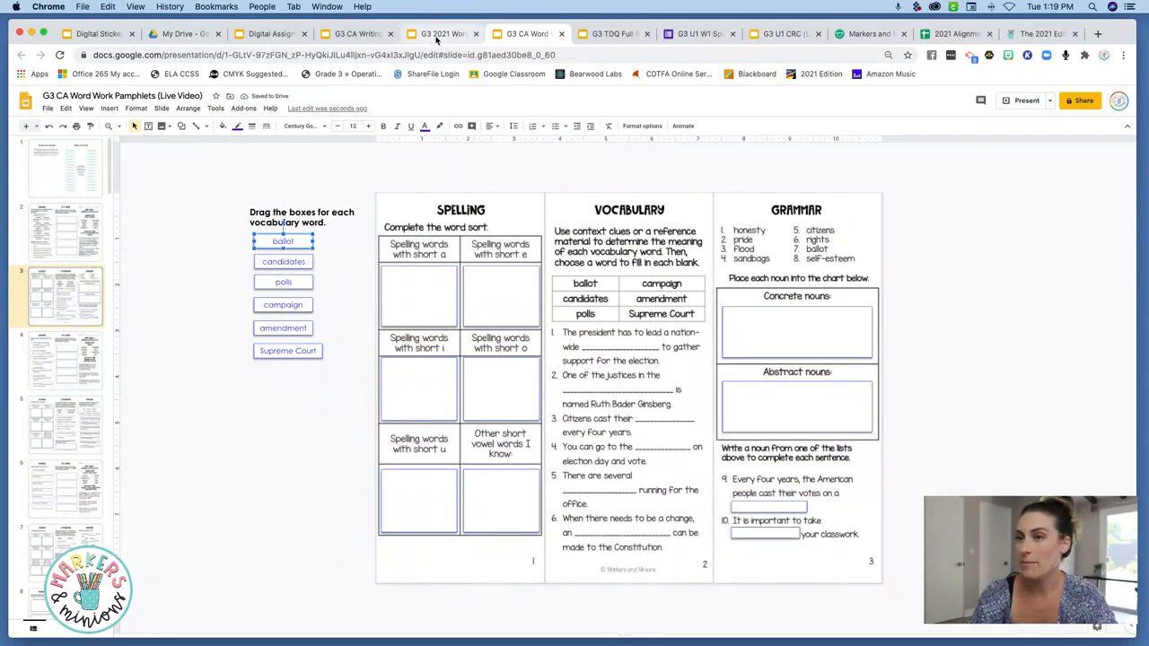
left_click(440, 33)
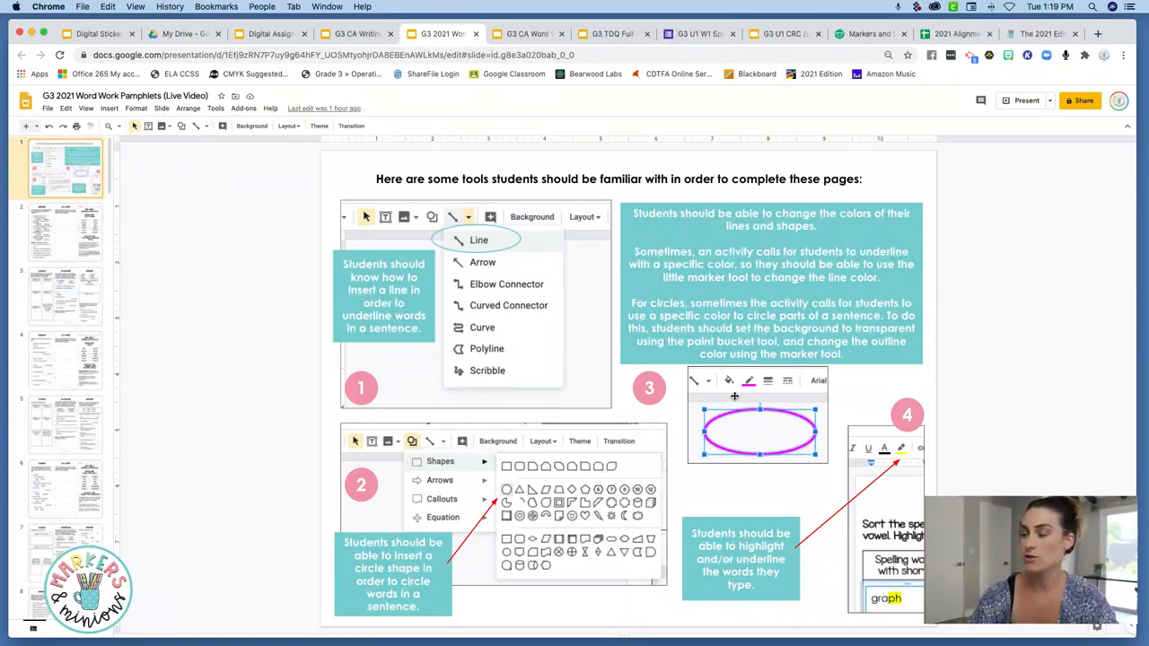
- View the grammar page, then the Unit 1 Week 2 and boycott/strike pamphlet pages
left_click(66, 231)
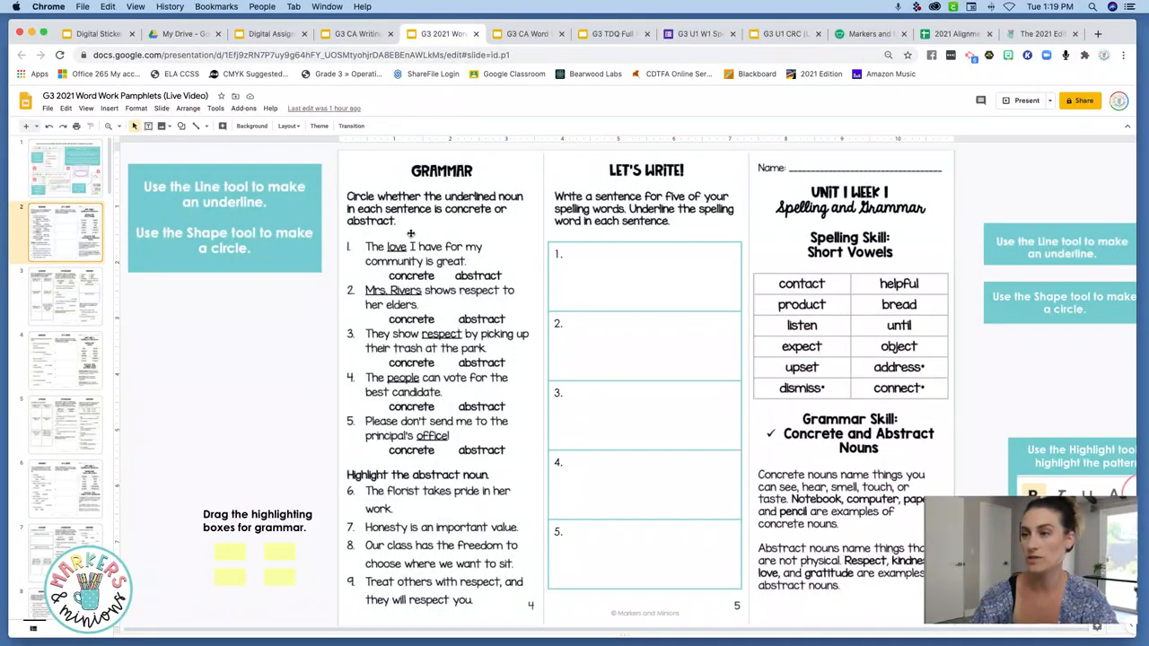
mouse_move(206, 125)
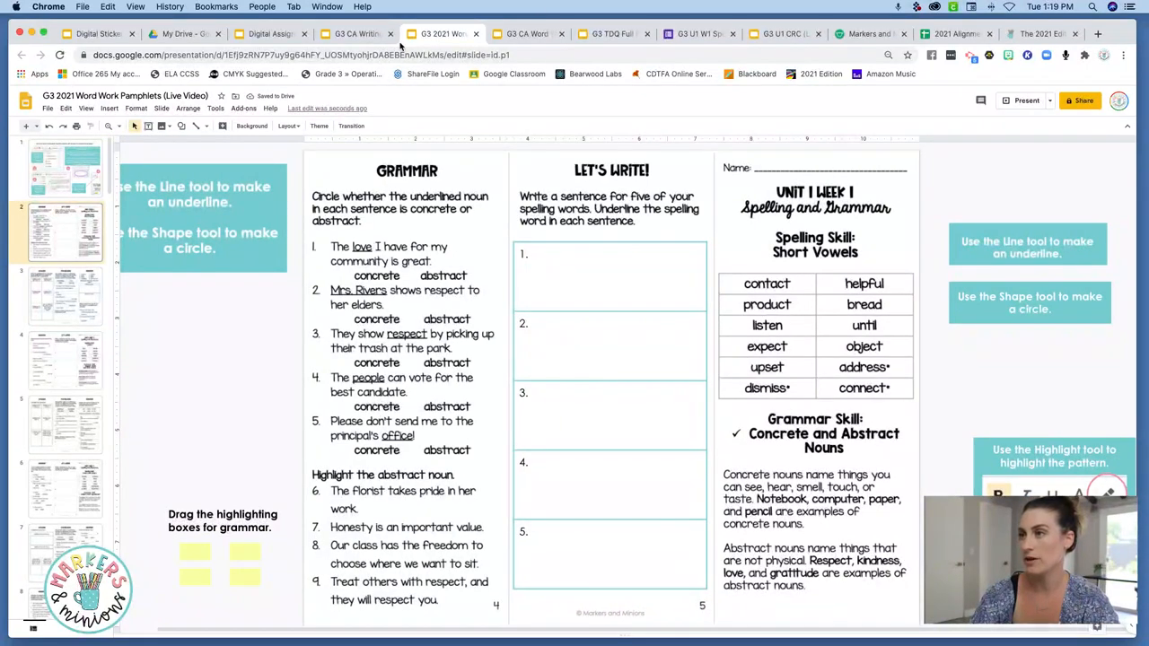
left_click(525, 33)
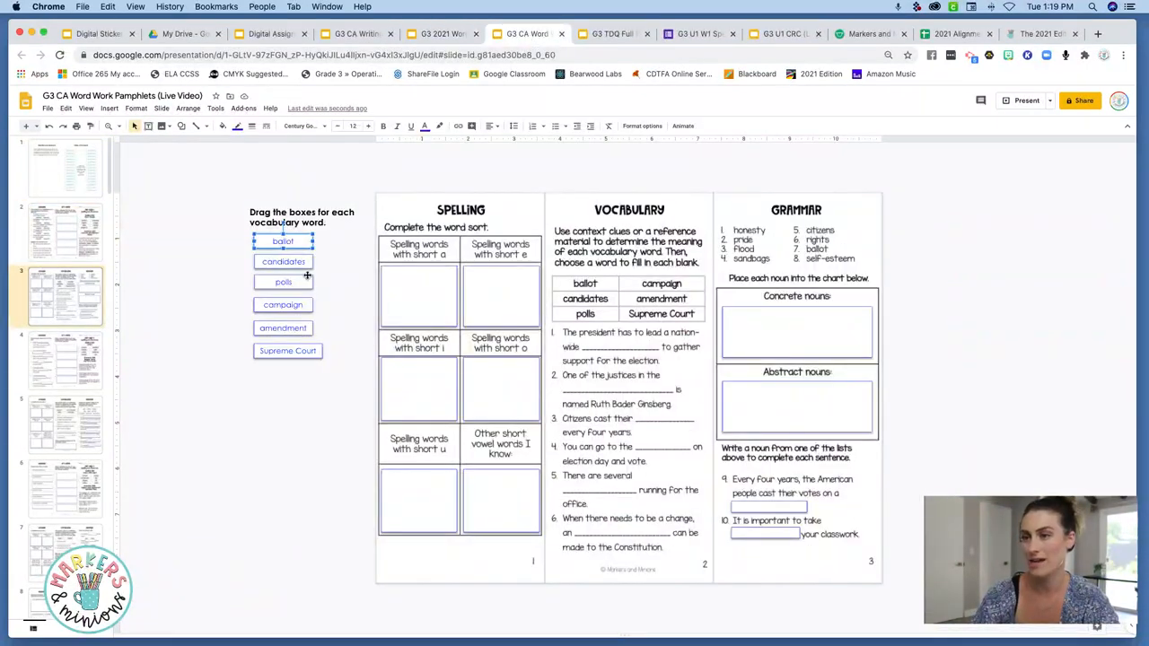
left_click(65, 359)
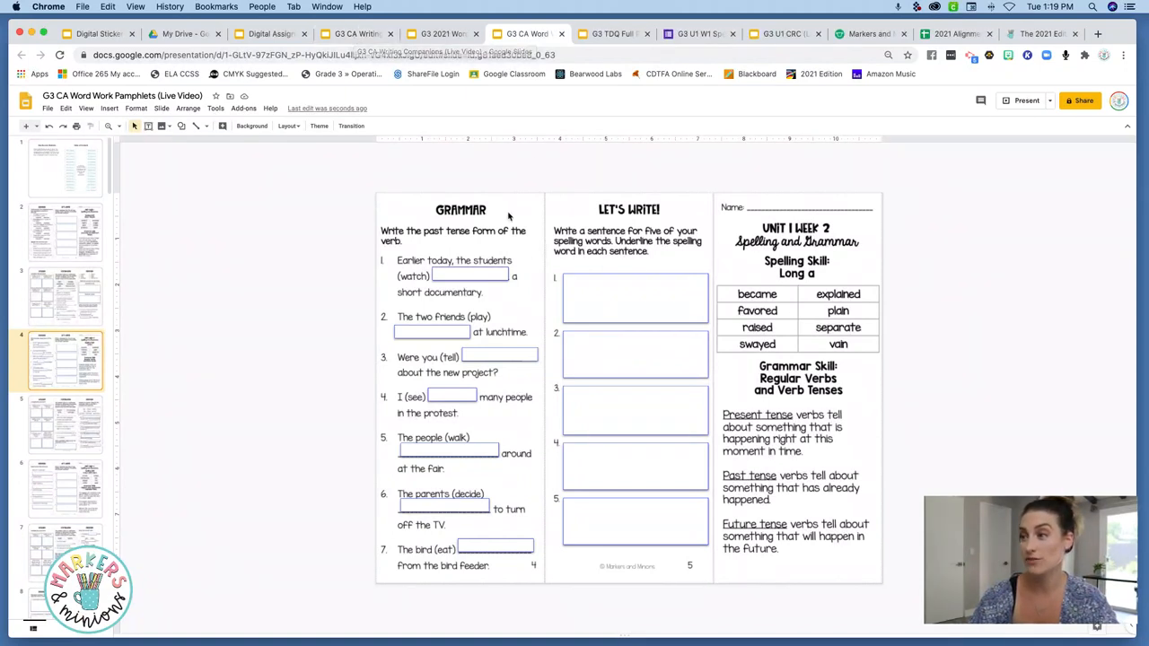
left_click(65, 424)
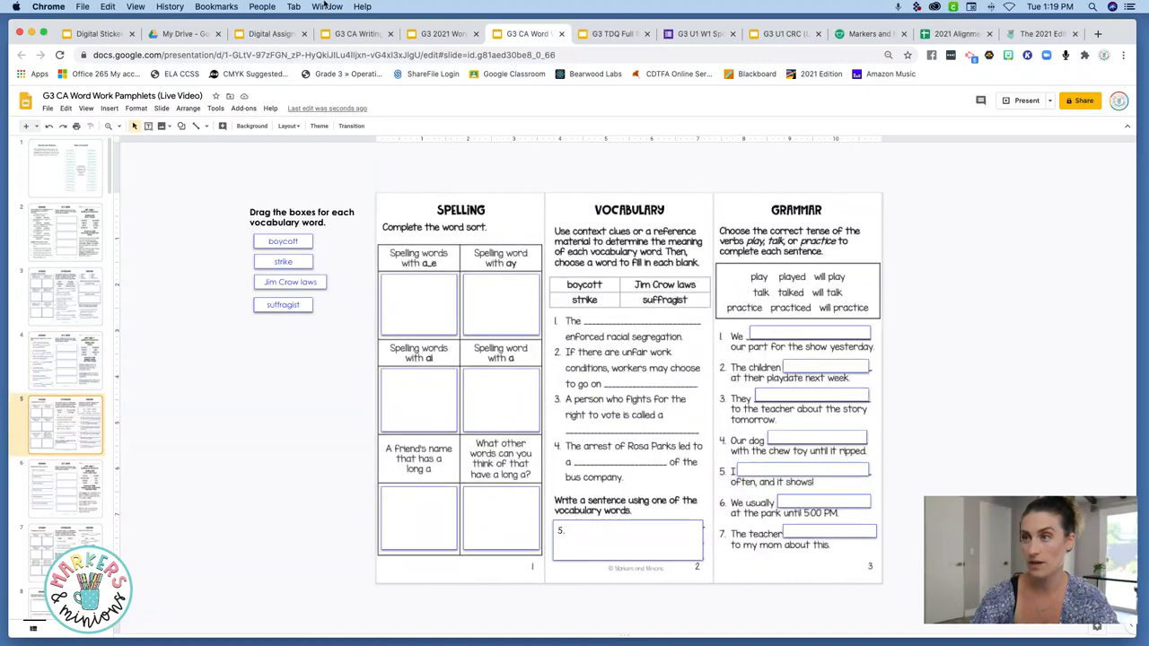
left_click(357, 33)
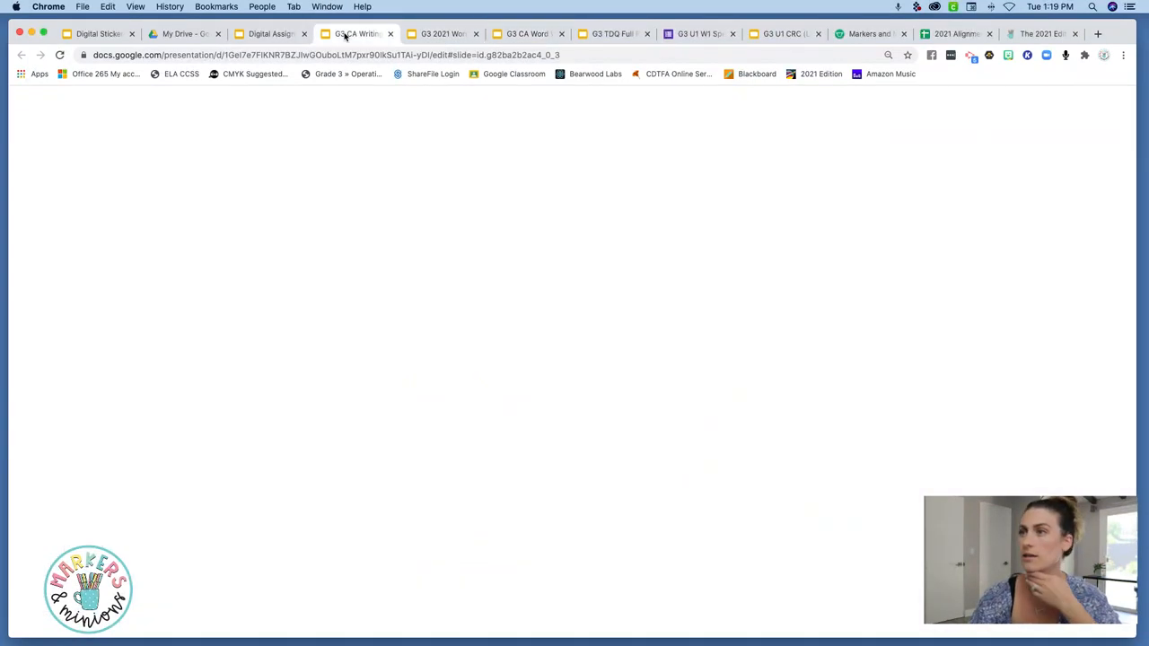
- View the Find Text Evidence slide, then return to the Analyze the Prompt slide
left_click(357, 33)
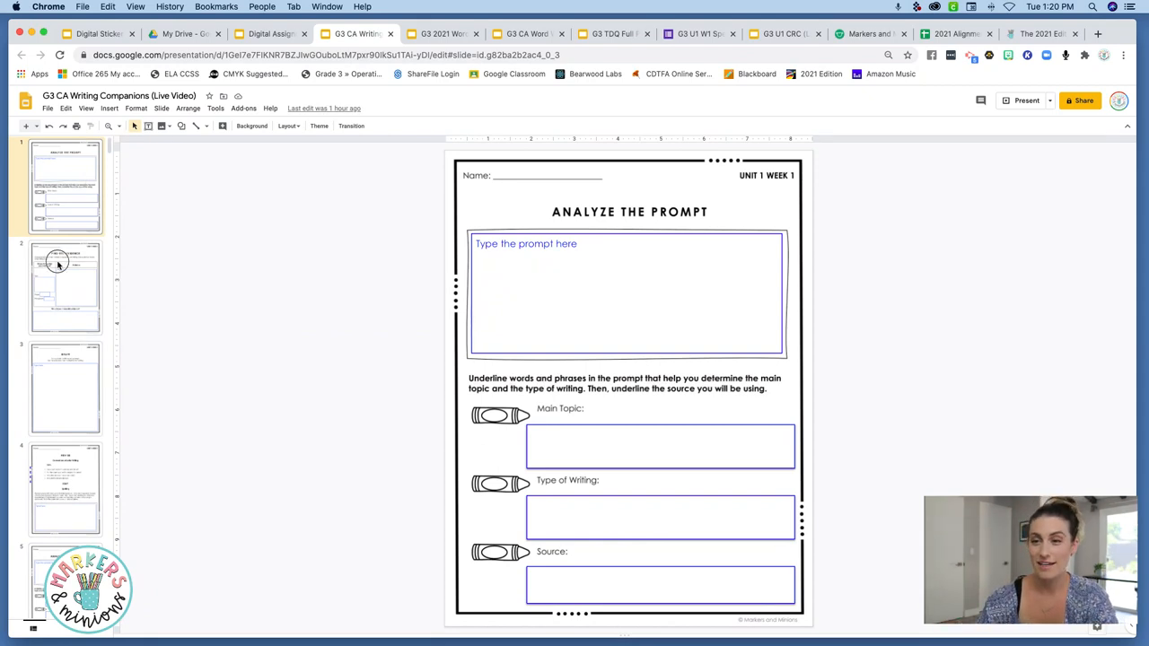
left_click(64, 288)
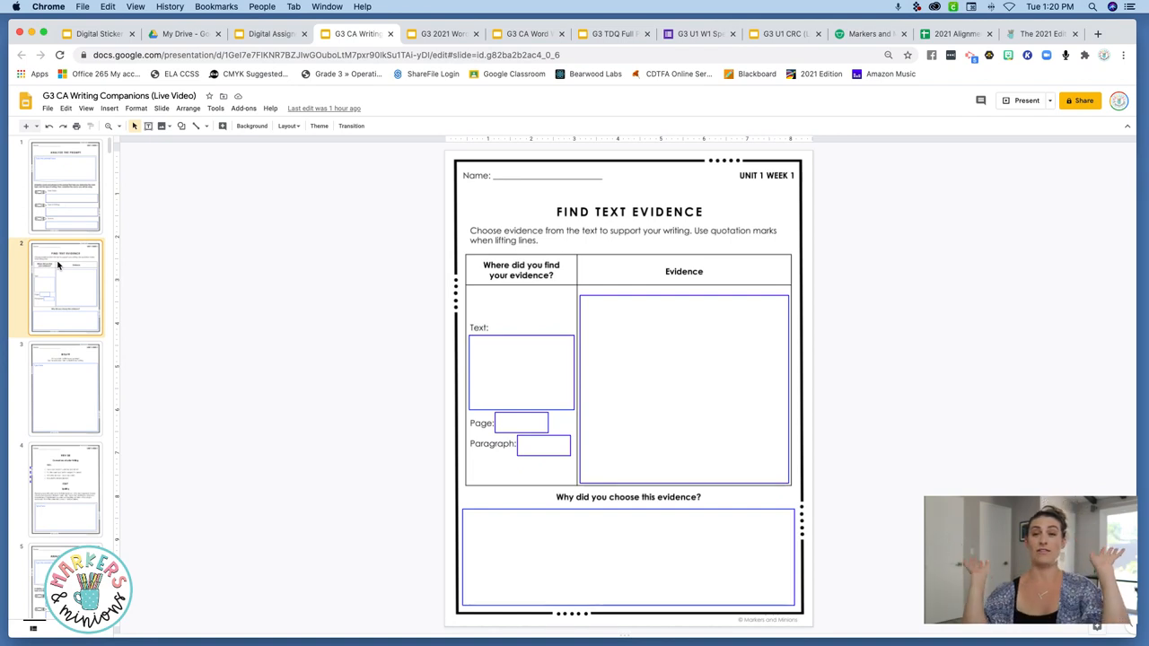
mouse_move(80, 255)
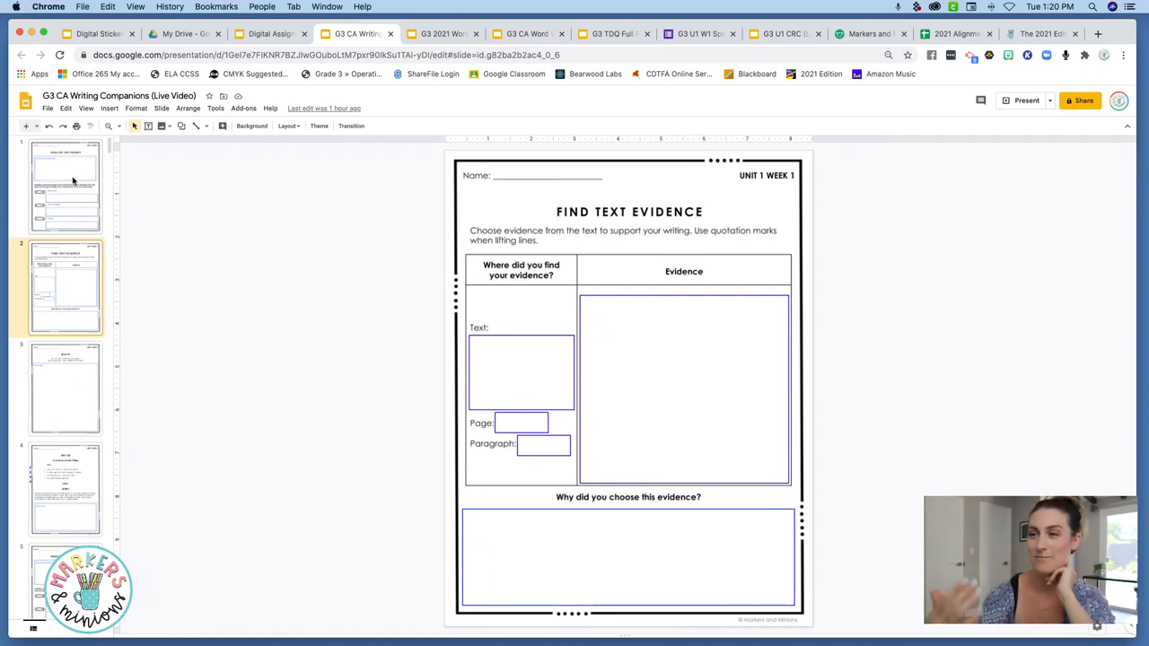
left_click(65, 186)
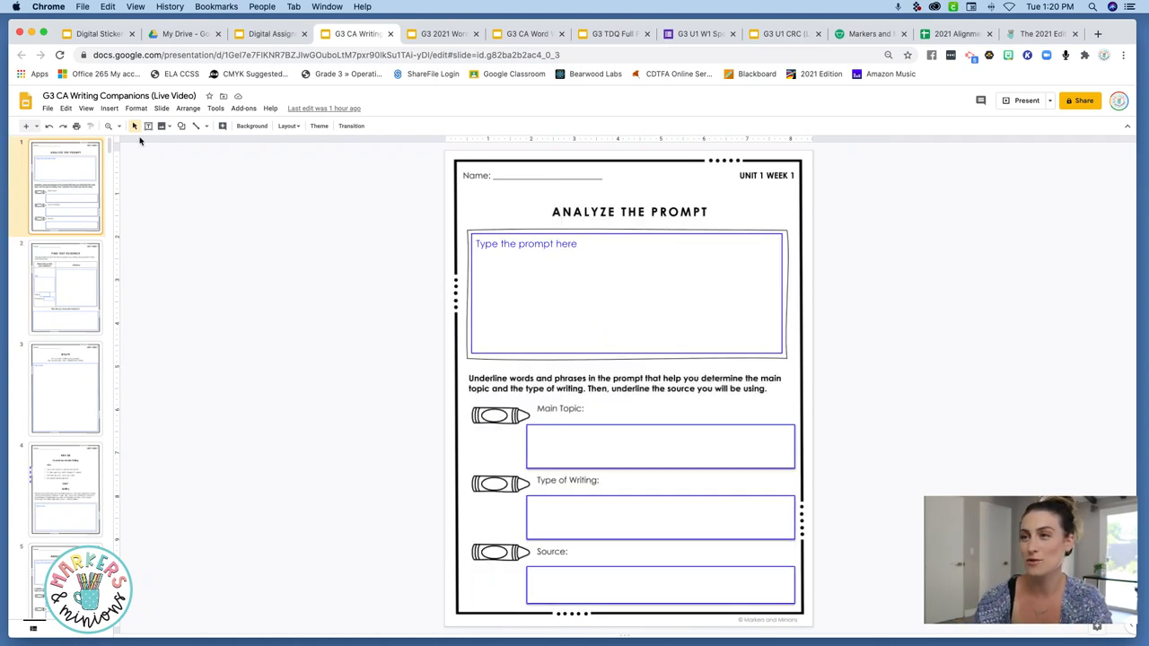
mouse_move(833, 89)
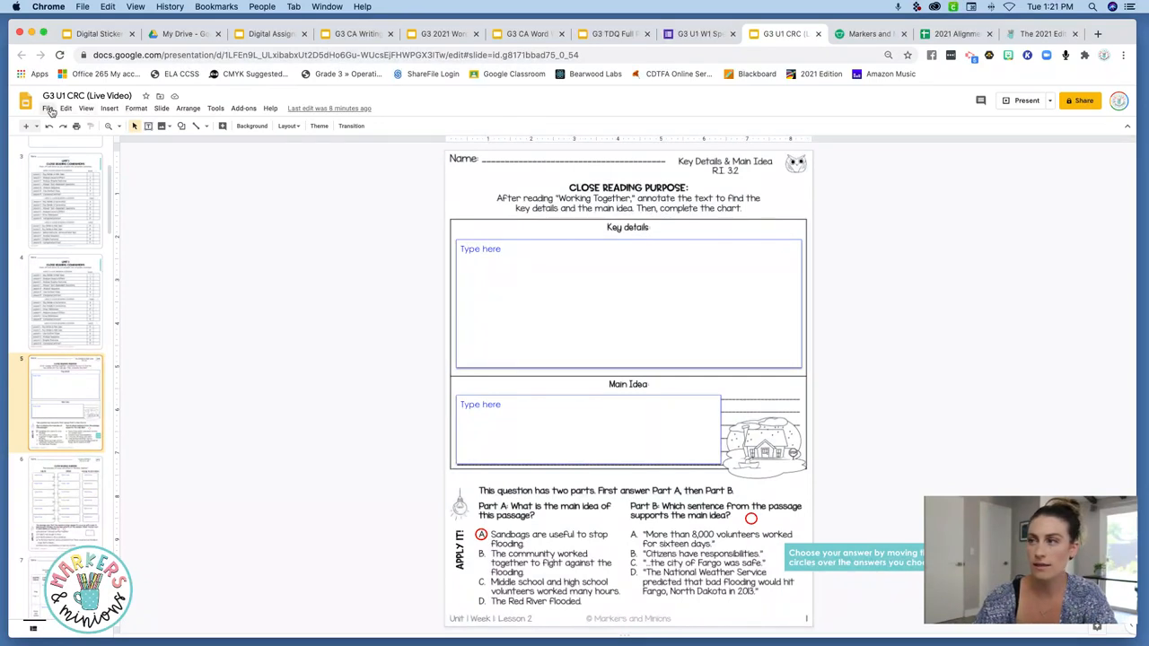
- Bring up slide 5's context menu, then the File menu for Make a copy
right_click(65, 403)
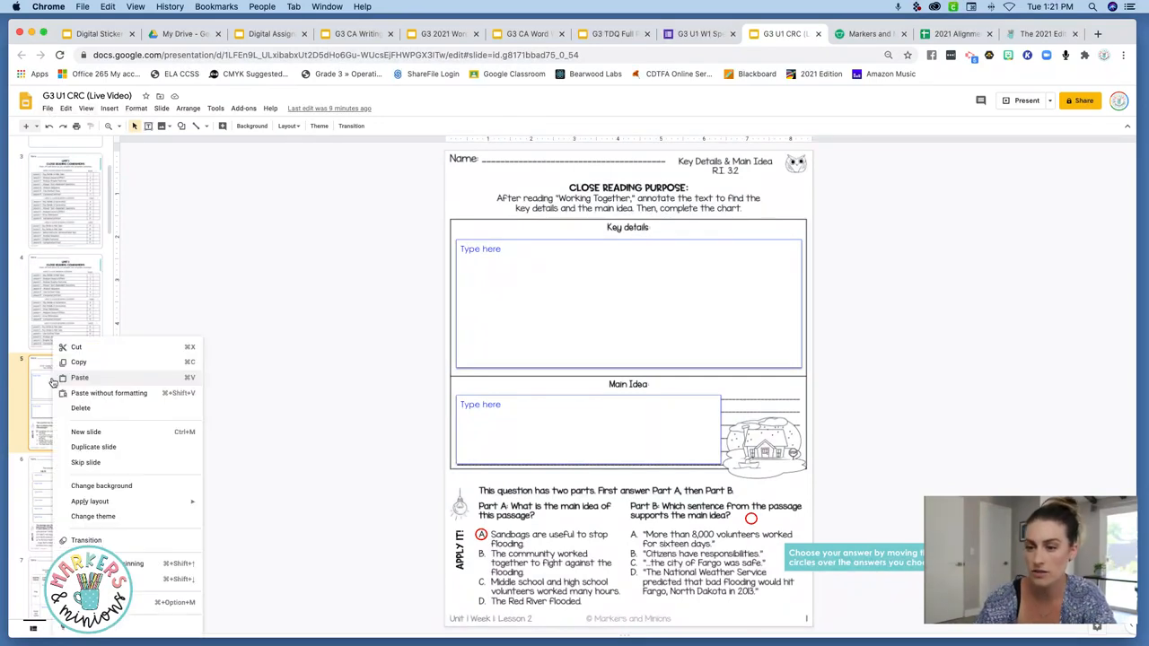
mouse_move(102, 486)
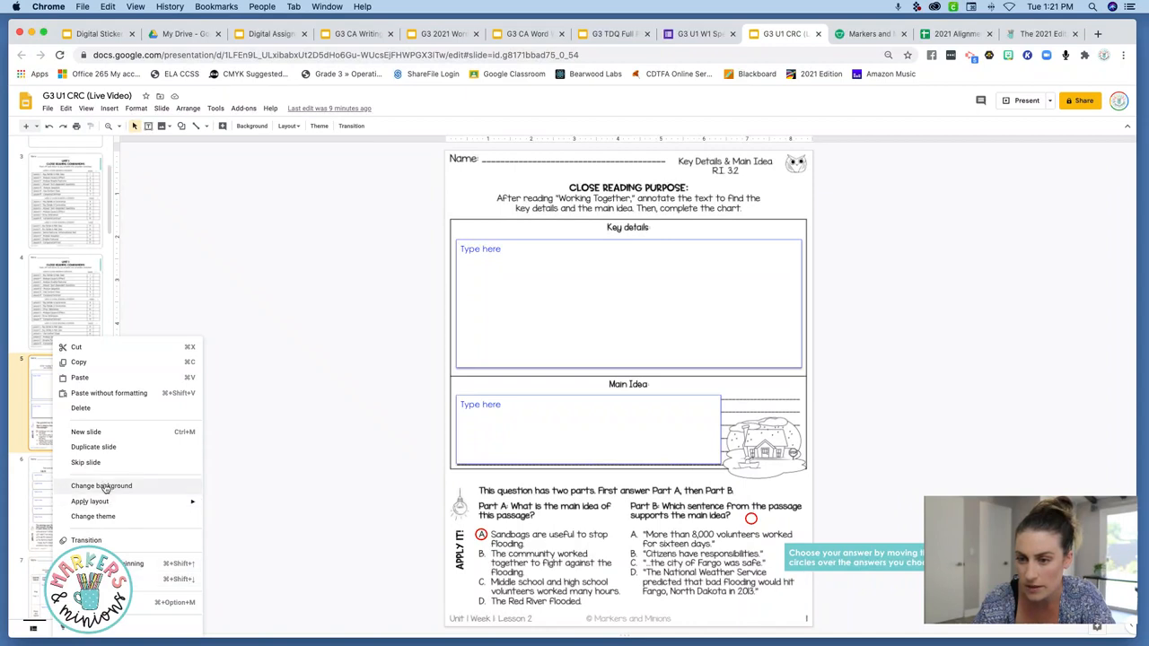
left_click(47, 108)
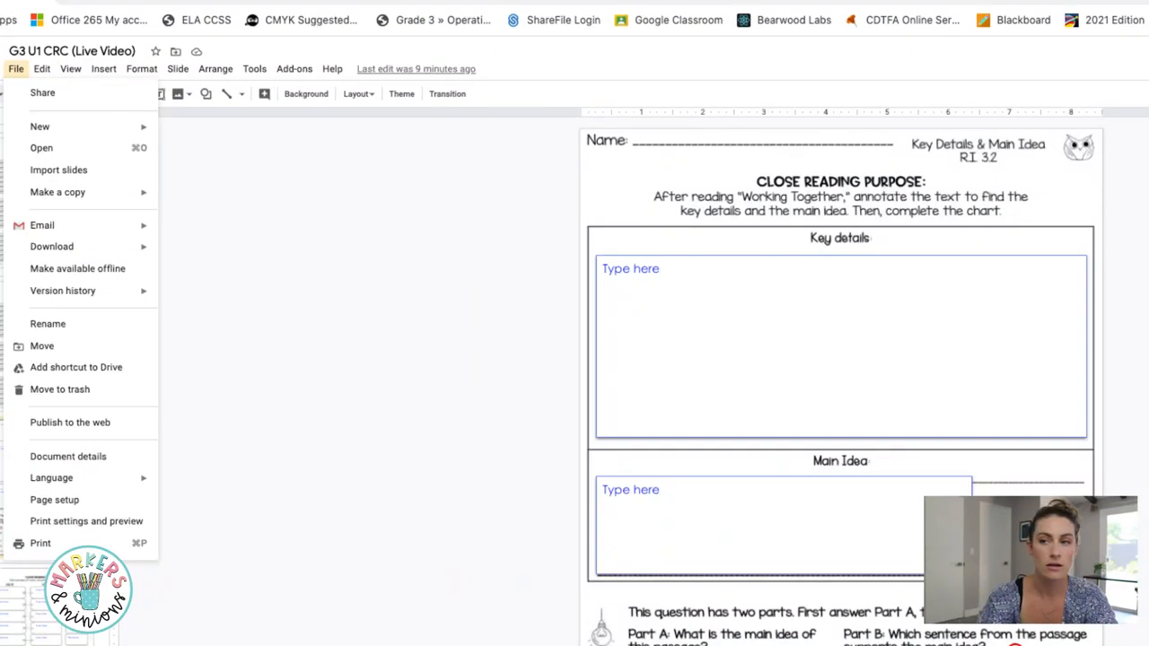
mouse_move(58, 191)
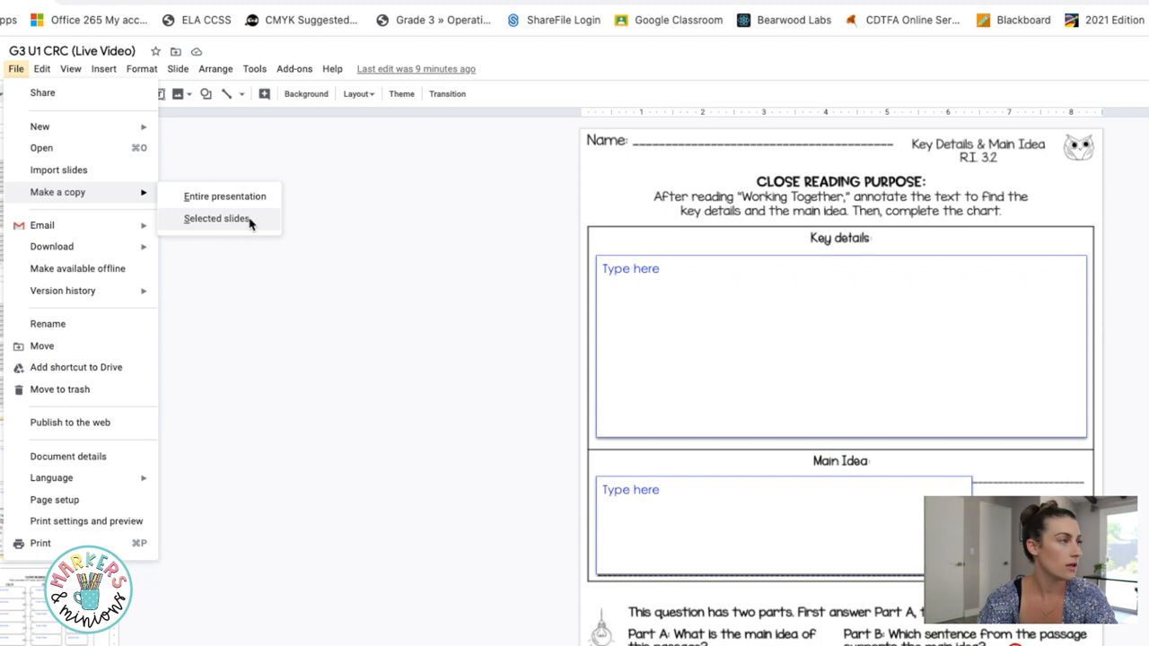
- Copy only the selected slide into a new presentation named 'U1 W1 L2'
left_click(216, 219)
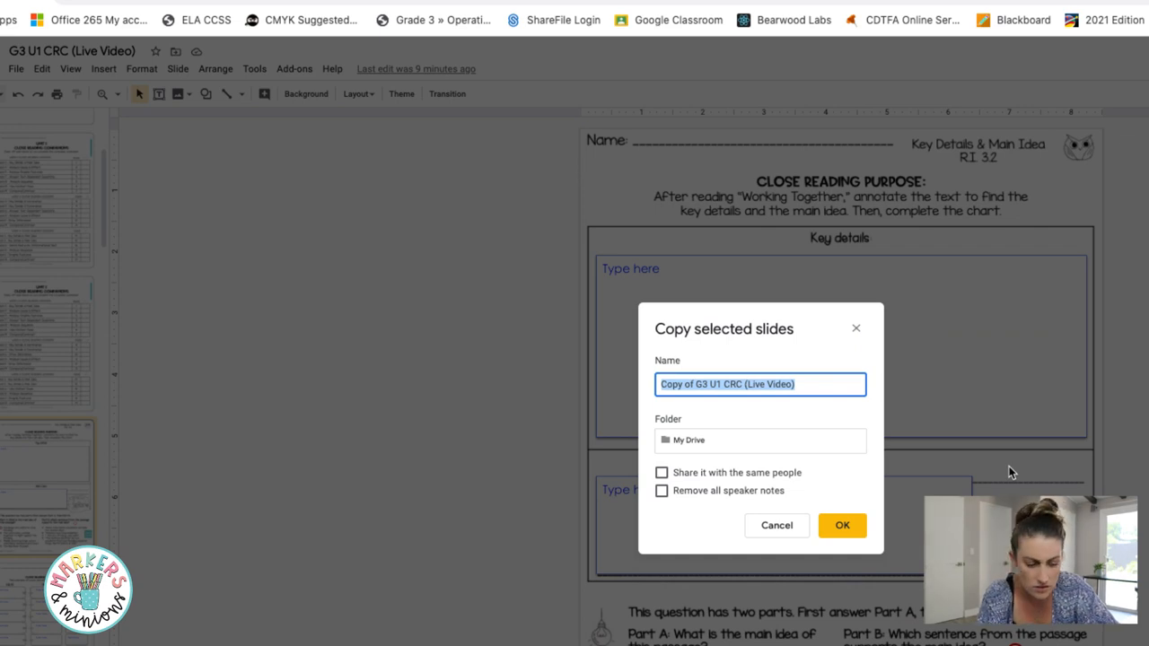
type("U1 W1 L2")
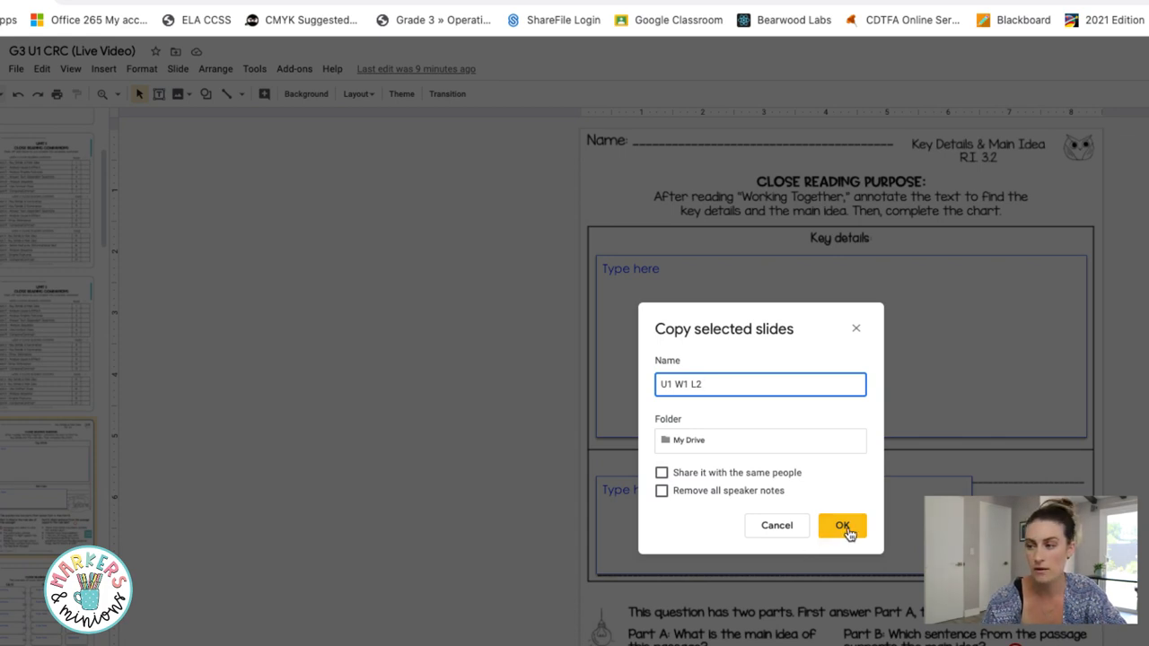
left_click(842, 525)
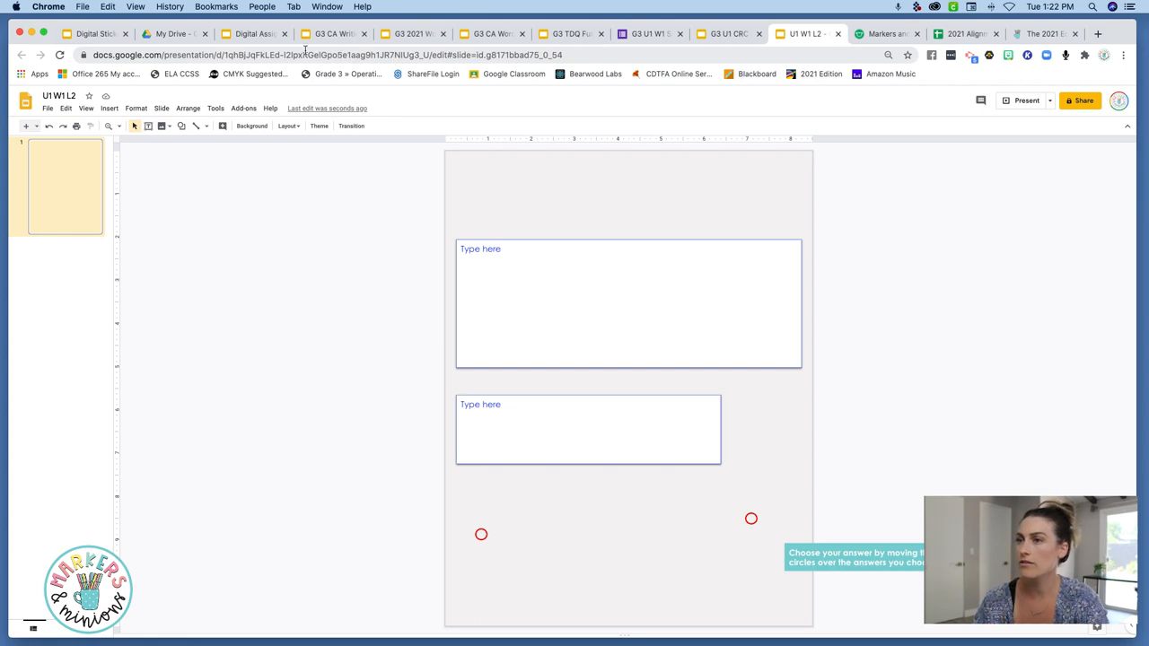
mouse_move(435, 248)
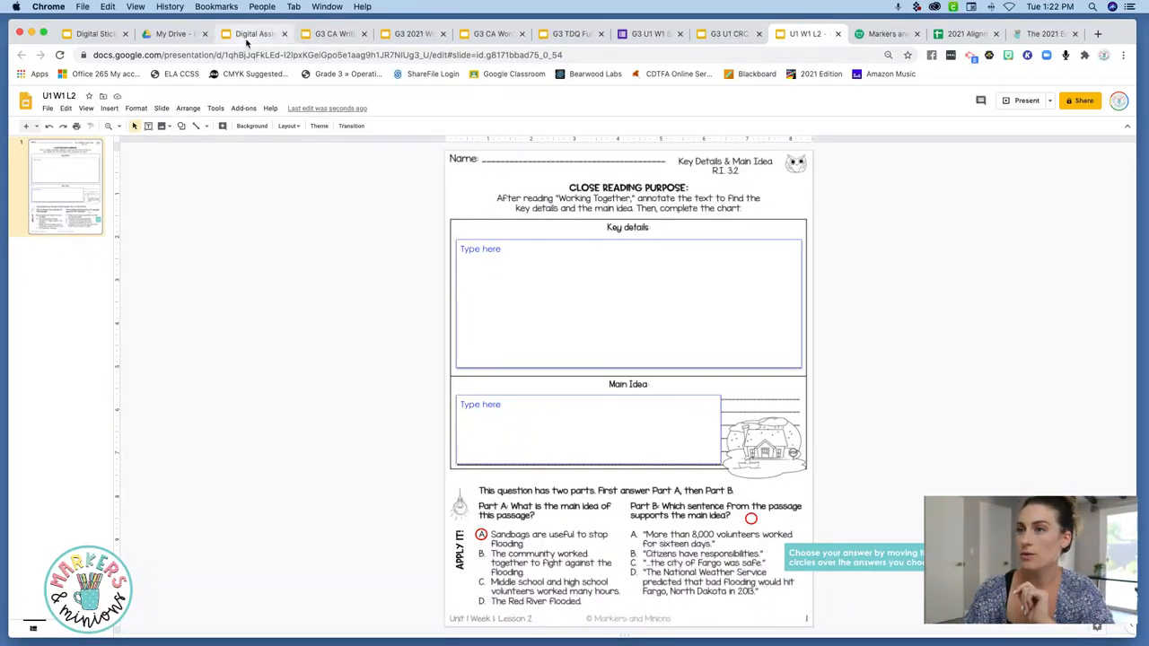
- View the Hello Scholars slide, follow the book icon, and reach the spelling/grammar pamphlet slide
left_click(254, 33)
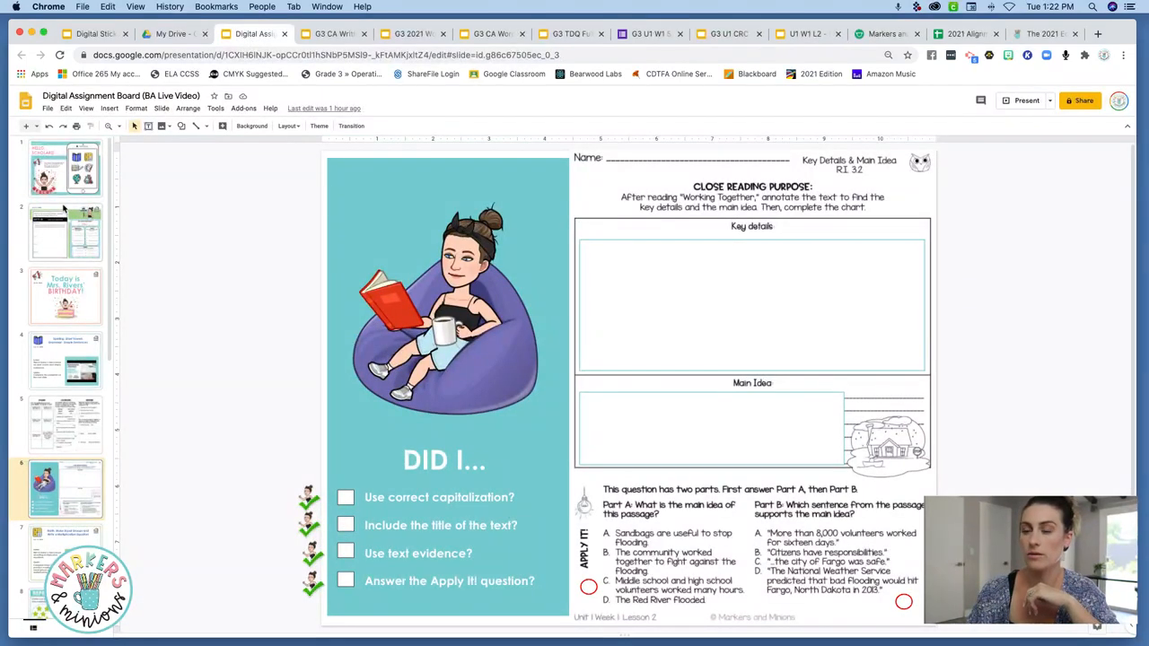
left_click(65, 167)
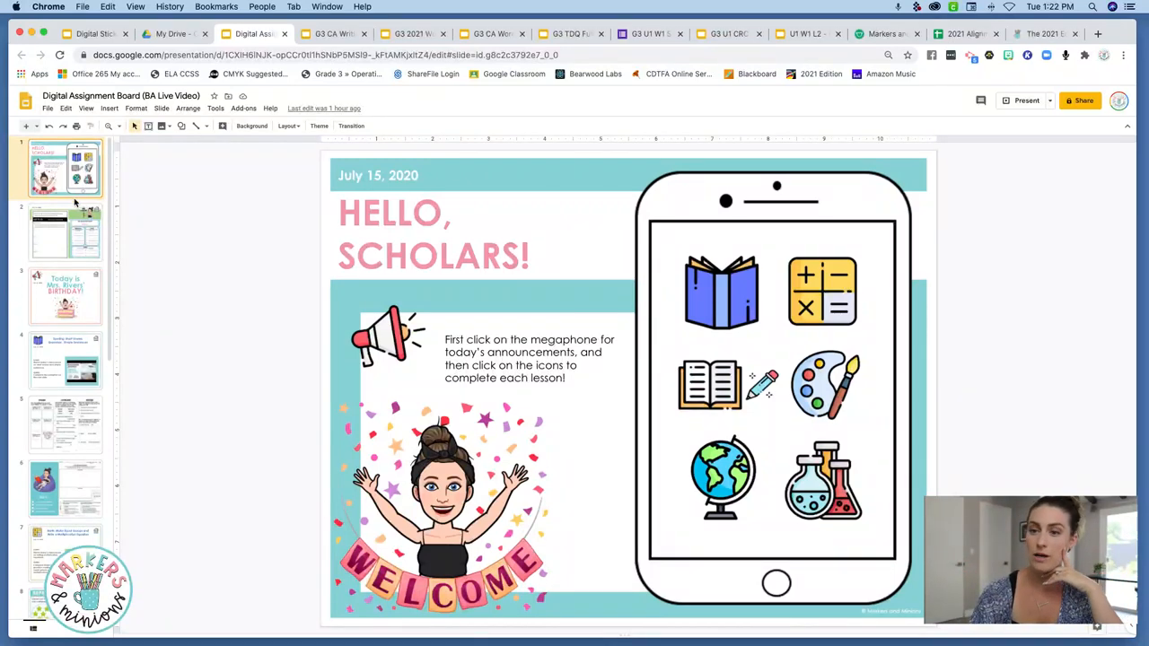
scroll("down", 3)
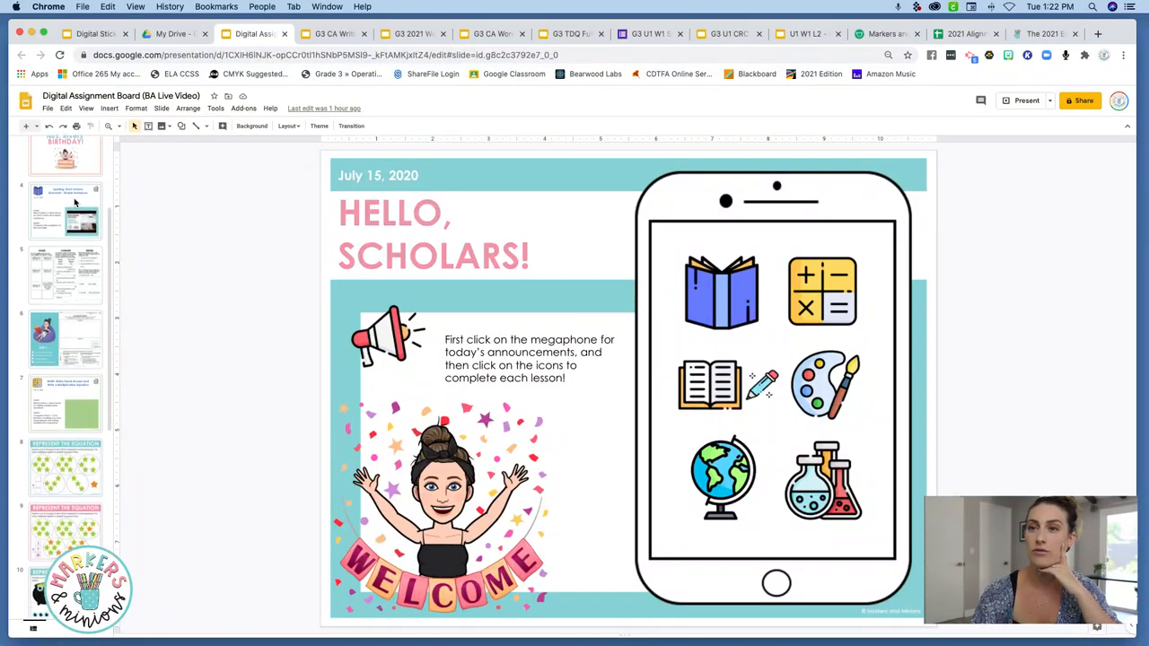
scroll("down", 3)
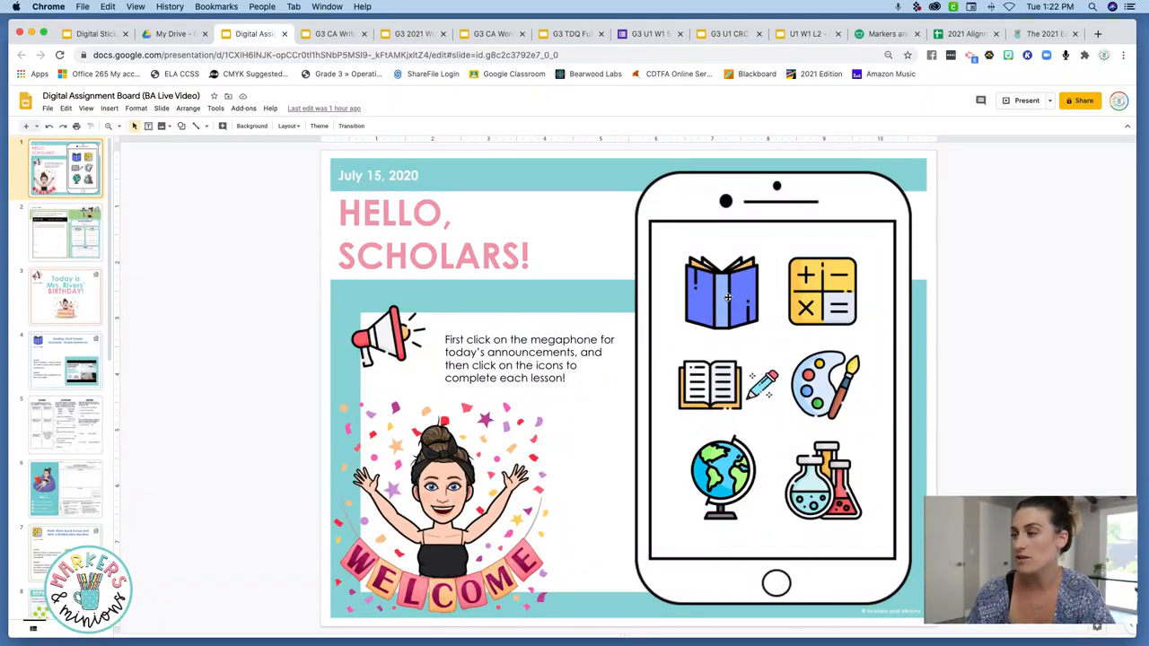
left_click(723, 292)
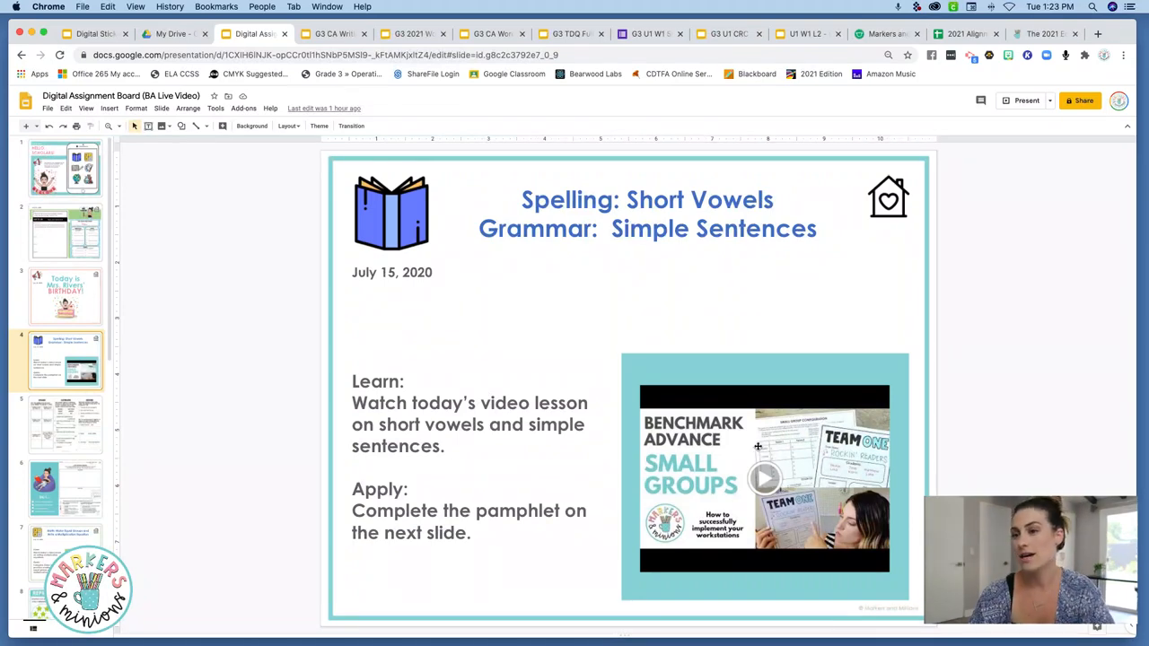
left_click(65, 422)
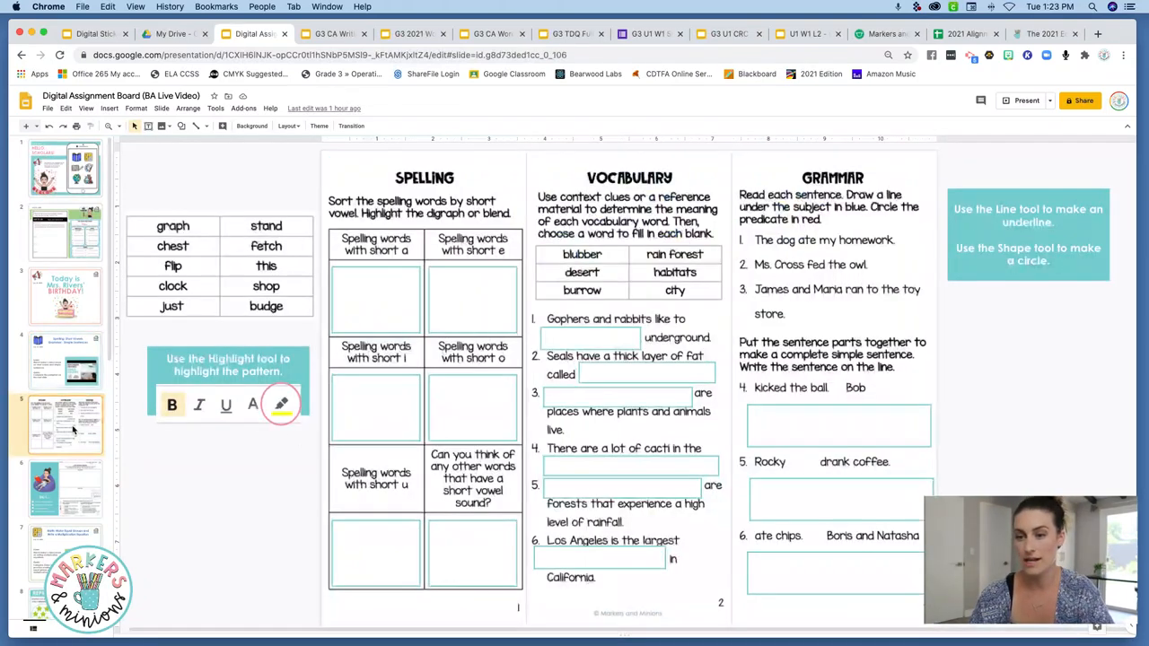
mouse_move(76, 467)
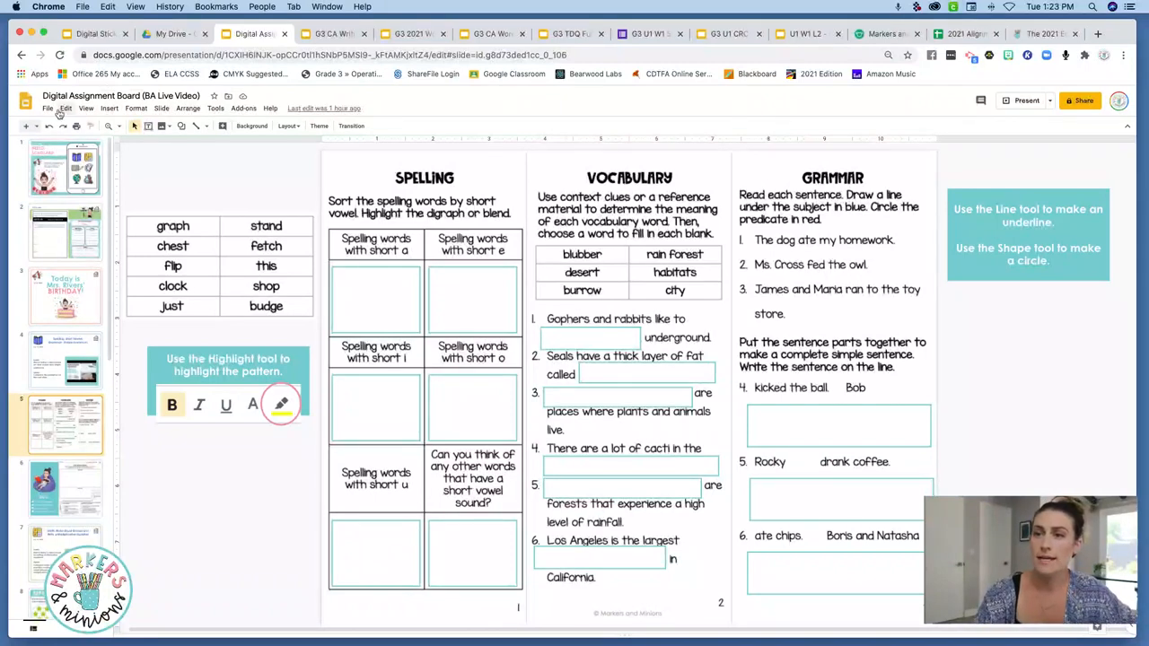
- Check the page size in Page setup, then view the G3 CA Word Work Pamphlets
left_click(48, 108)
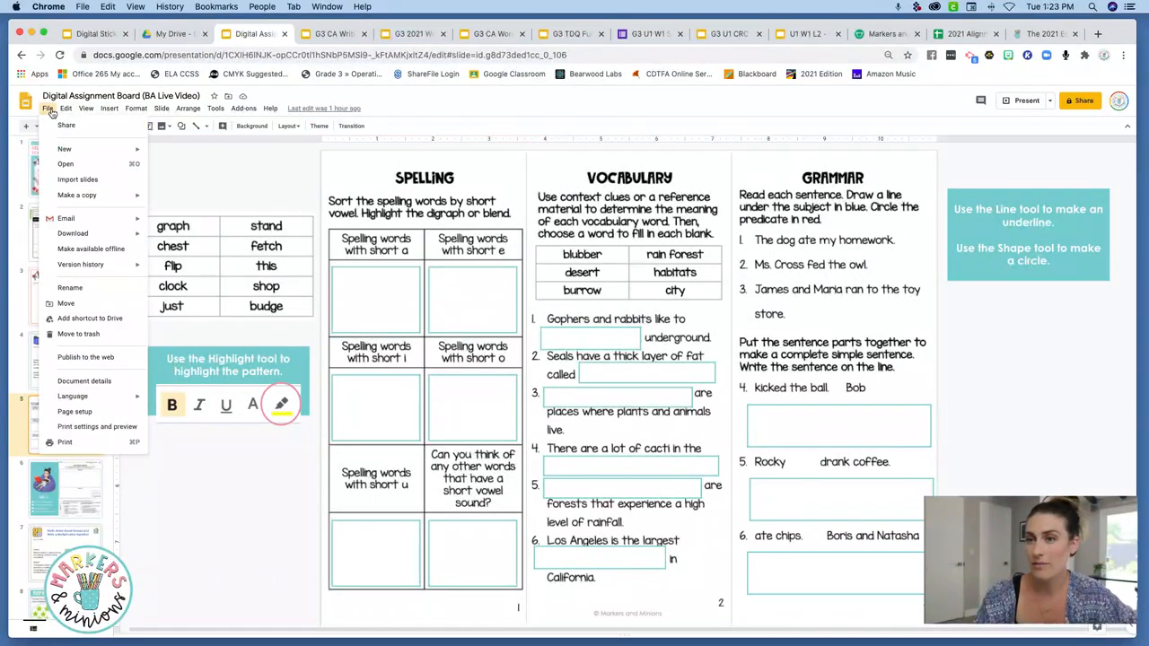
mouse_move(75, 411)
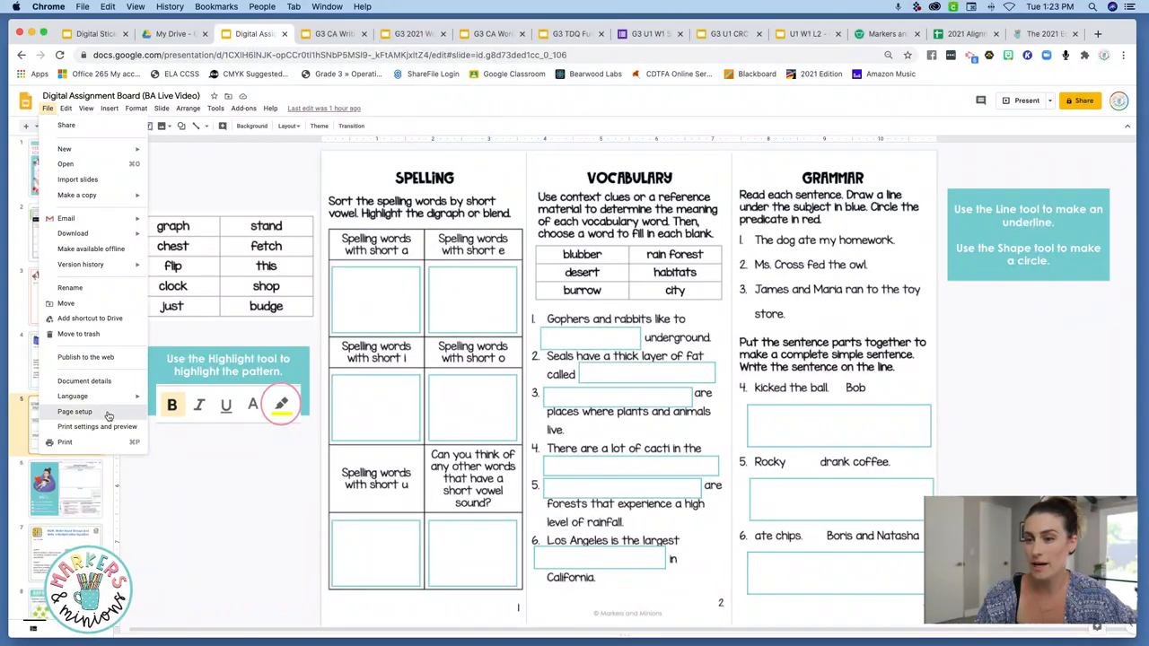
left_click(75, 411)
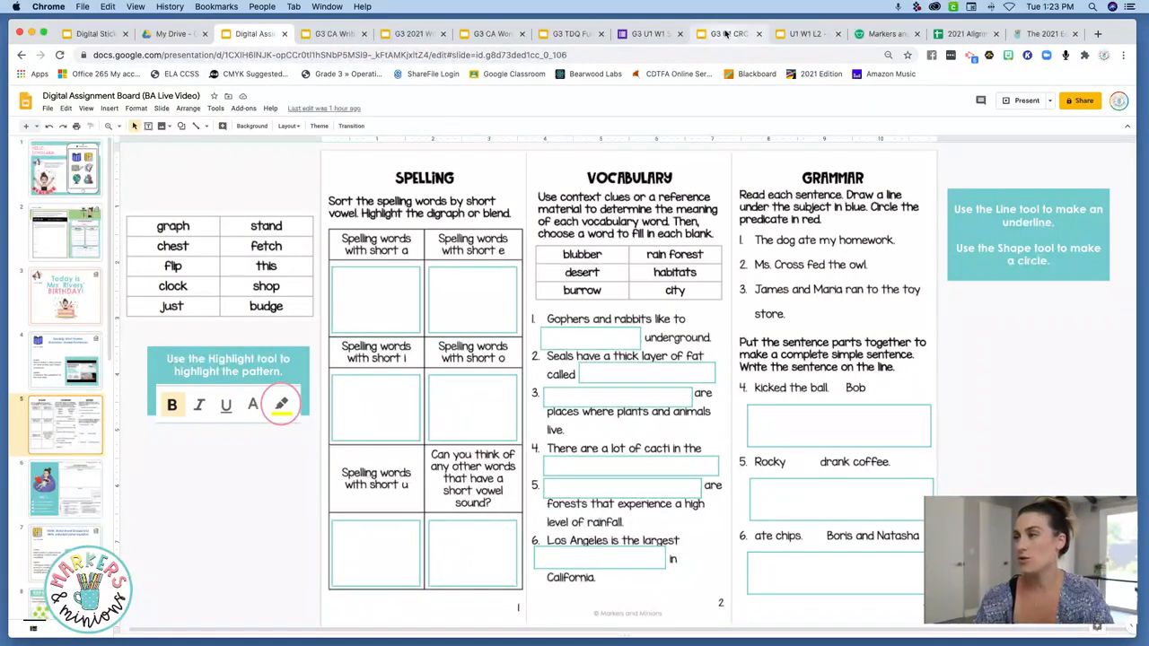
left_click(727, 33)
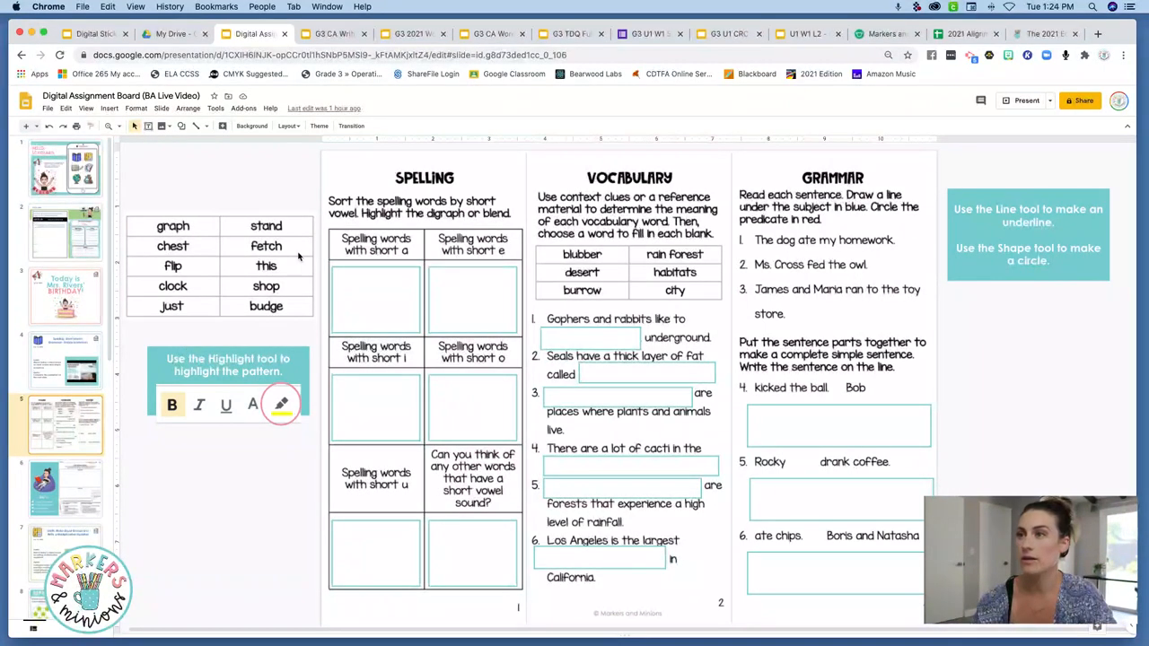
left_click(492, 34)
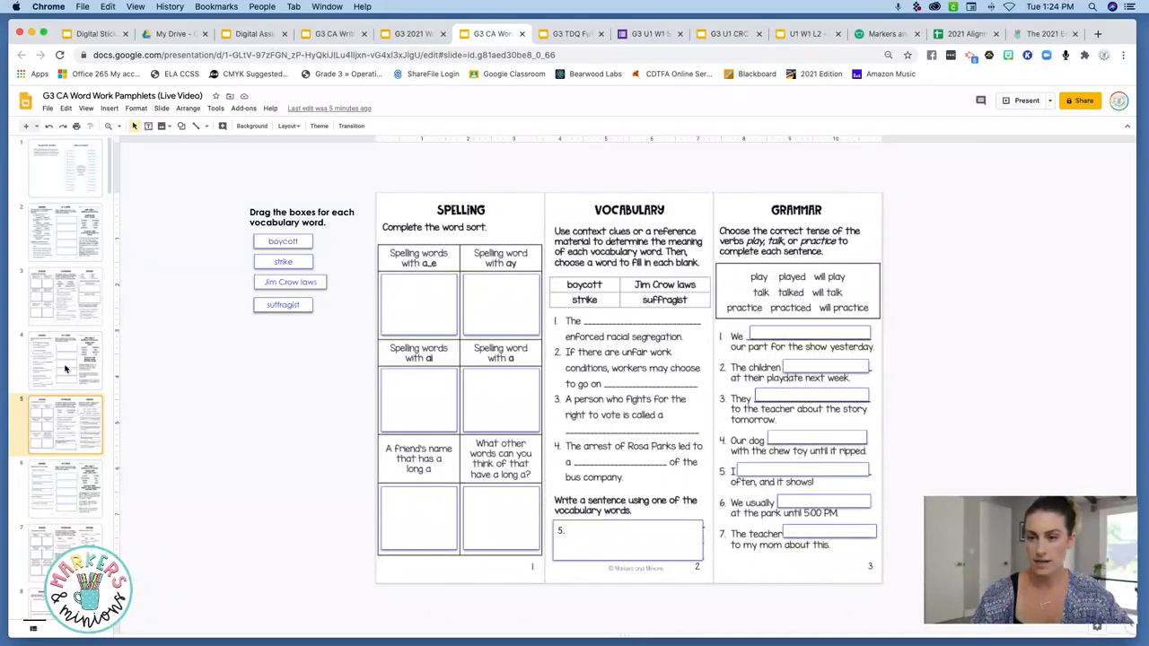
- View pamphlet slide 4, then return to the Board's Key Details & Main Idea checklist slide
left_click(65, 360)
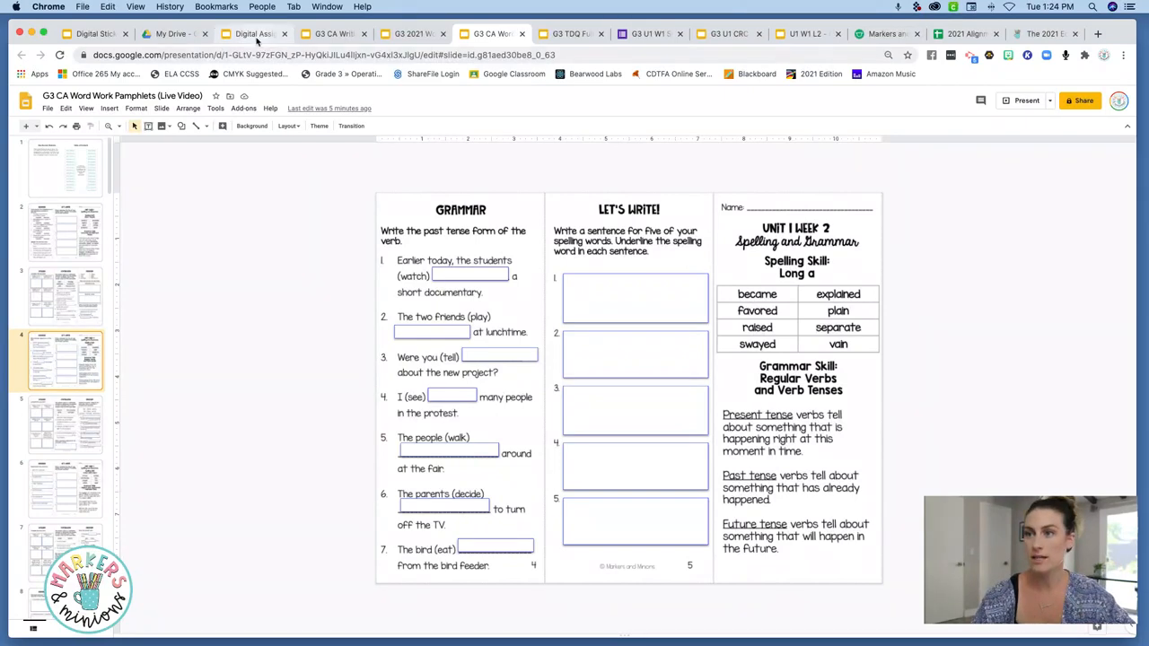
left_click(254, 33)
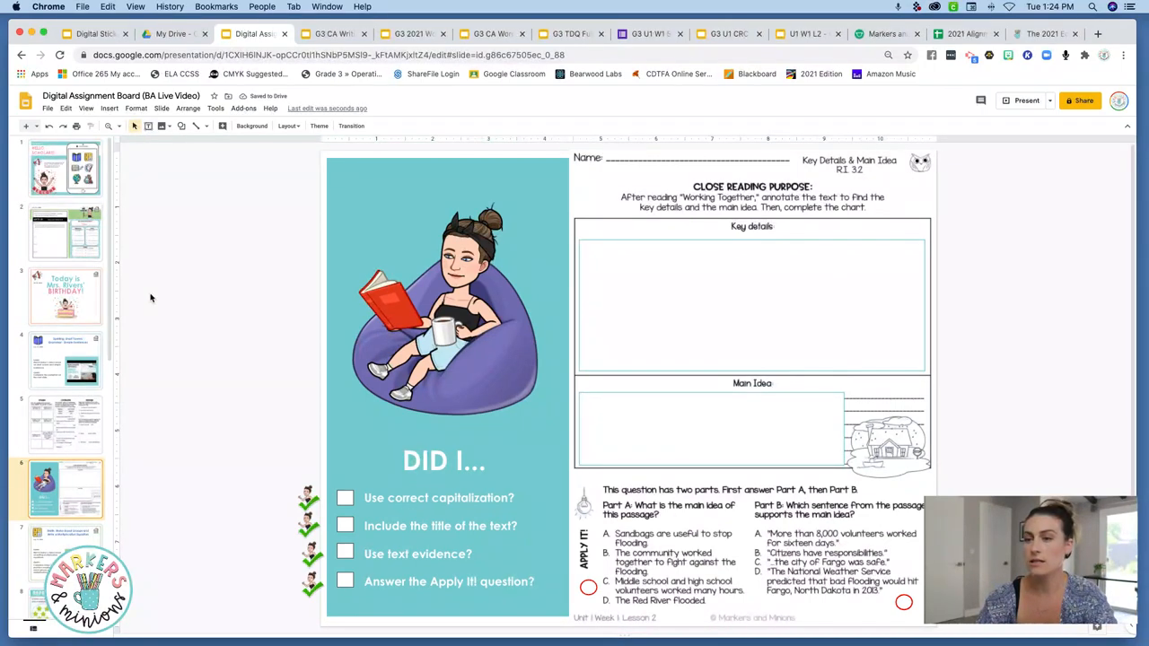
scroll("down", 3)
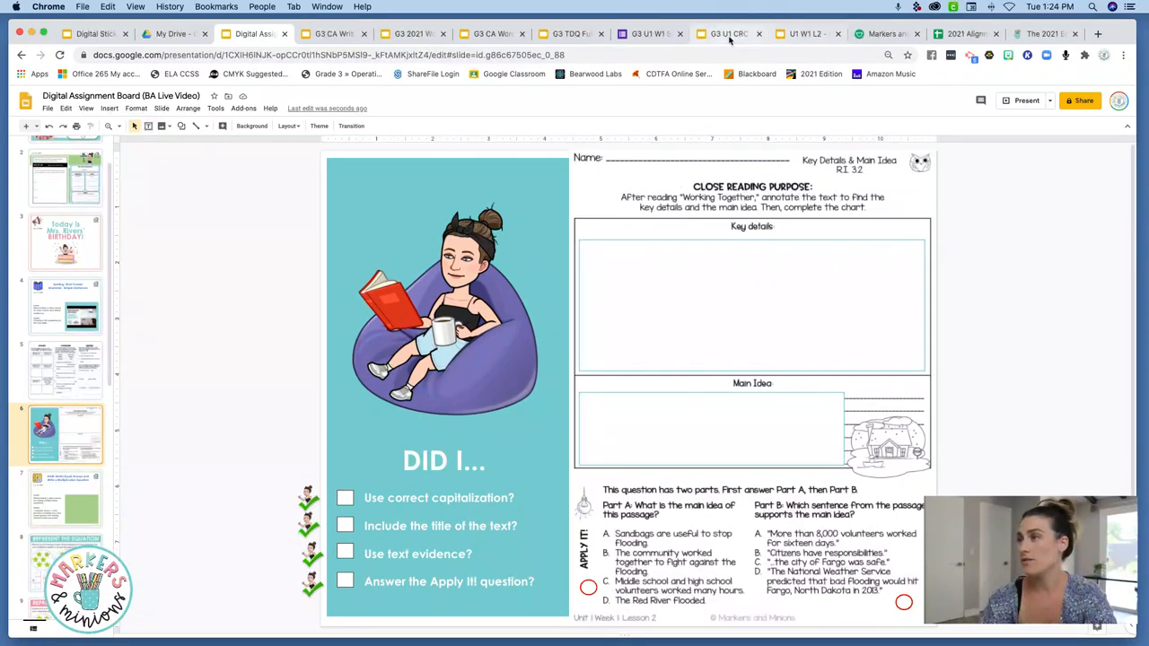
- Drag the Type here boxes onto the pasteboard and download the current slide as PNG
left_click(727, 33)
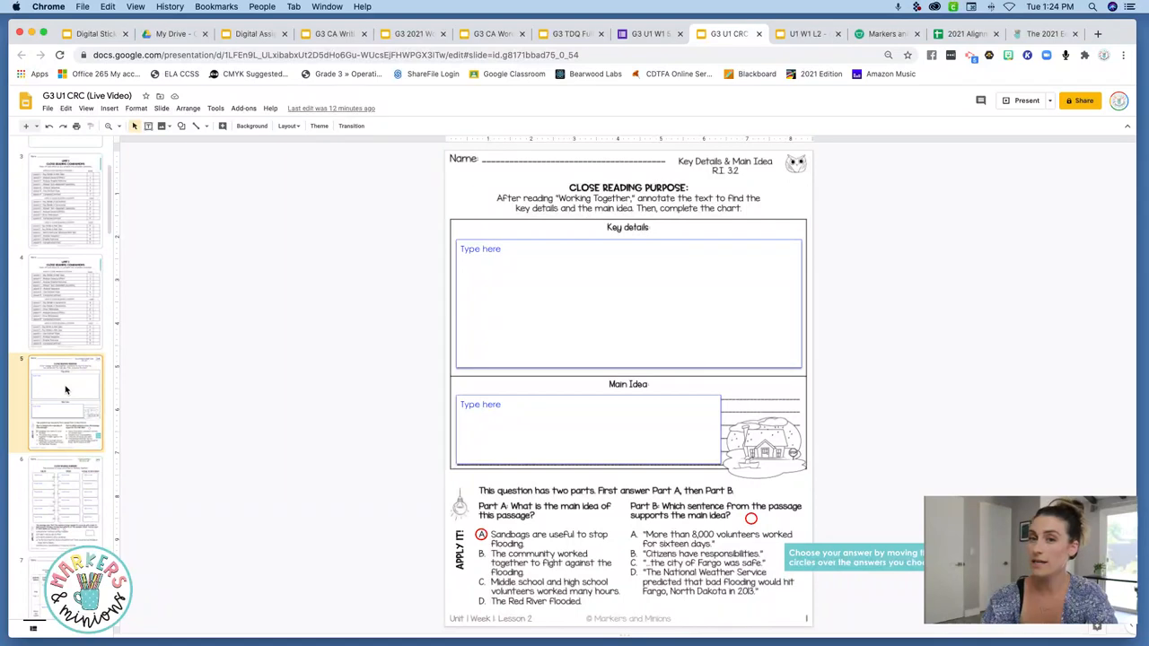
mouse_move(63, 388)
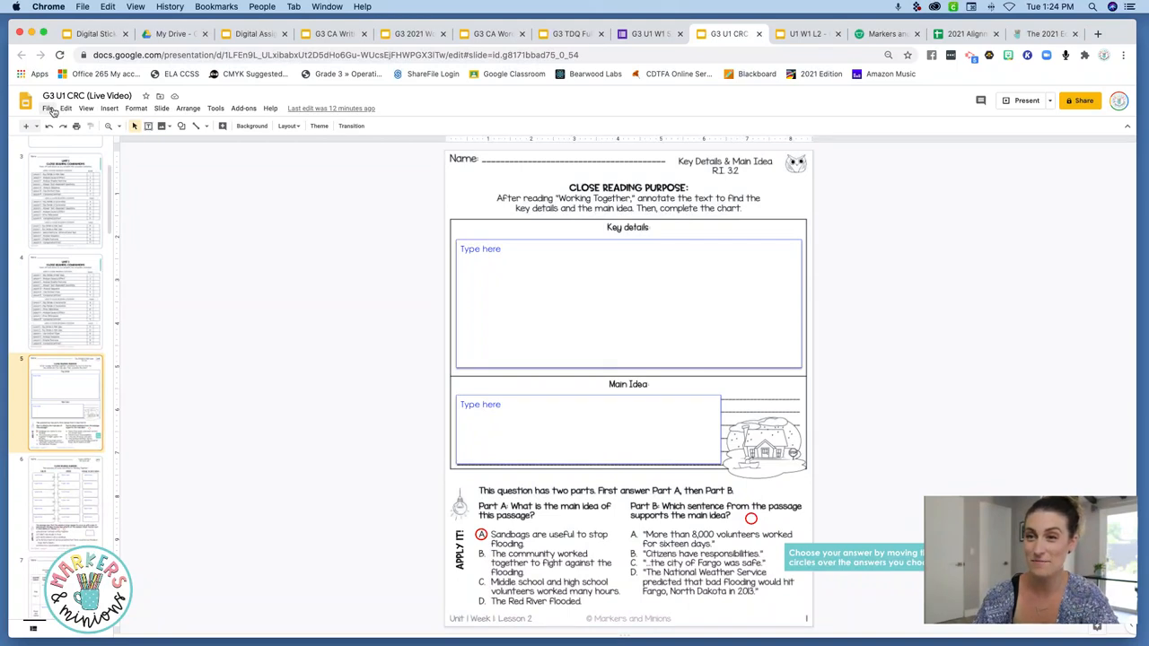
left_click(48, 108)
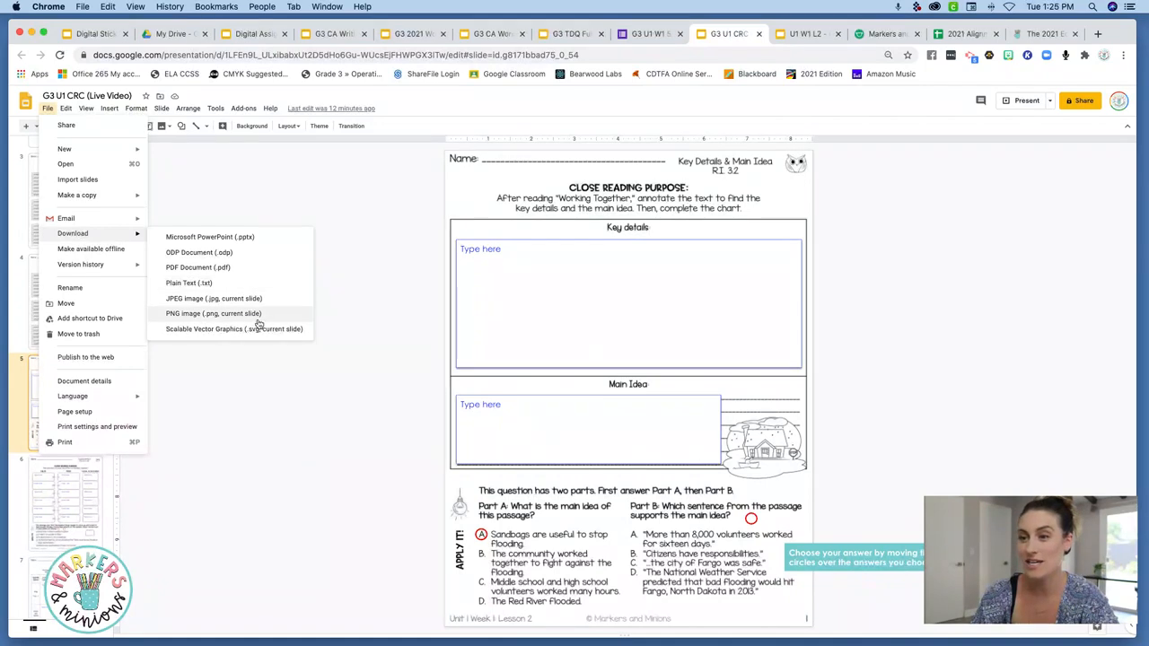
mouse_move(270, 315)
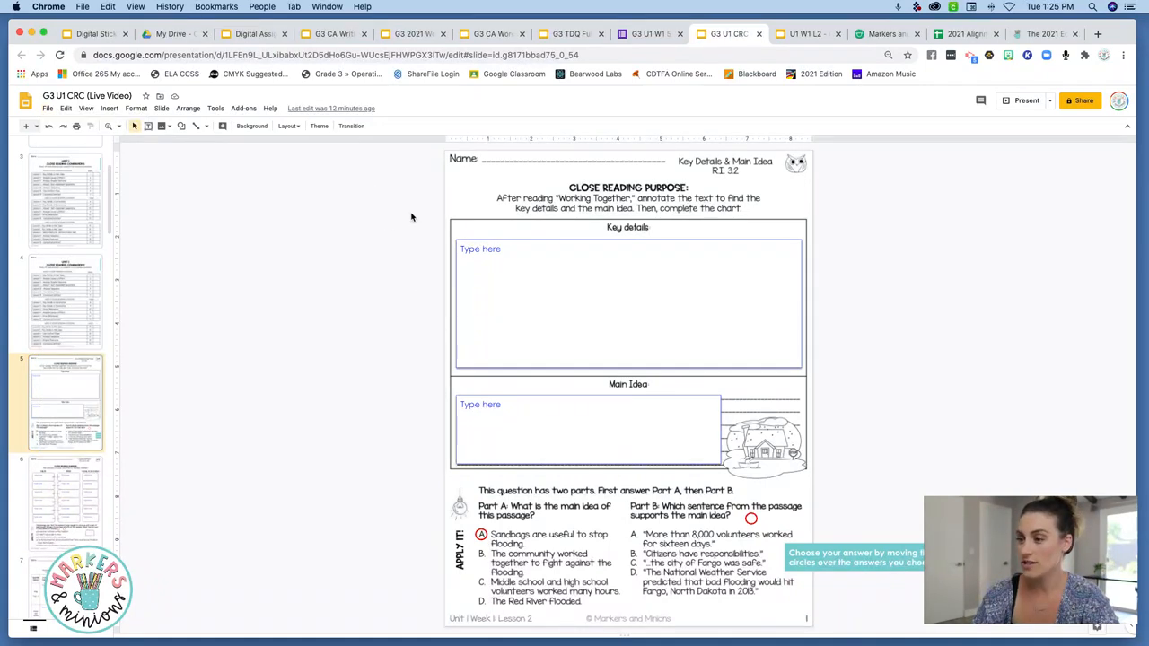
left_click(548, 276)
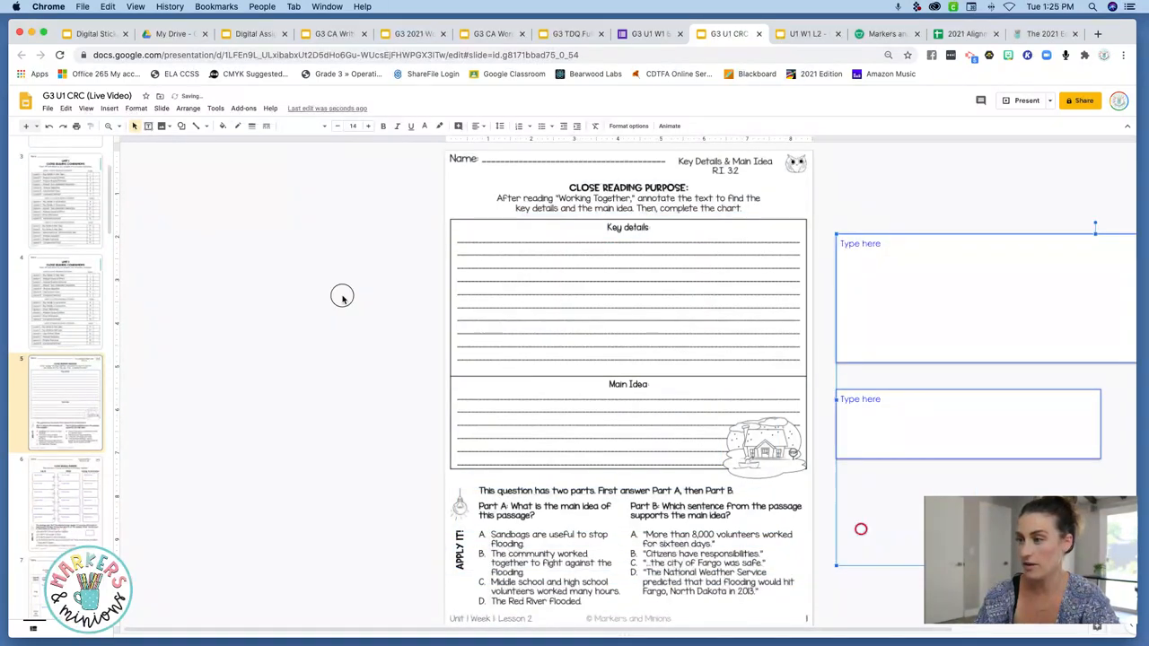
left_click(48, 109)
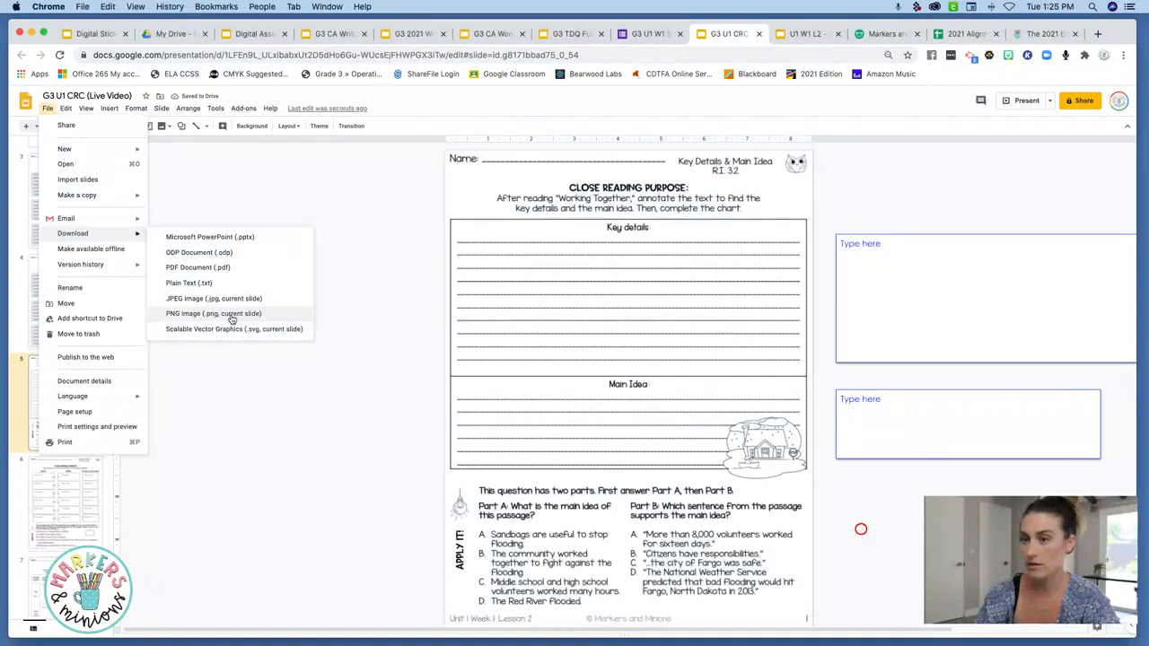
left_click(213, 313)
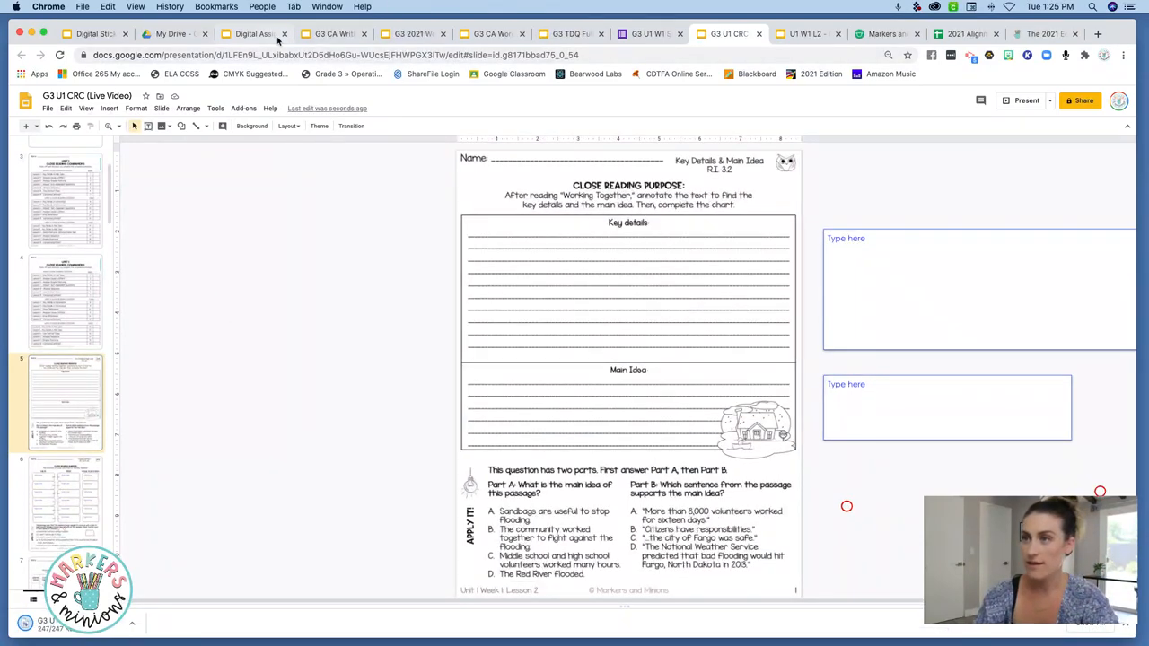
- In the Digital Assignment Board deck, tick the first two checklist items on slide 6
left_click(249, 33)
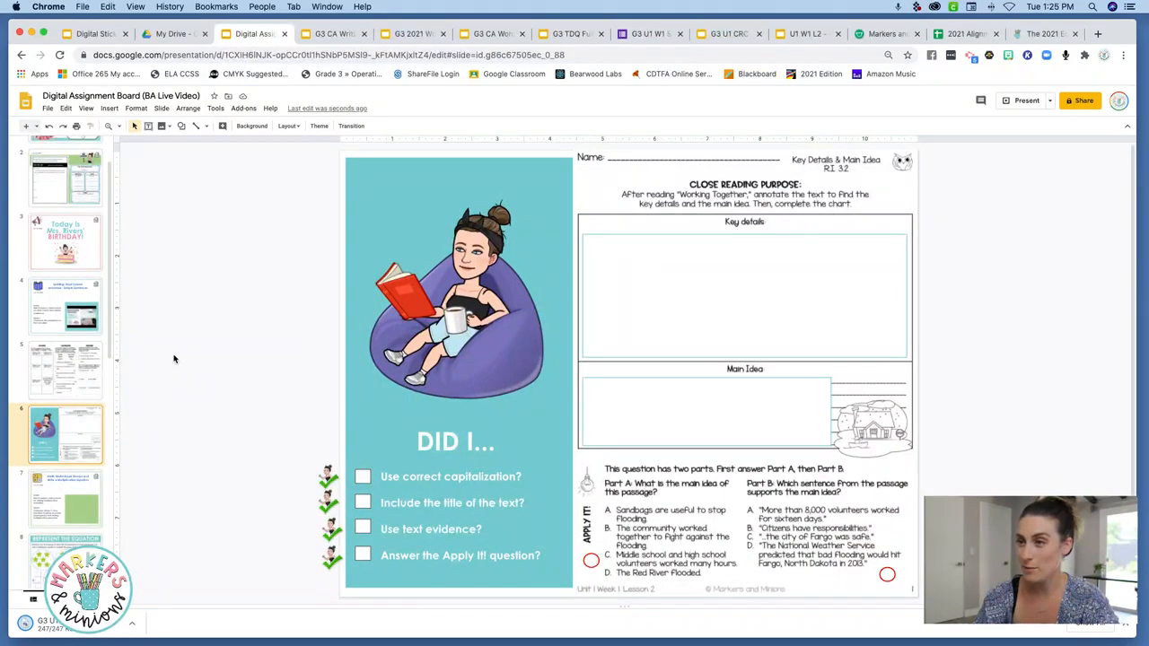
mouse_move(252, 426)
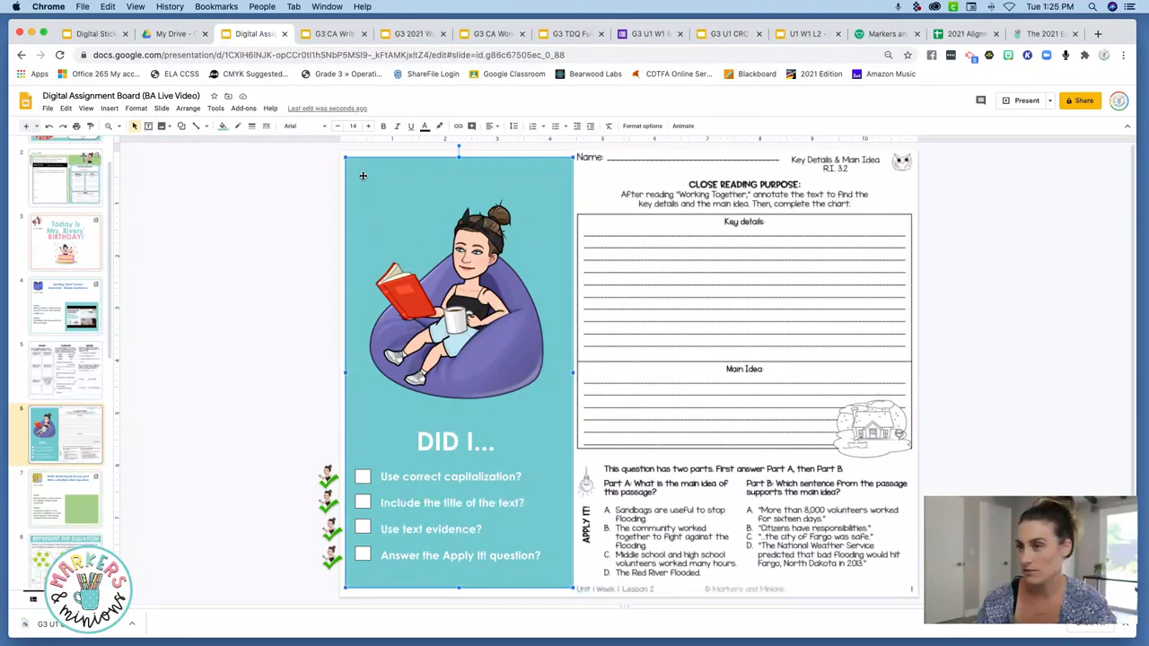
left_click(458, 288)
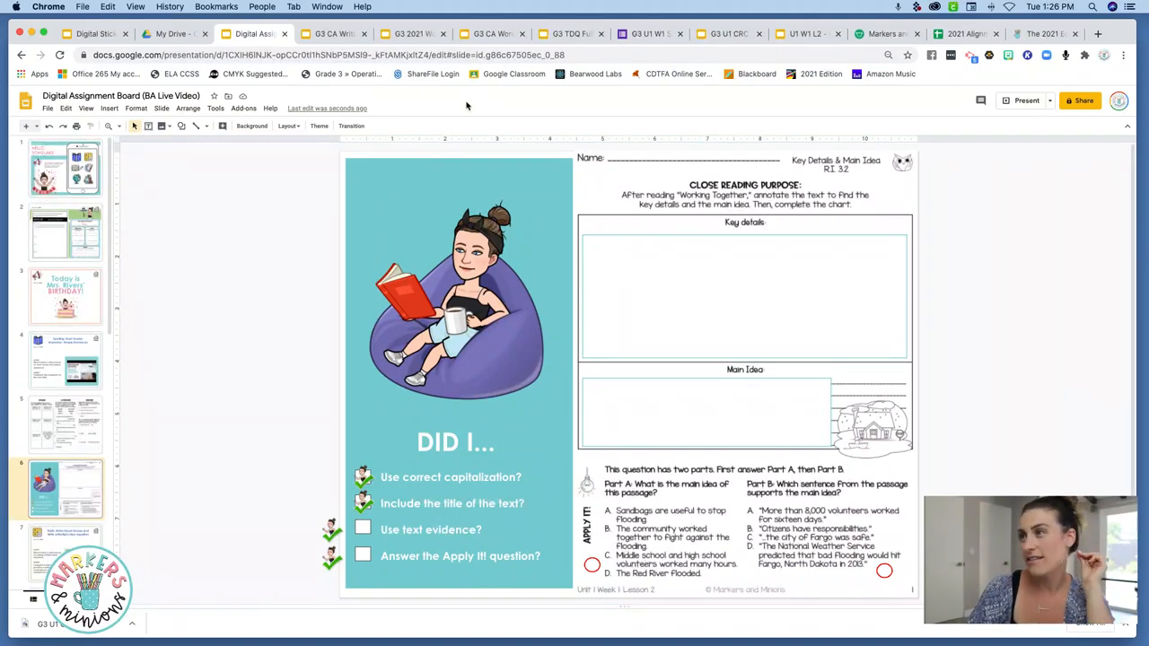
- Look over the one-slide U1 W1 L2 file, then go back to the G3 U1 CRC deck
left_click(710, 33)
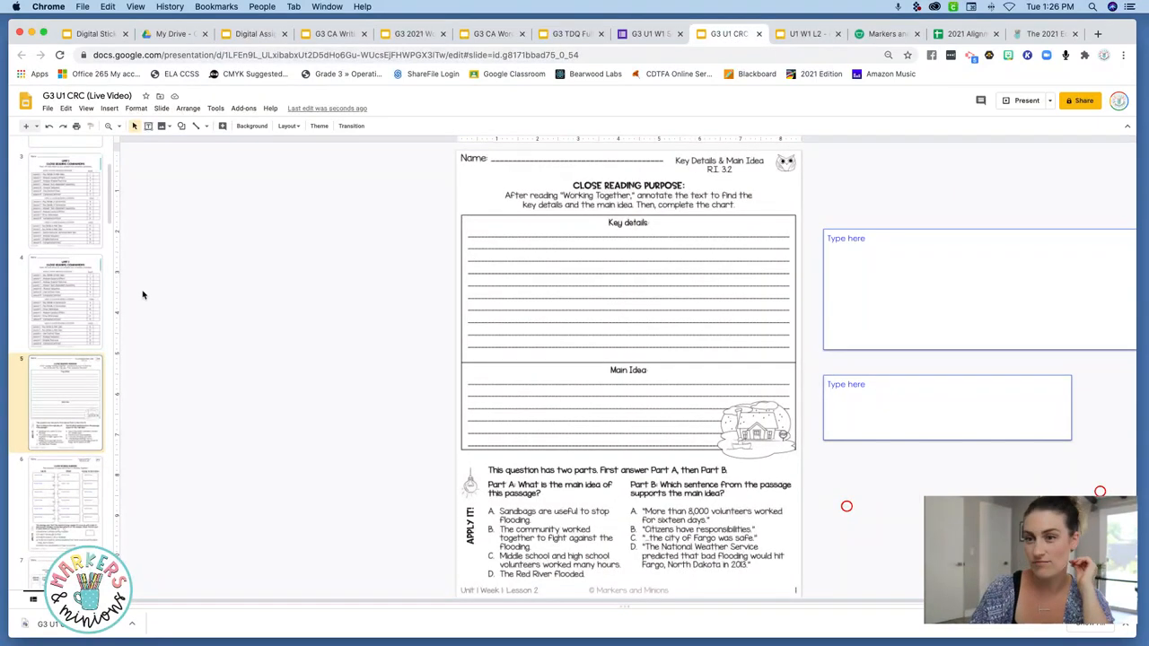
mouse_move(80, 328)
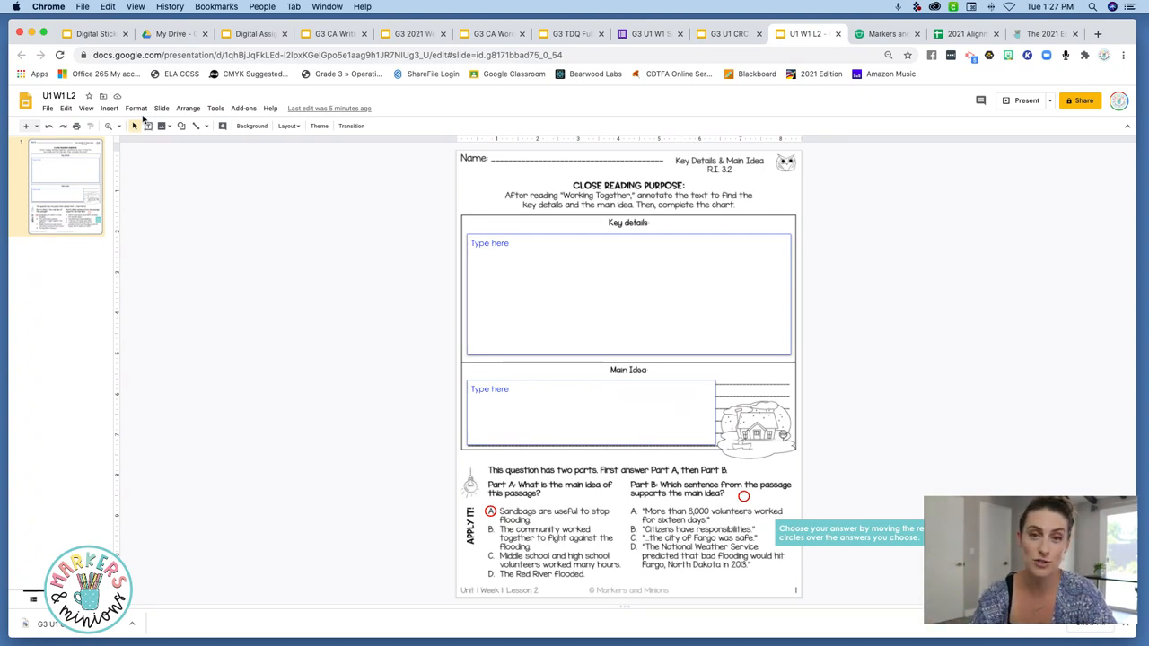
mouse_move(134, 173)
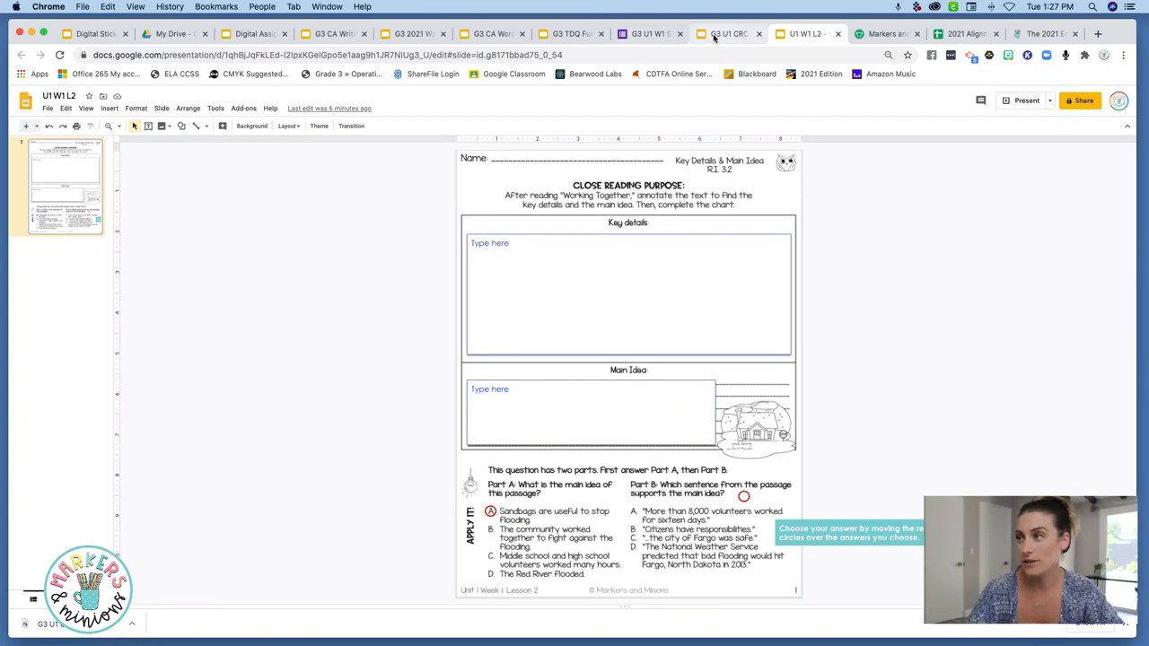
left_click(727, 34)
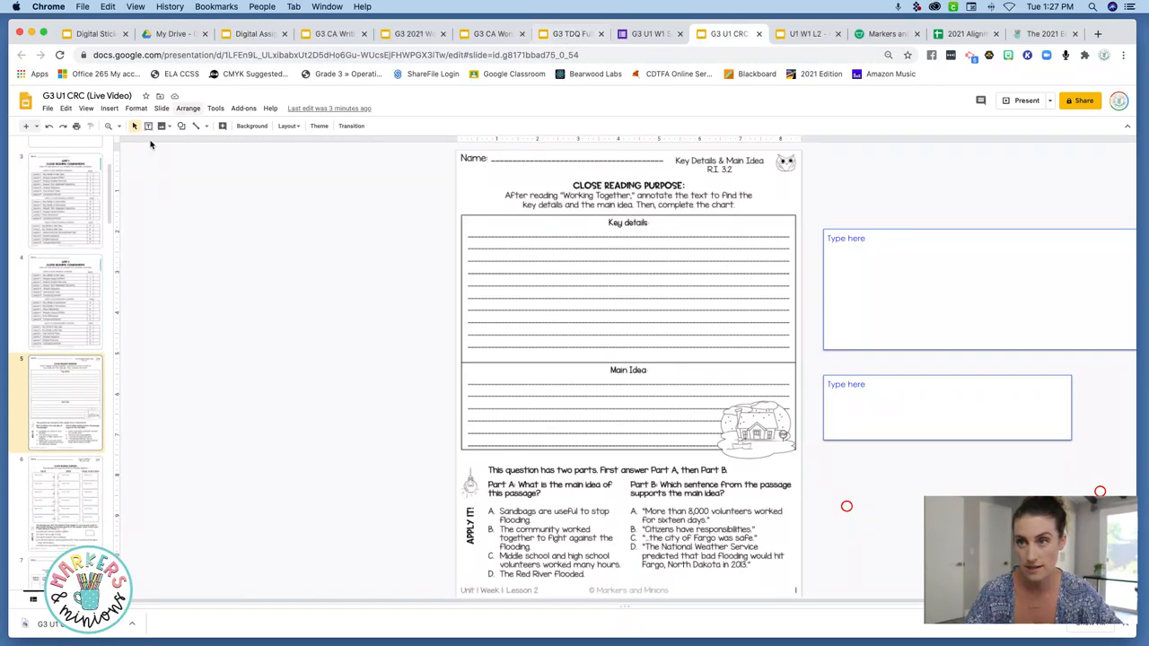
left_click(48, 108)
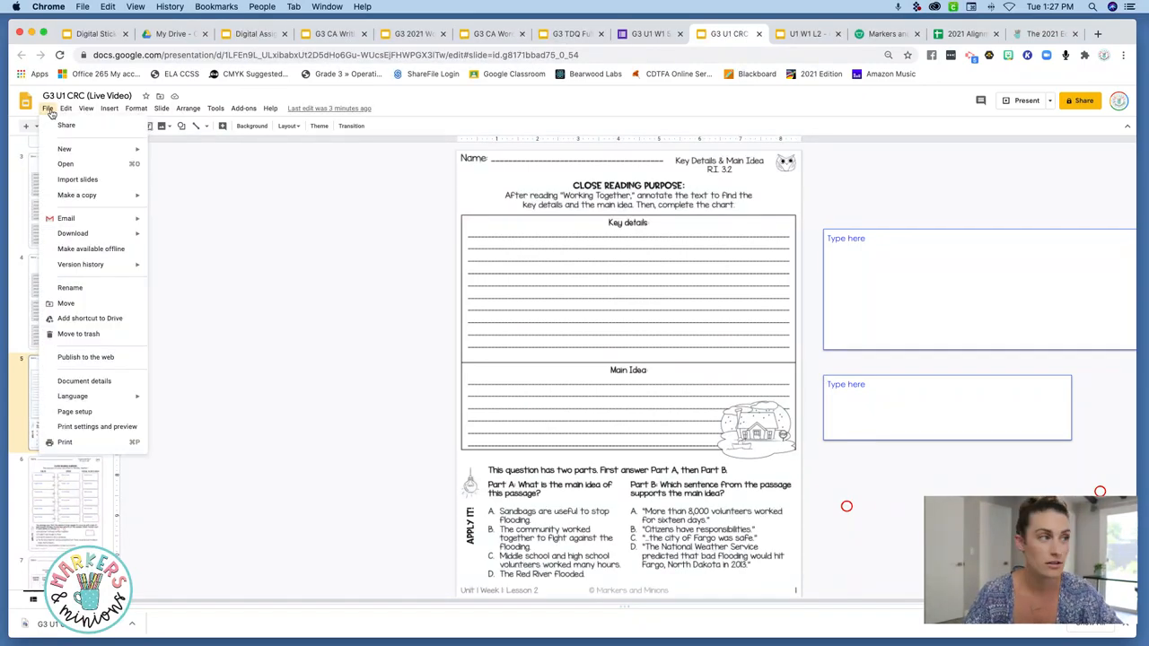
left_click(73, 233)
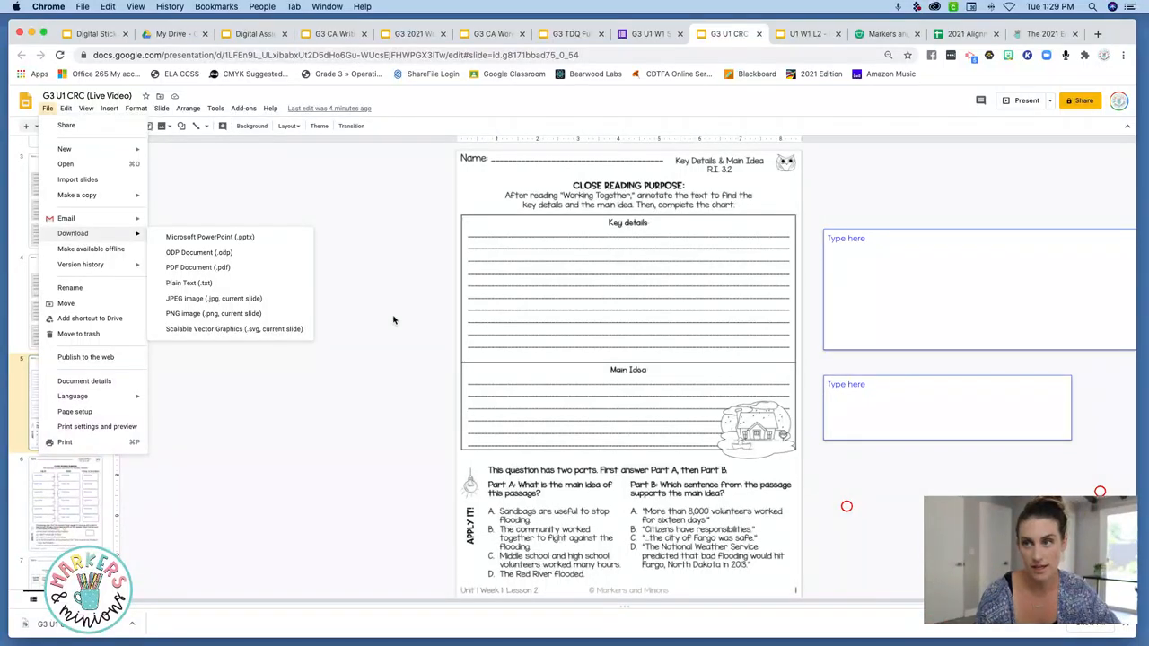
mouse_move(368, 235)
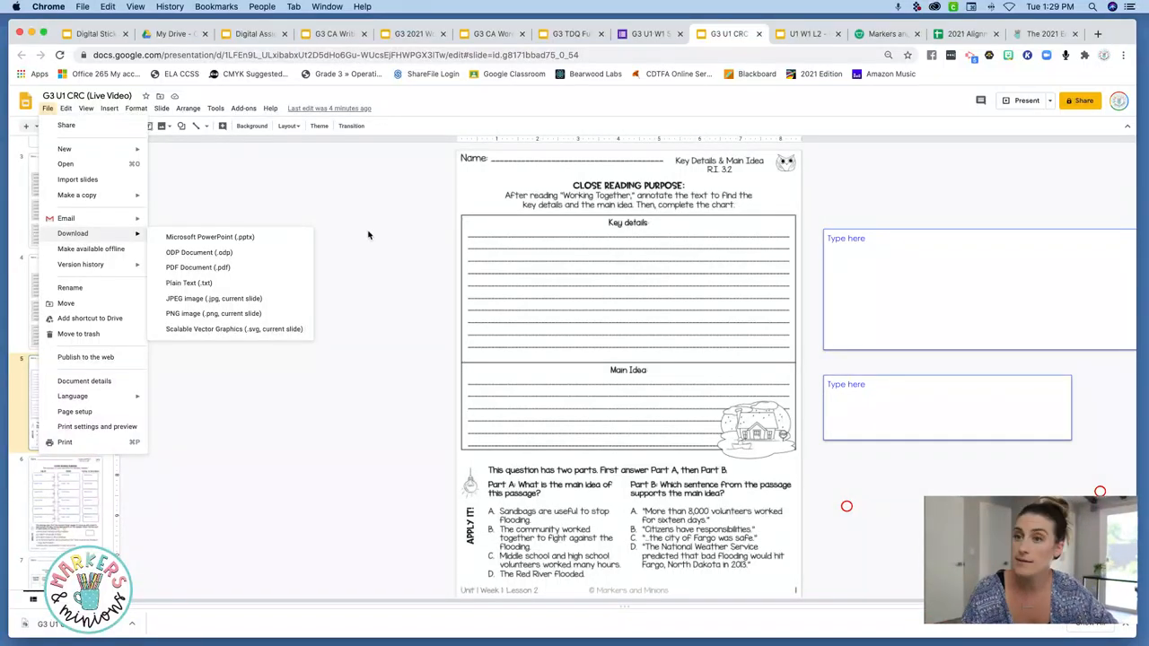
mouse_move(378, 229)
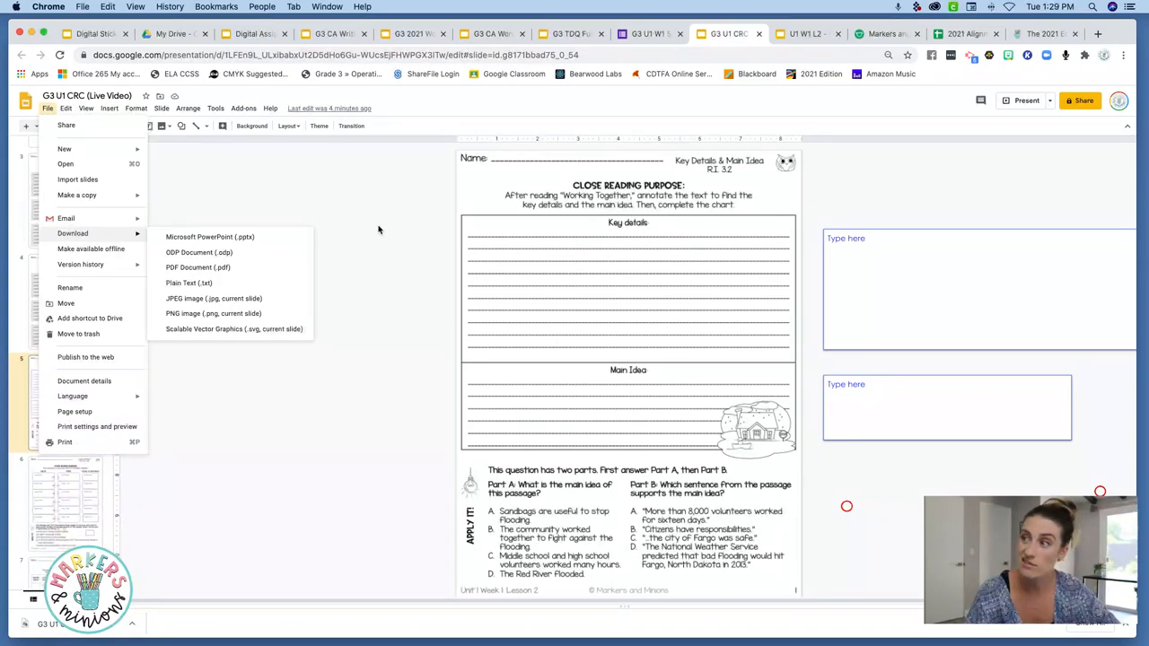
left_click(367, 256)
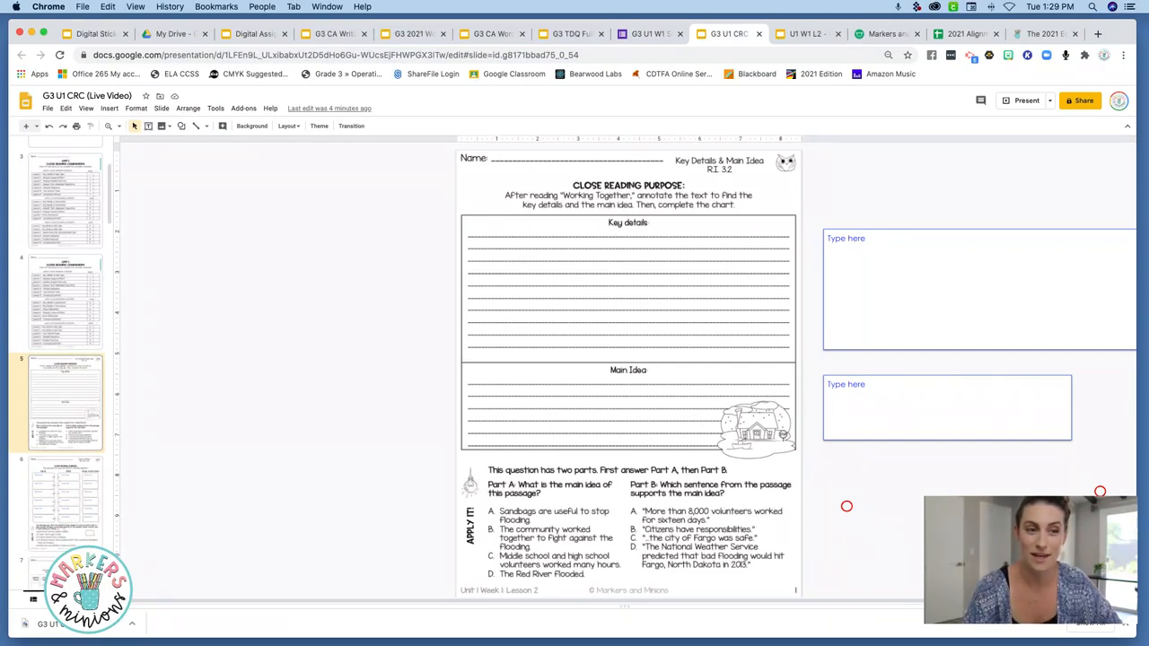
mouse_move(710, 67)
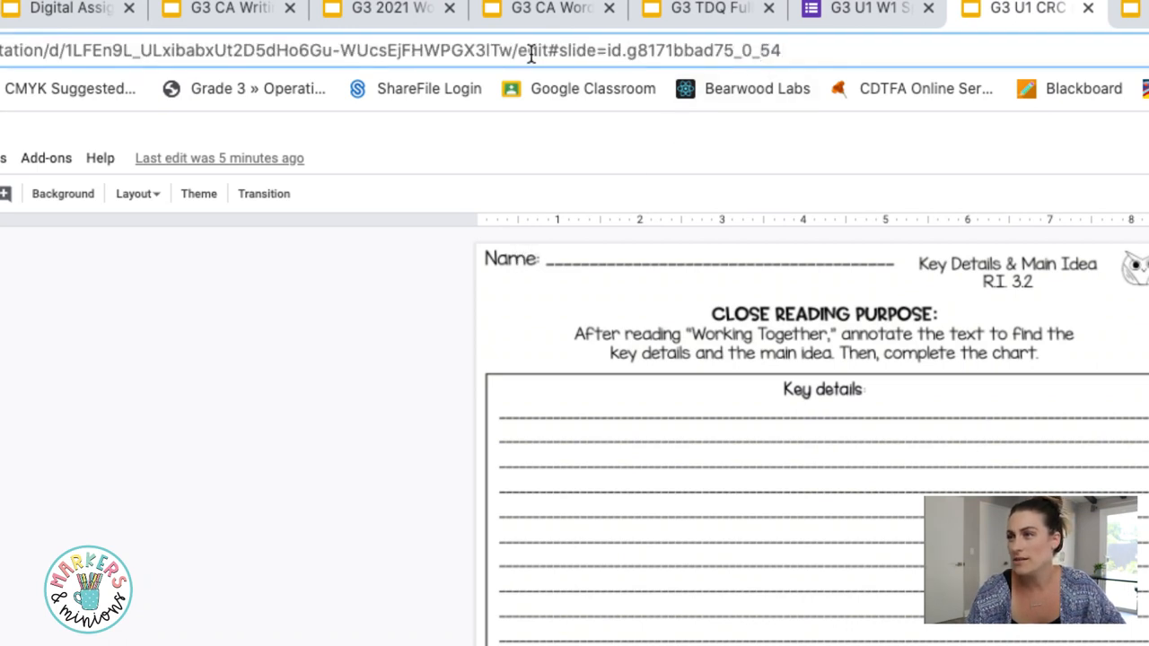
mouse_move(519, 50)
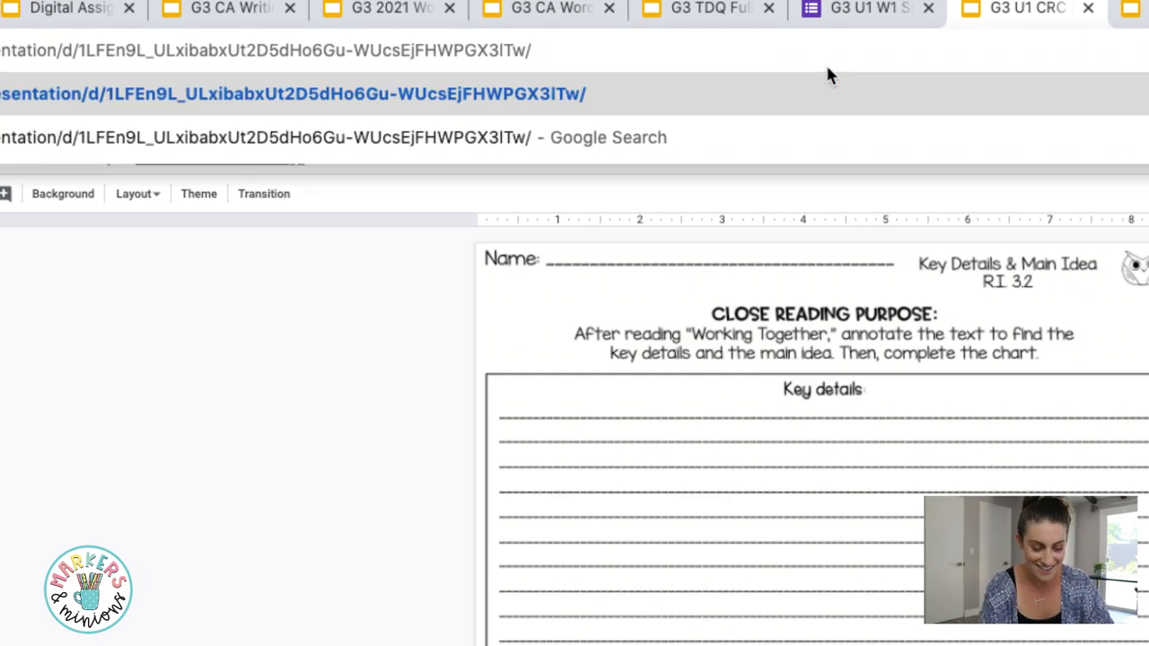
- End the presentation's web address with 'copy' to bring up the Copy document prompt
type("cop")
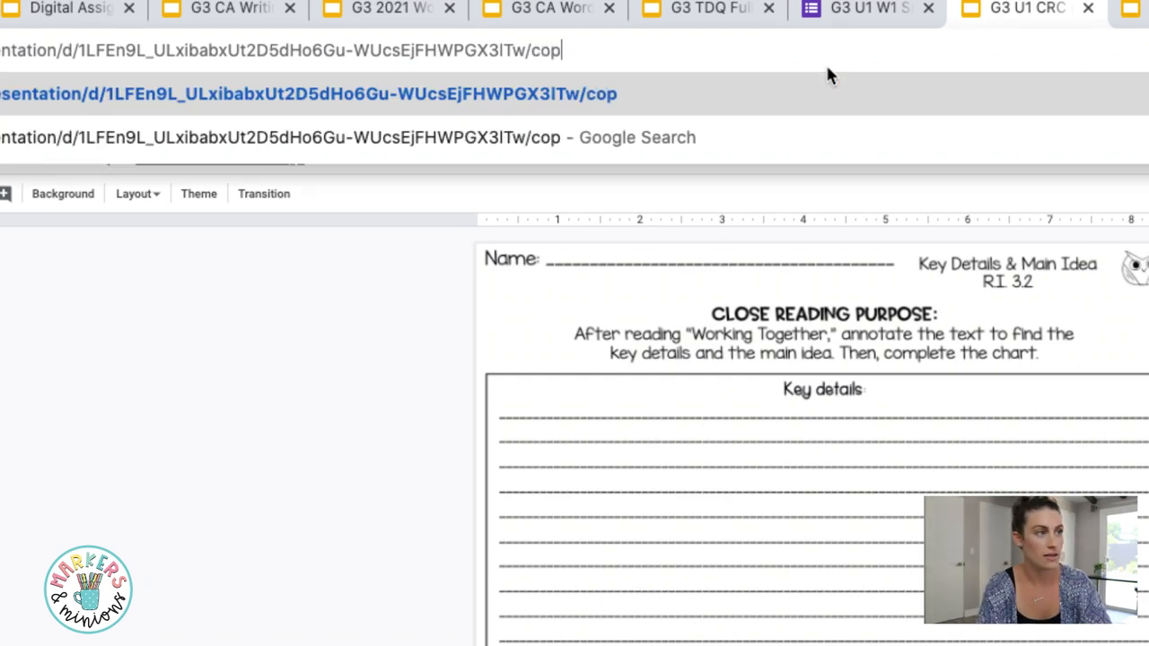
type("y")
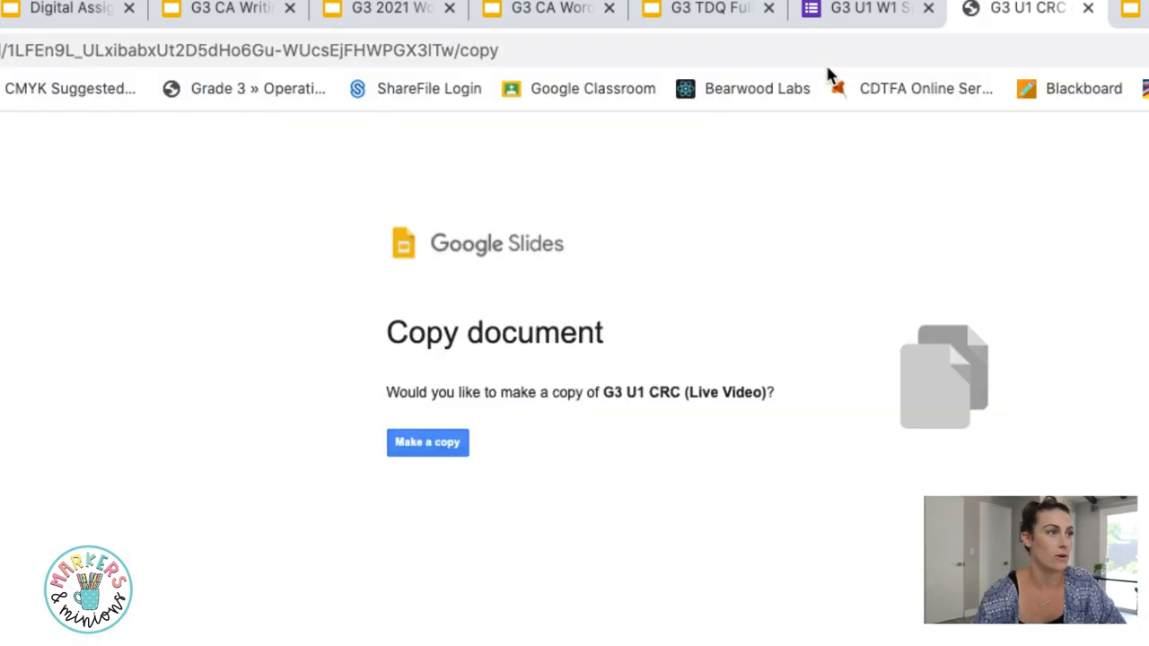
mouse_move(673, 485)
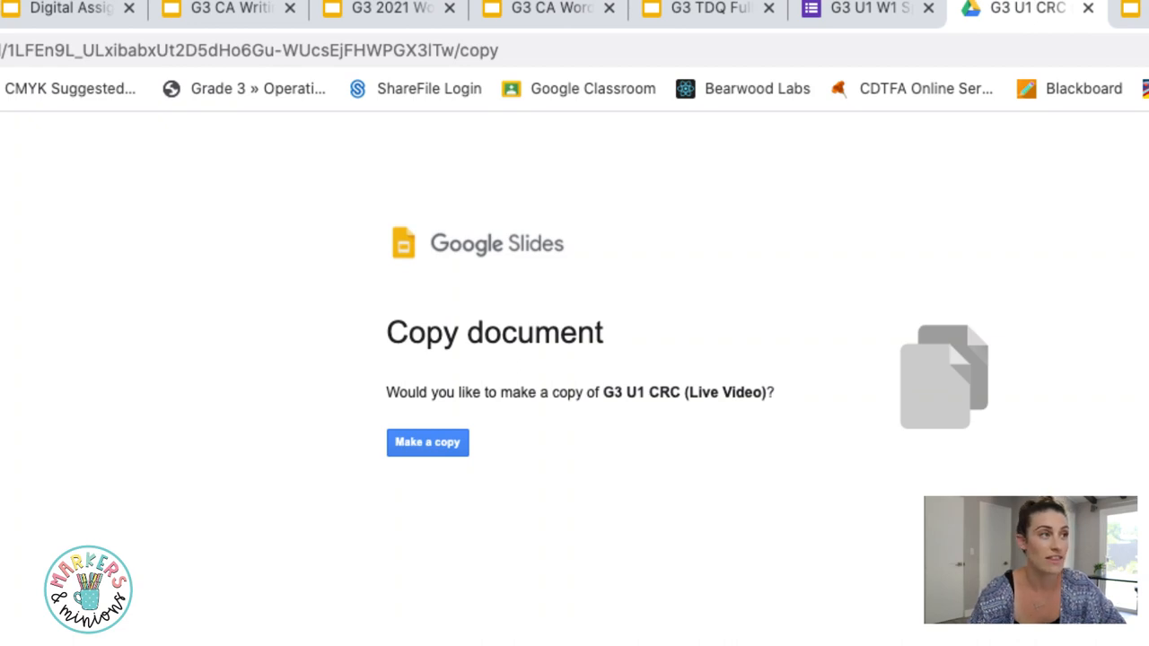
mouse_move(615, 79)
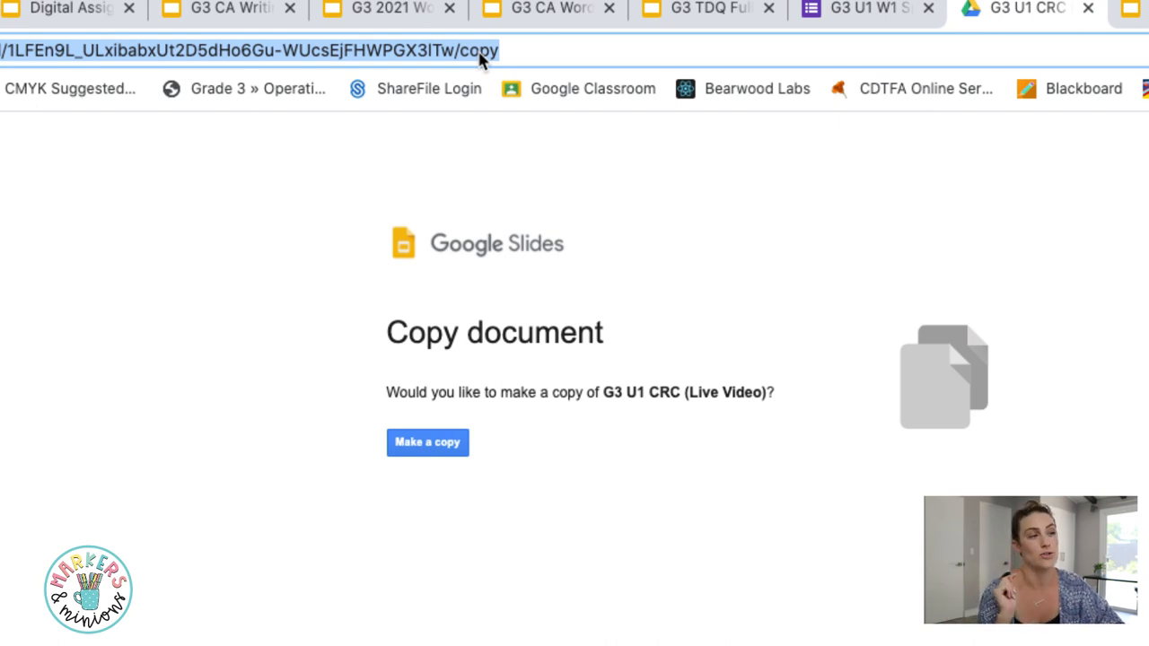
mouse_move(499, 70)
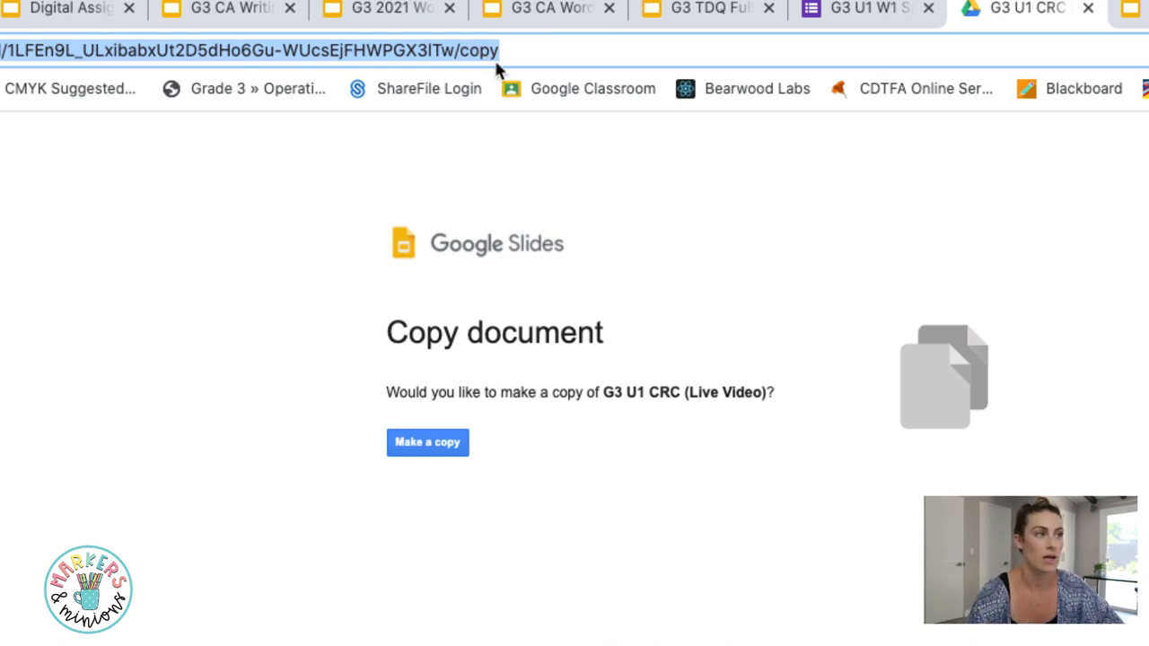
mouse_move(573, 196)
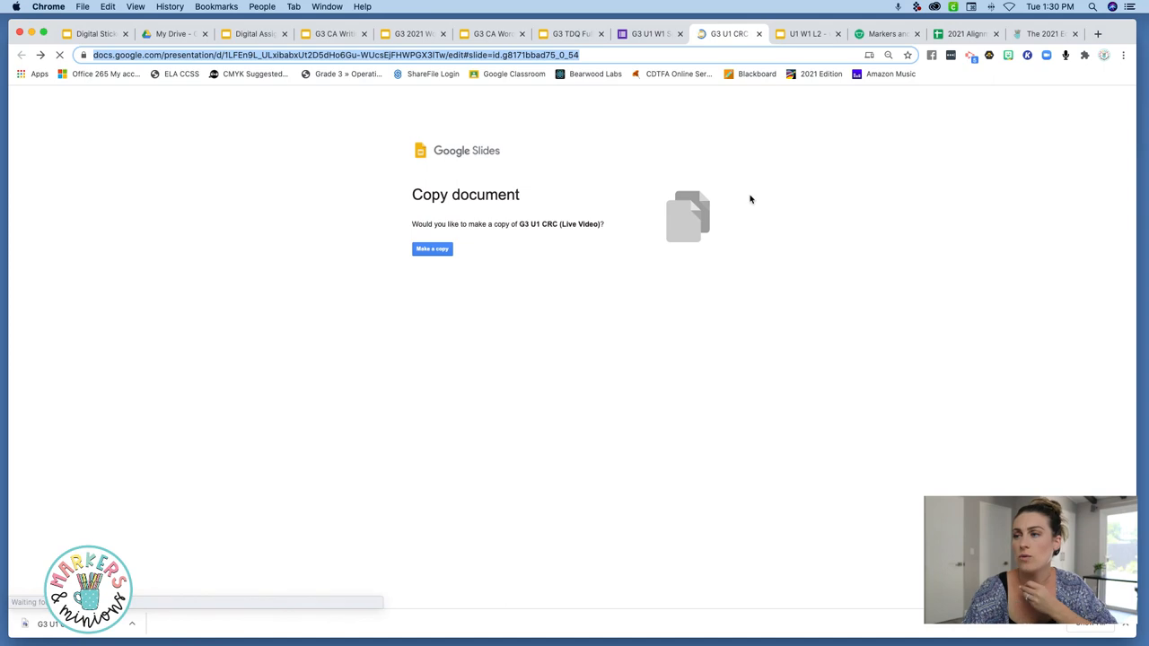
- Set G3 U1 CRC (Live Video) link sharing to anyone with the link
left_click(432, 248)
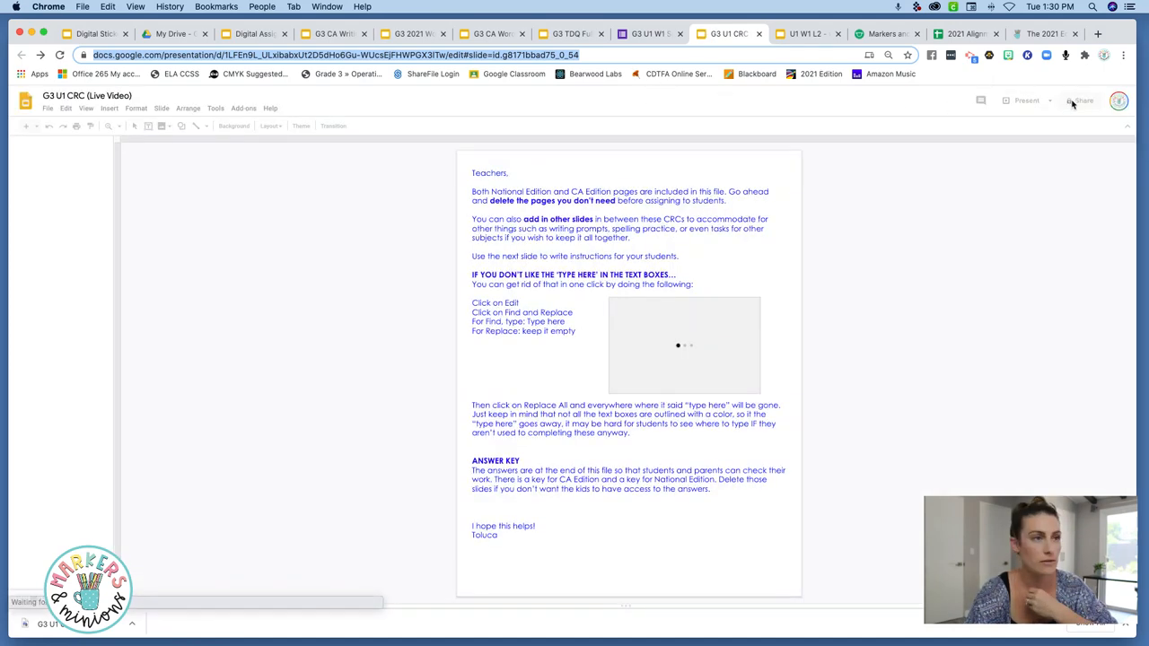
left_click(66, 536)
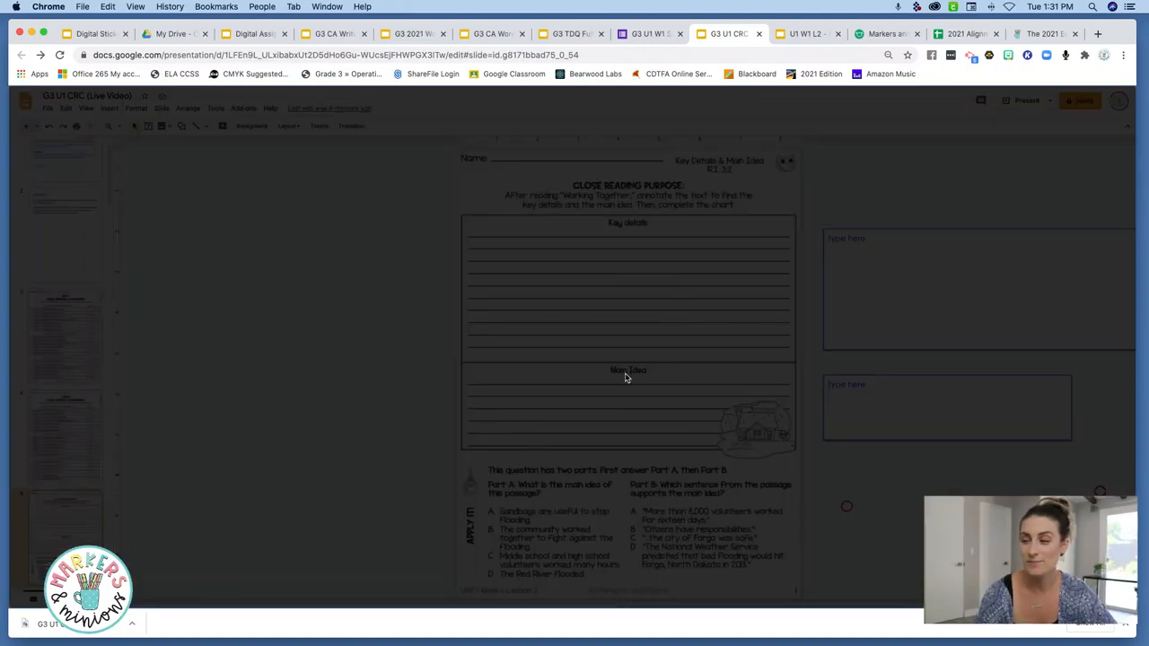
left_click(1081, 101)
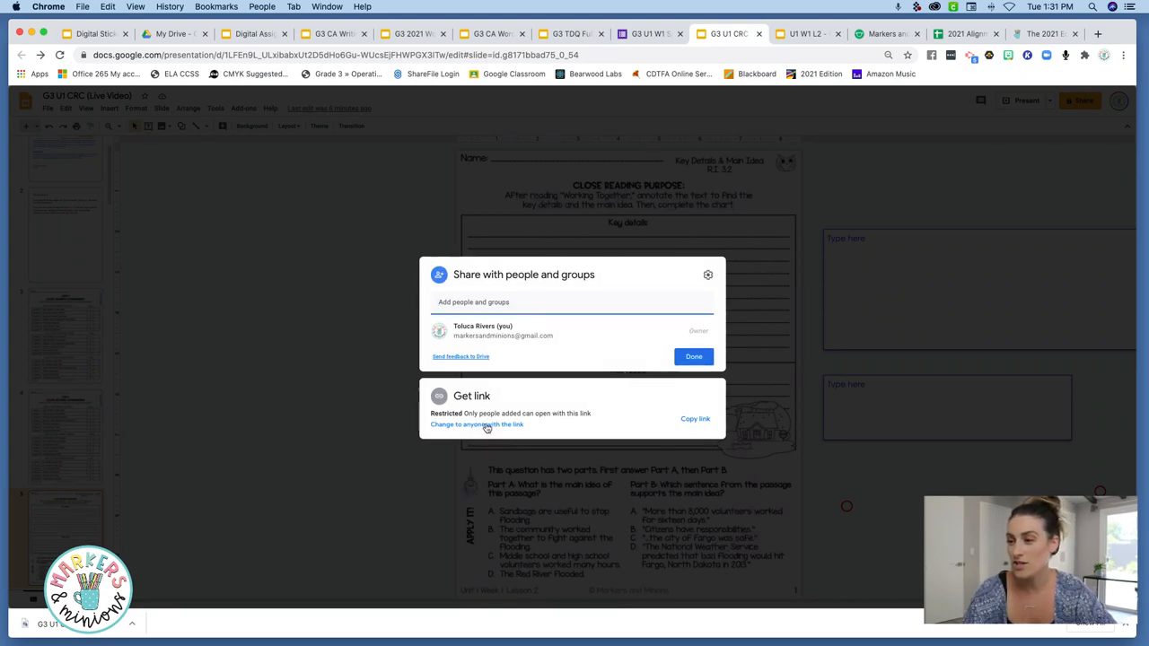
left_click(476, 423)
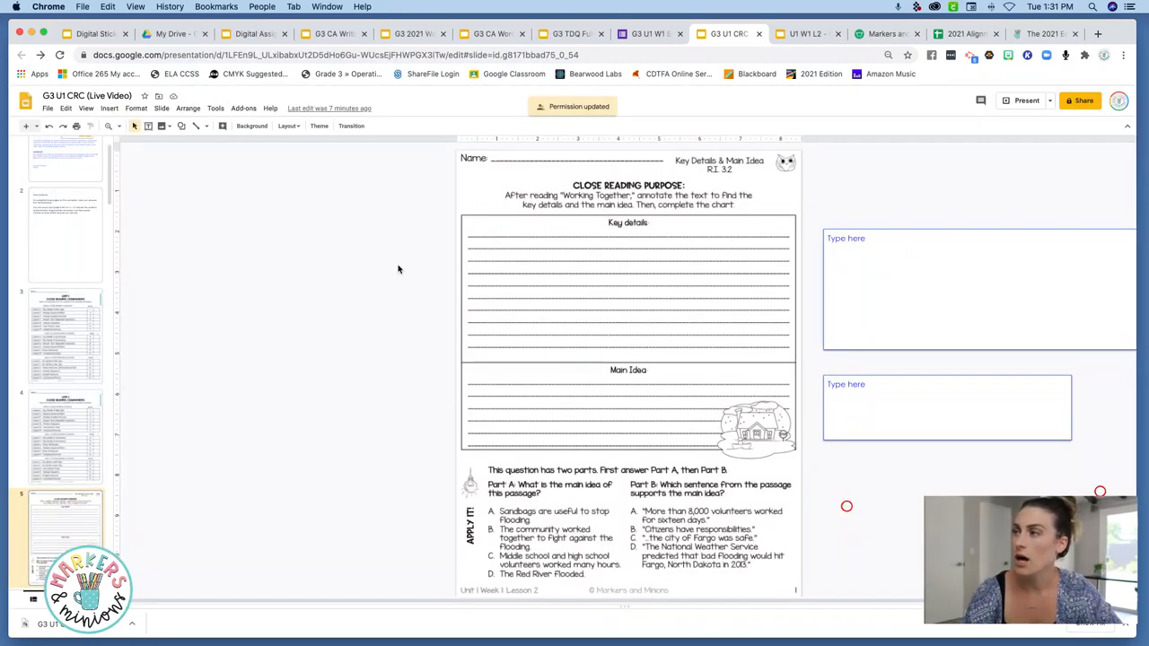
mouse_move(375, 222)
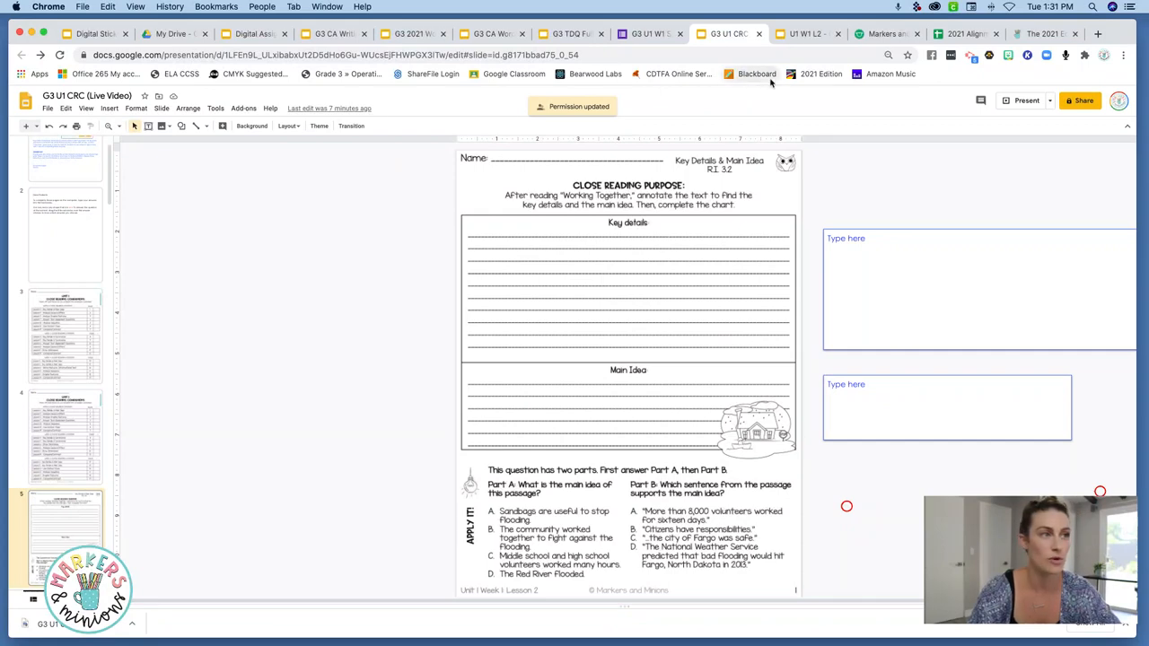
mouse_move(756, 74)
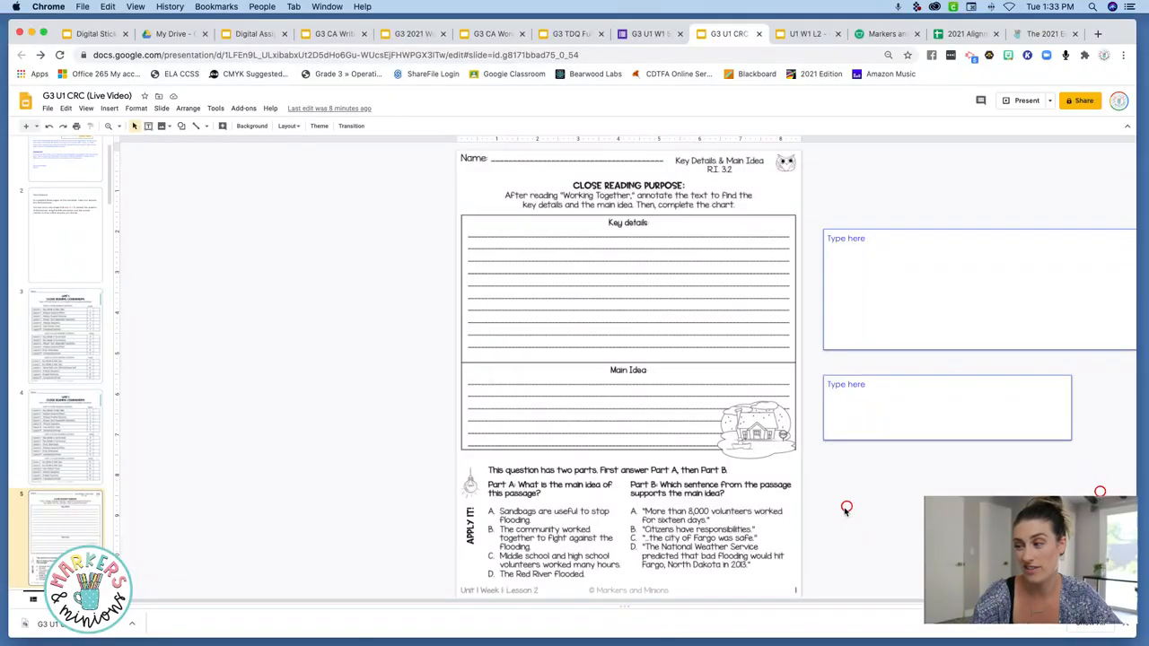
- Select and move a red Part A answer circle on the Key Details worksheet
left_click(605, 494)
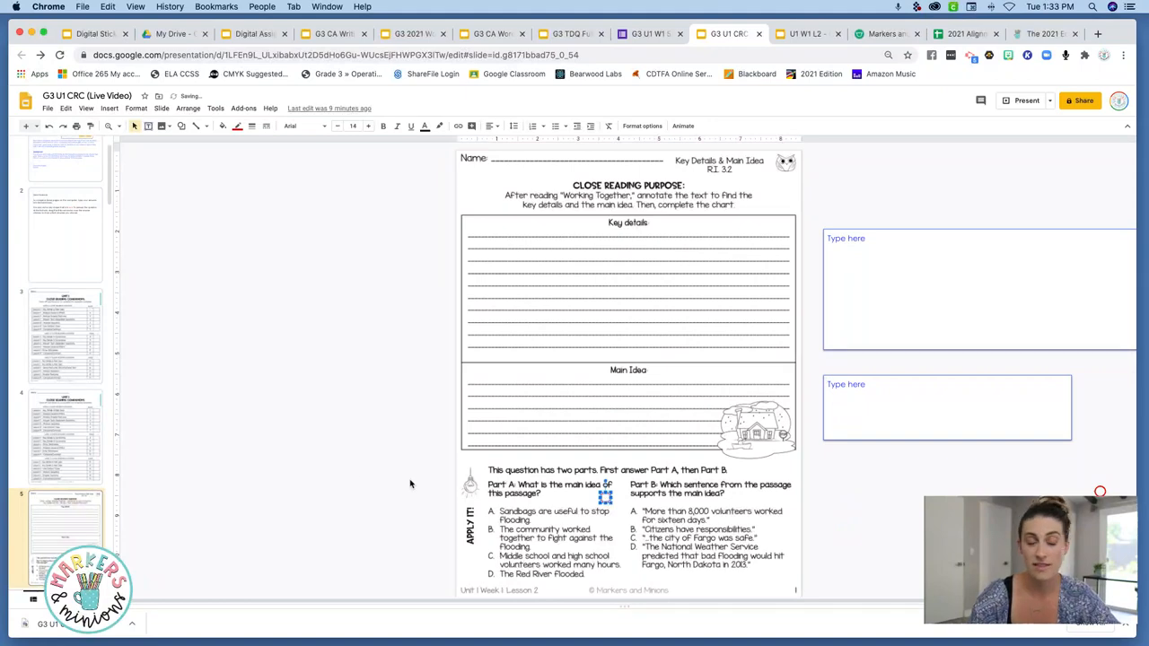
mouse_move(312, 447)
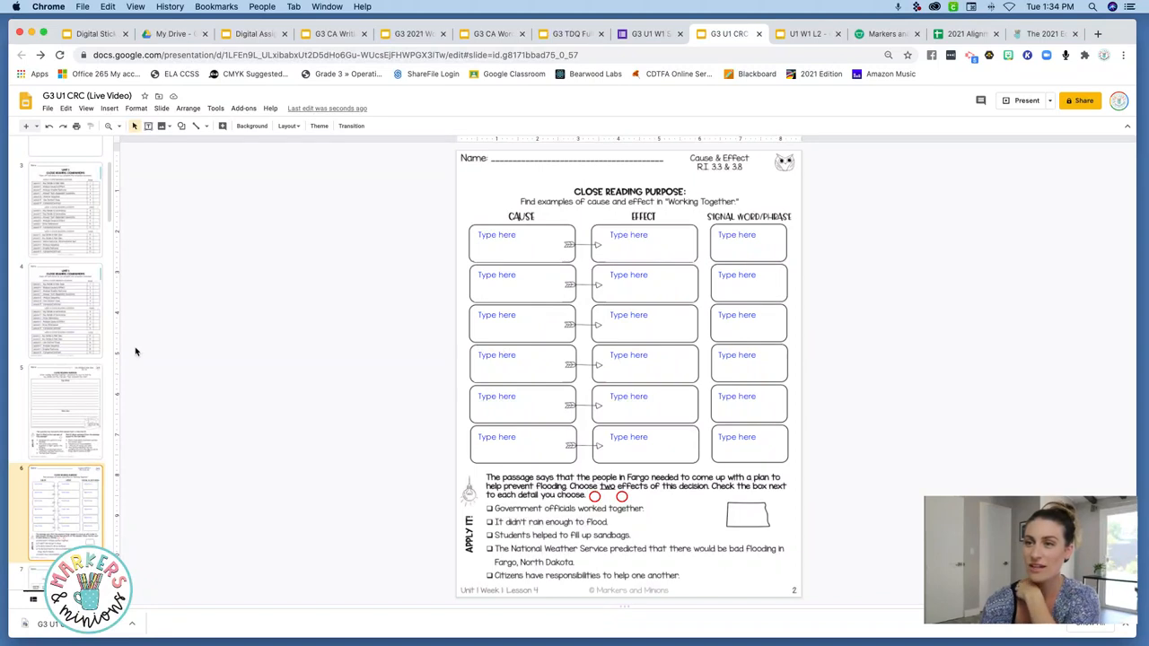
- Point out the 'Type here' text in the cause-and-effect worksheet's boxes
left_click(523, 243)
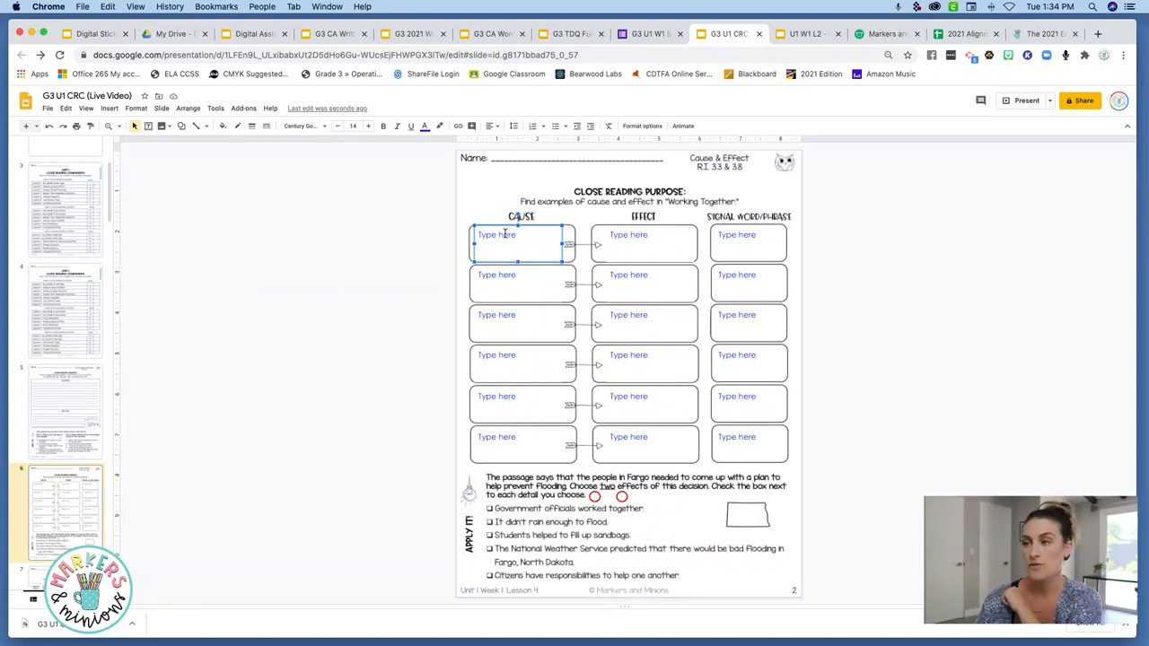
mouse_move(85, 285)
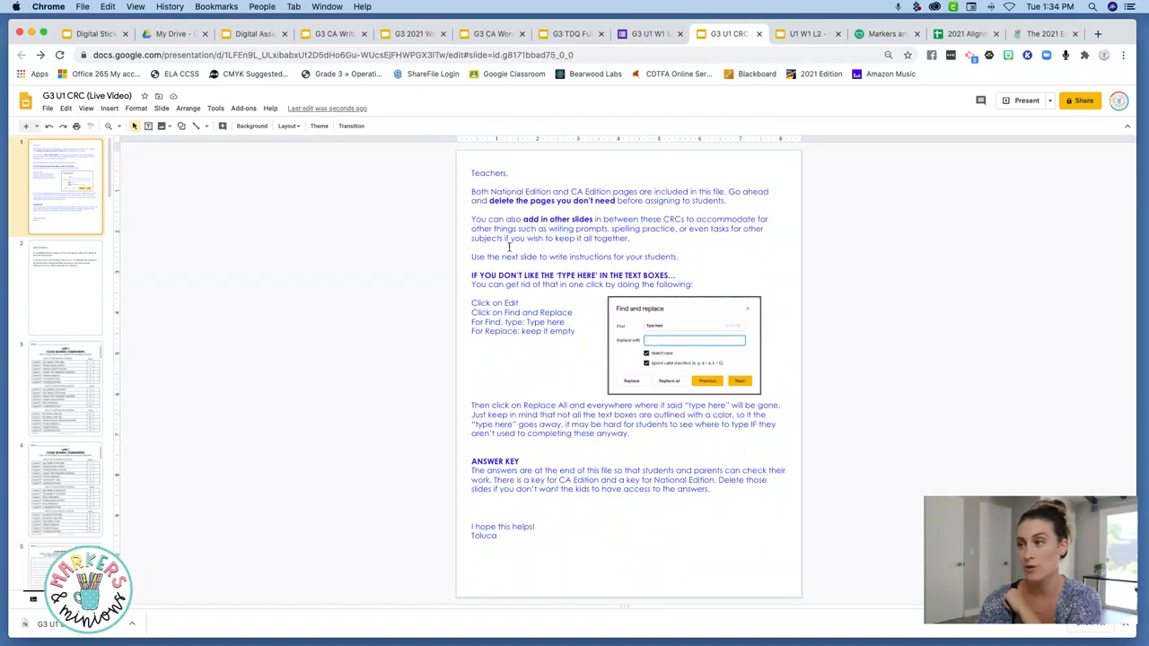
mouse_move(527, 349)
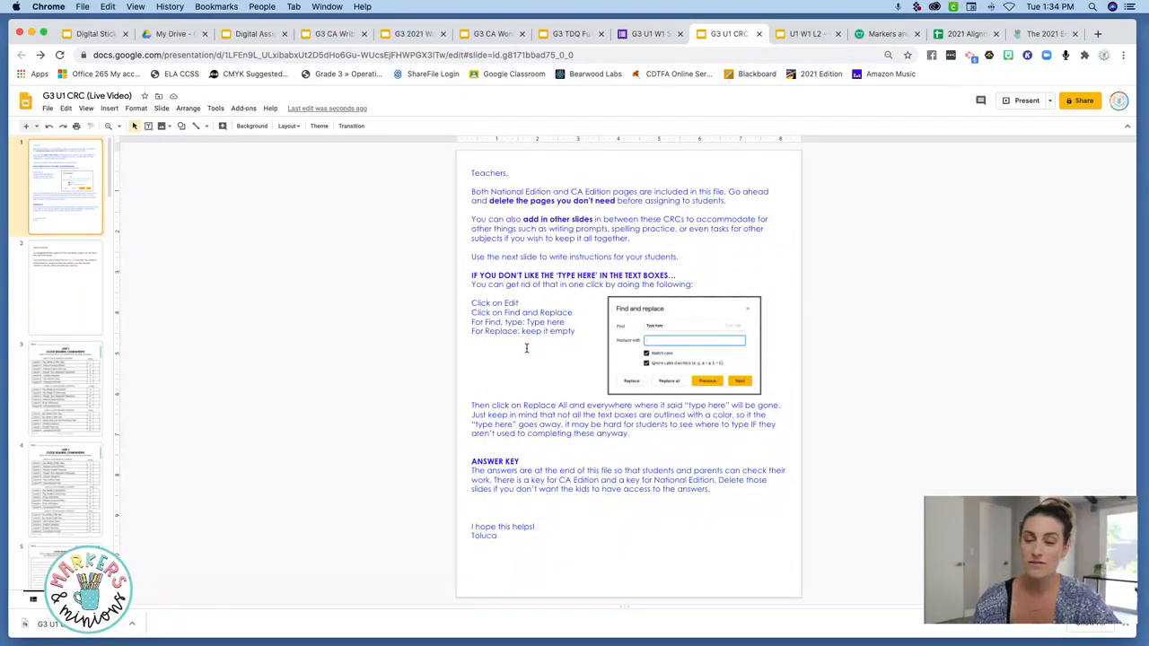
mouse_move(527, 352)
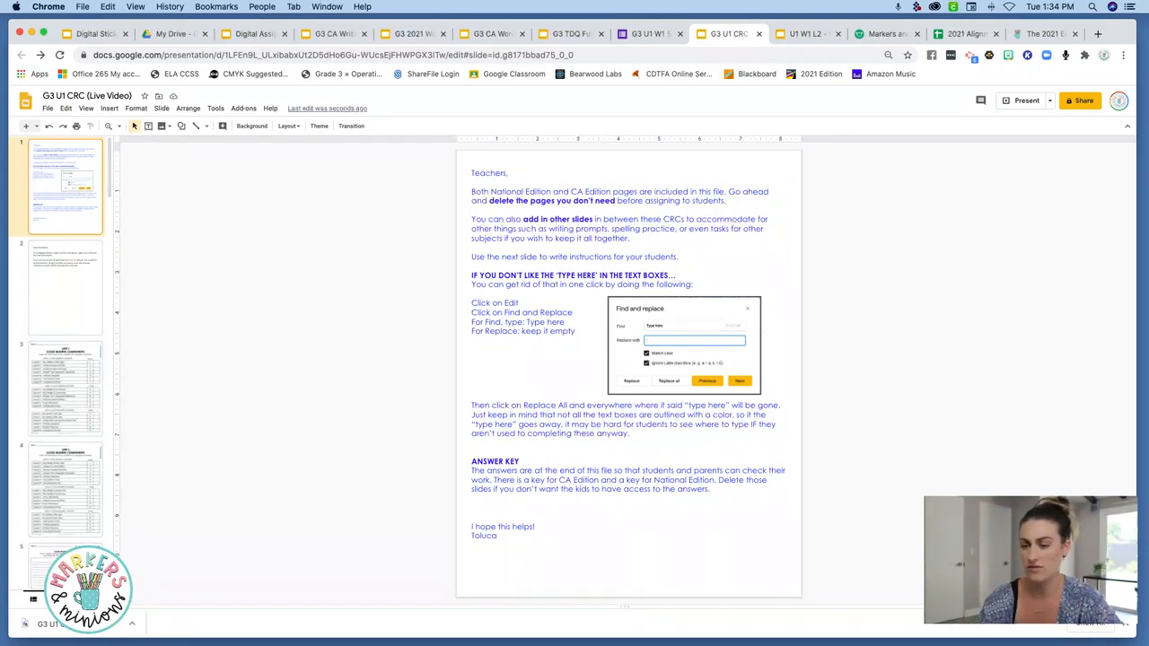
left_click(65, 508)
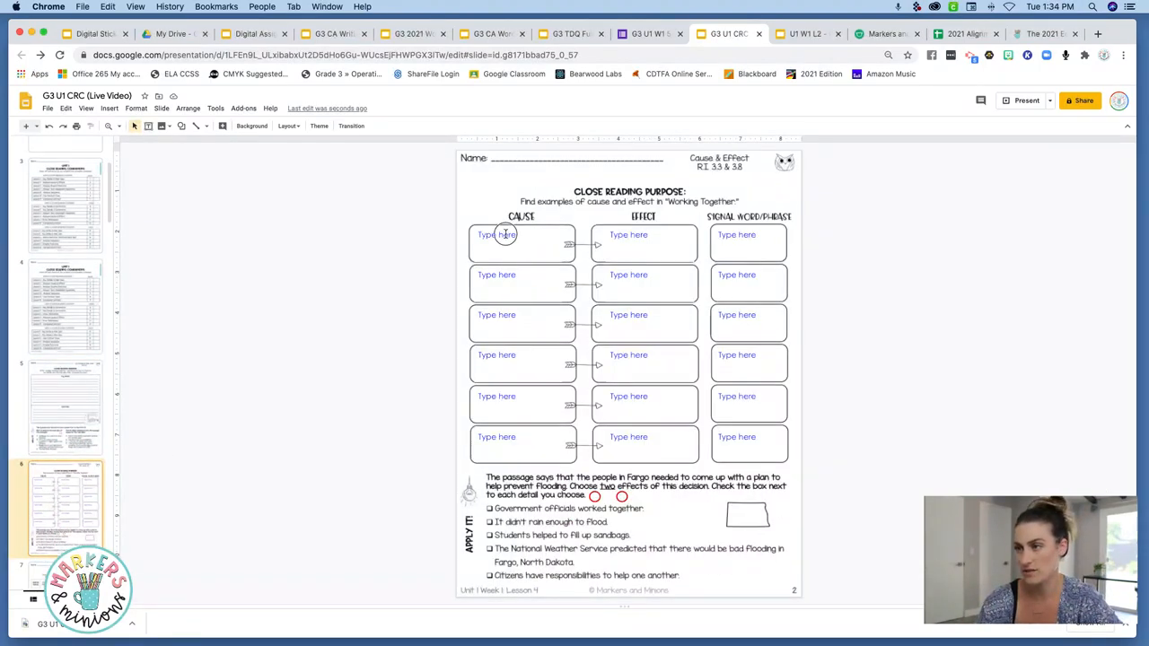
left_click(521, 243)
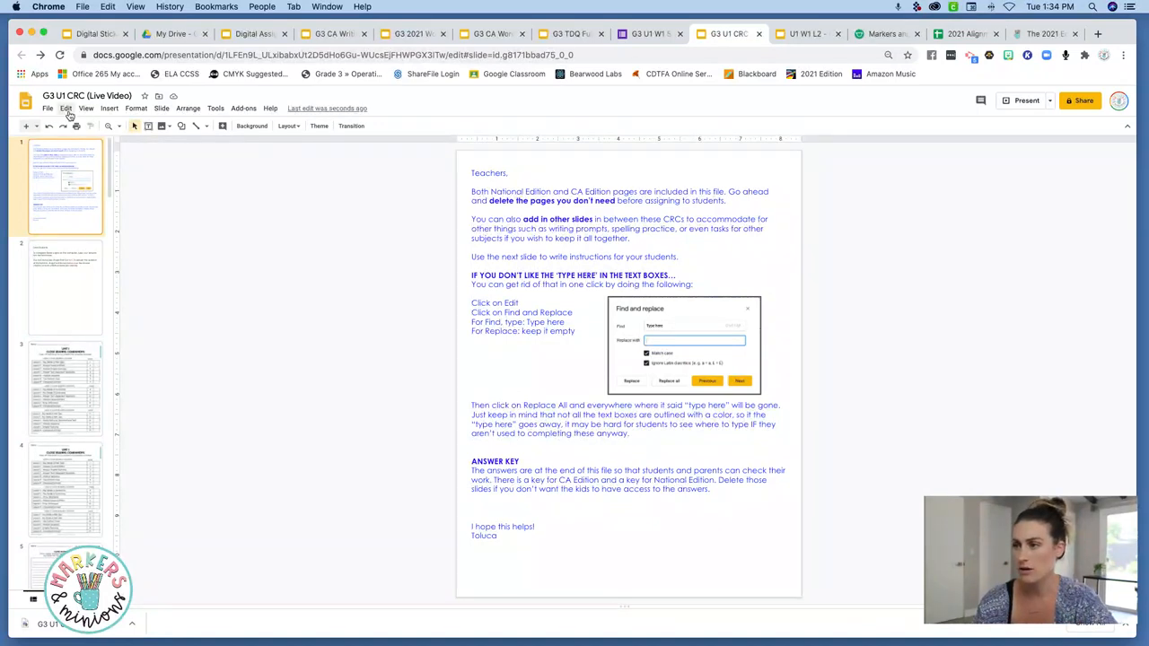
- Find and replace 'Type here' with nothing, then check the blank boxes on slide 6
left_click(66, 108)
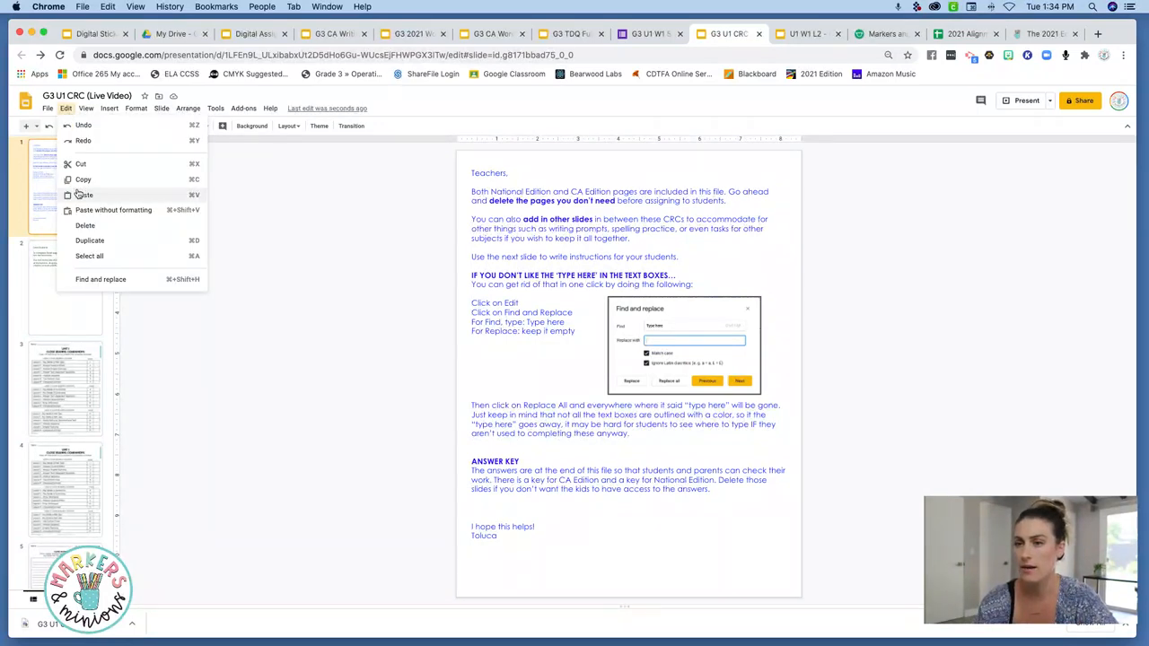
mouse_move(100, 280)
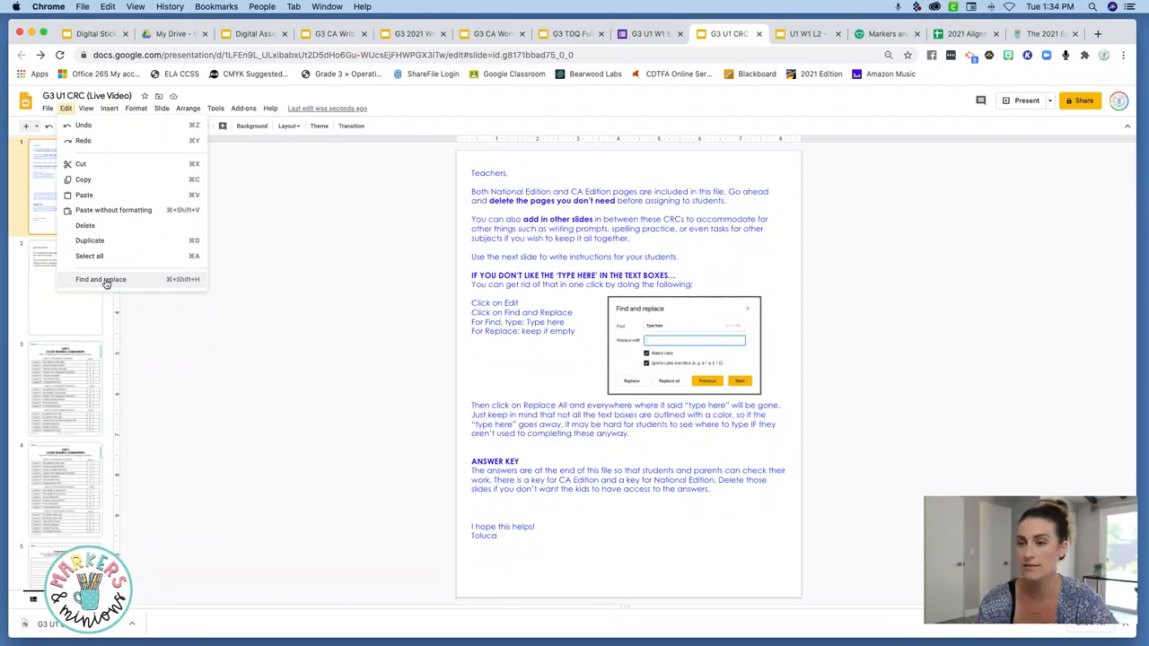
left_click(100, 280)
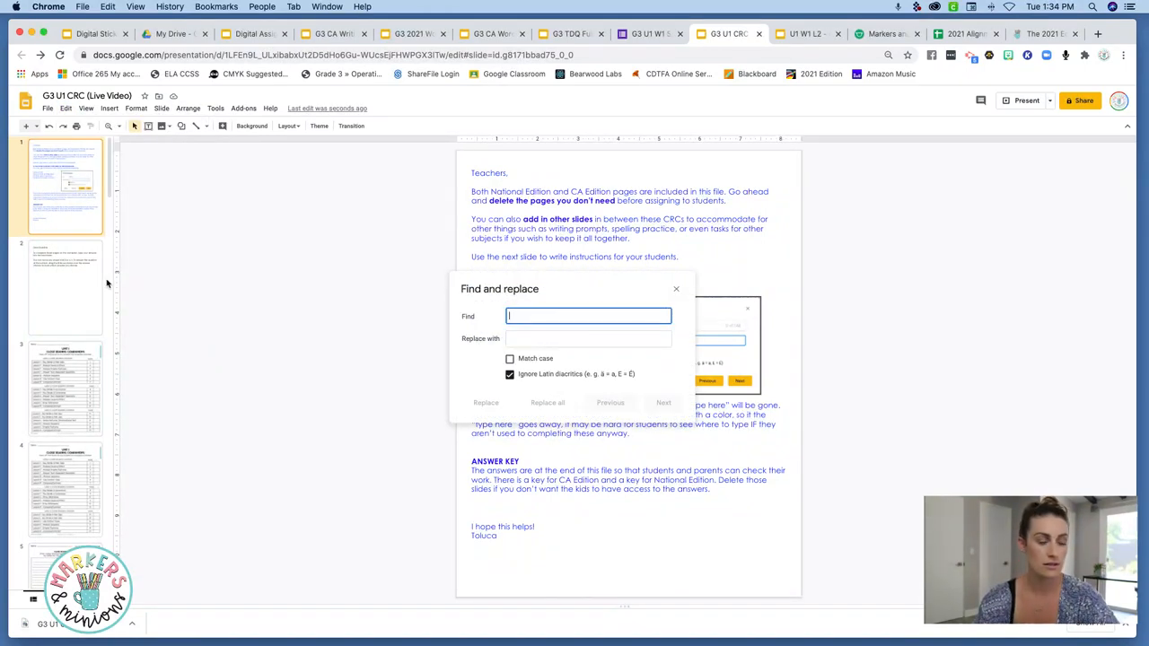
type("Type here")
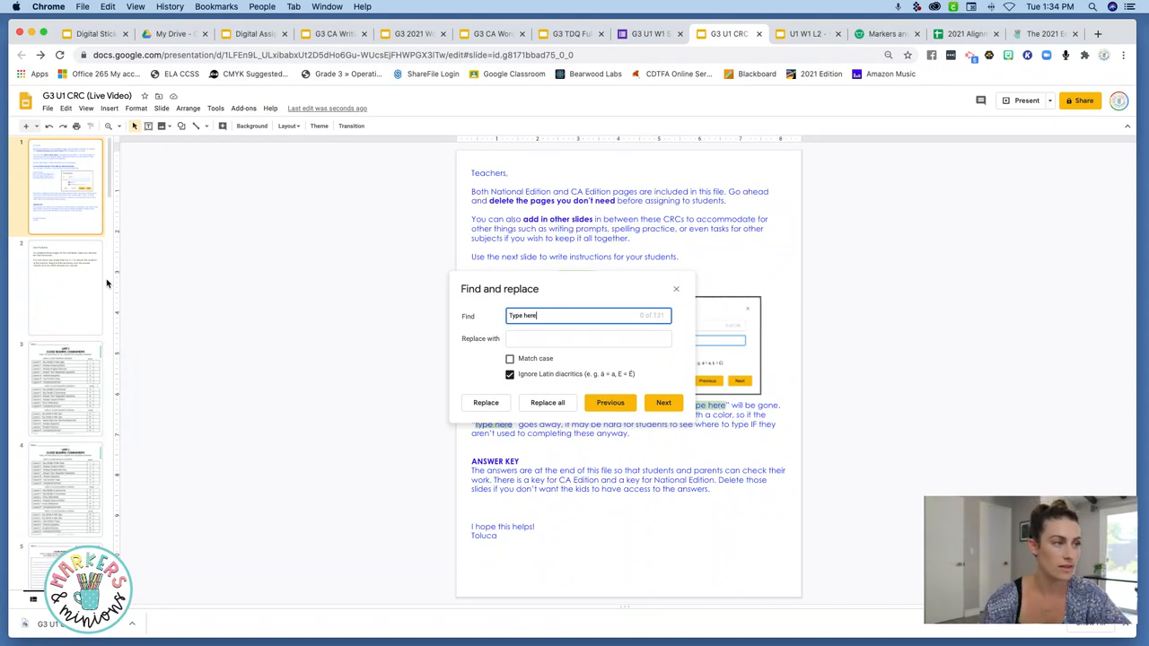
left_click(589, 338)
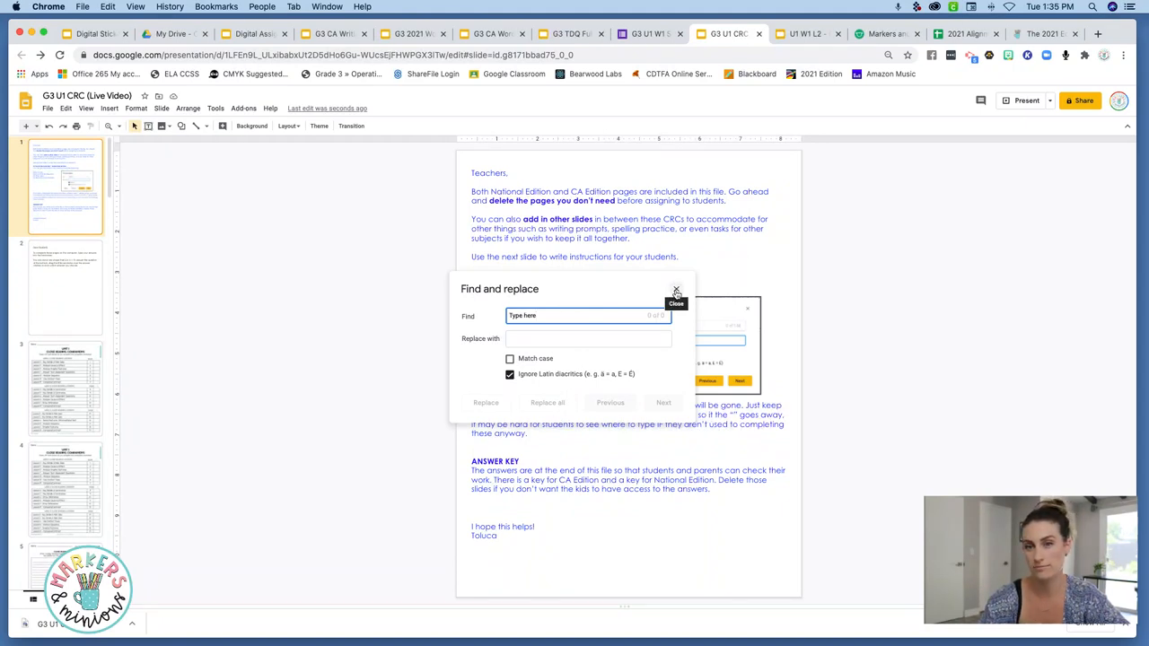
left_click(677, 293)
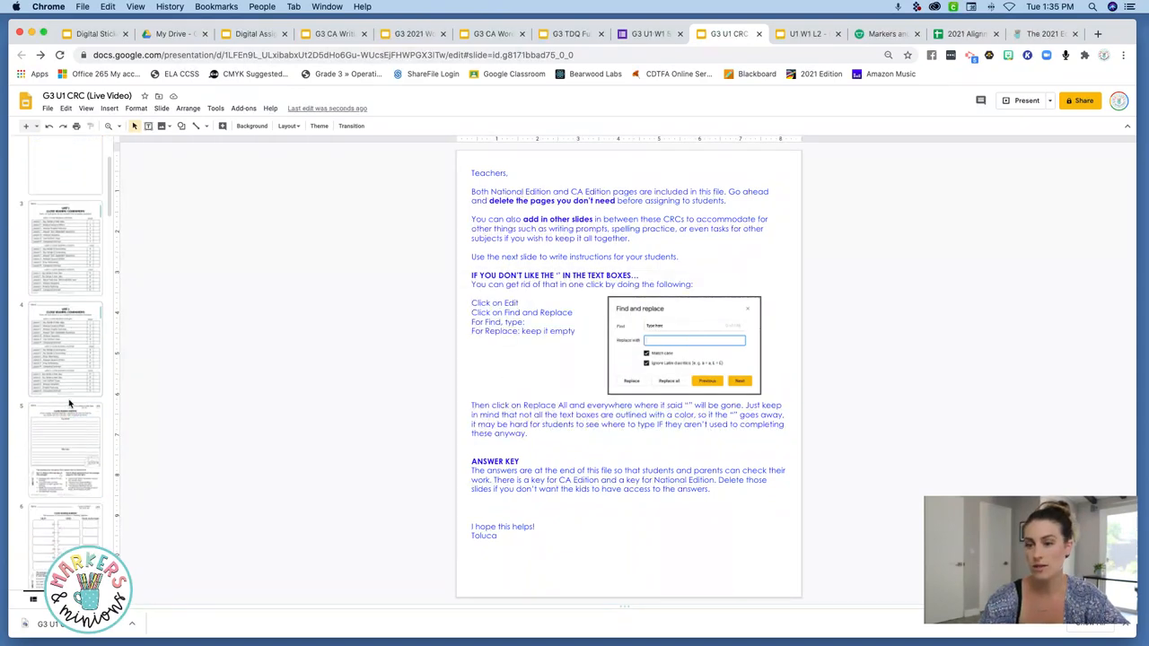
left_click(66, 409)
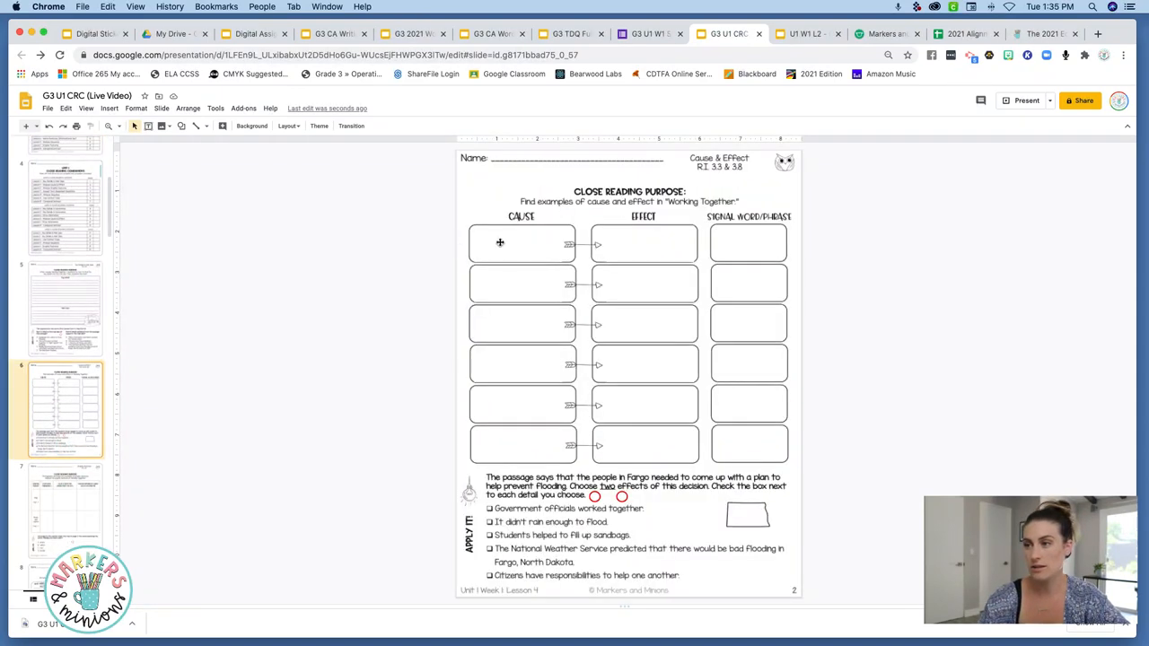